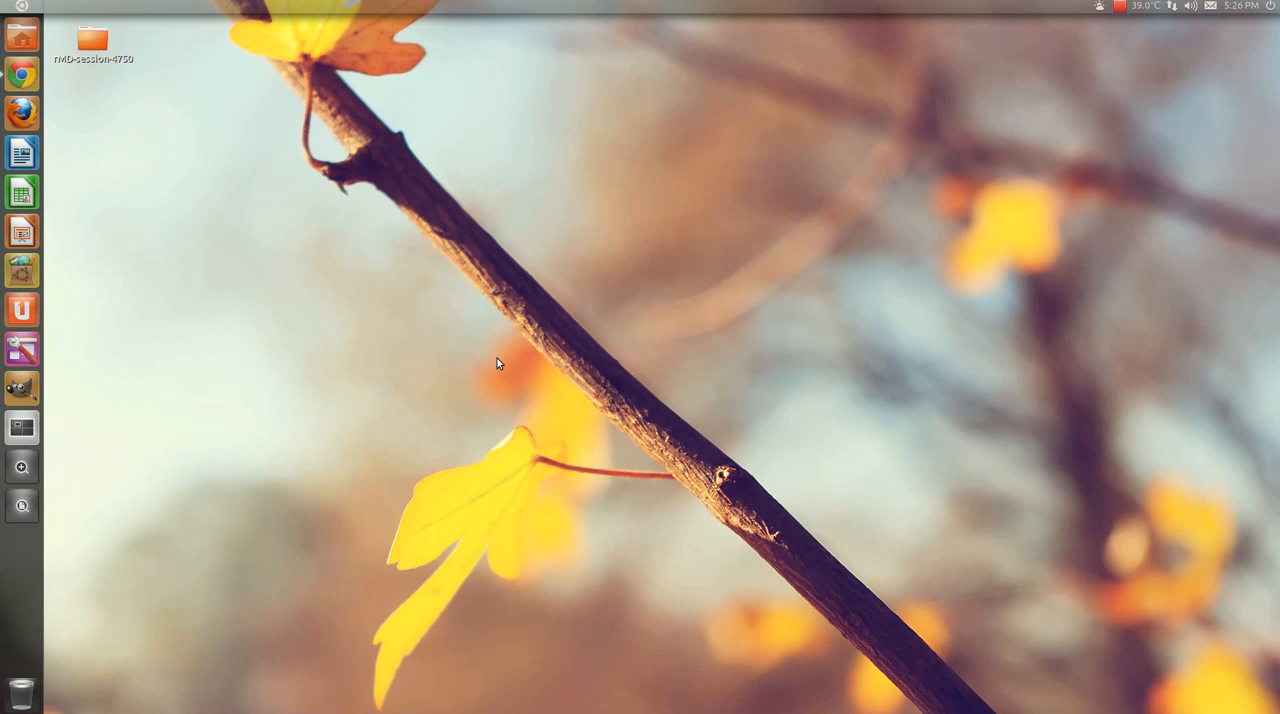
mouse_move(432, 288)
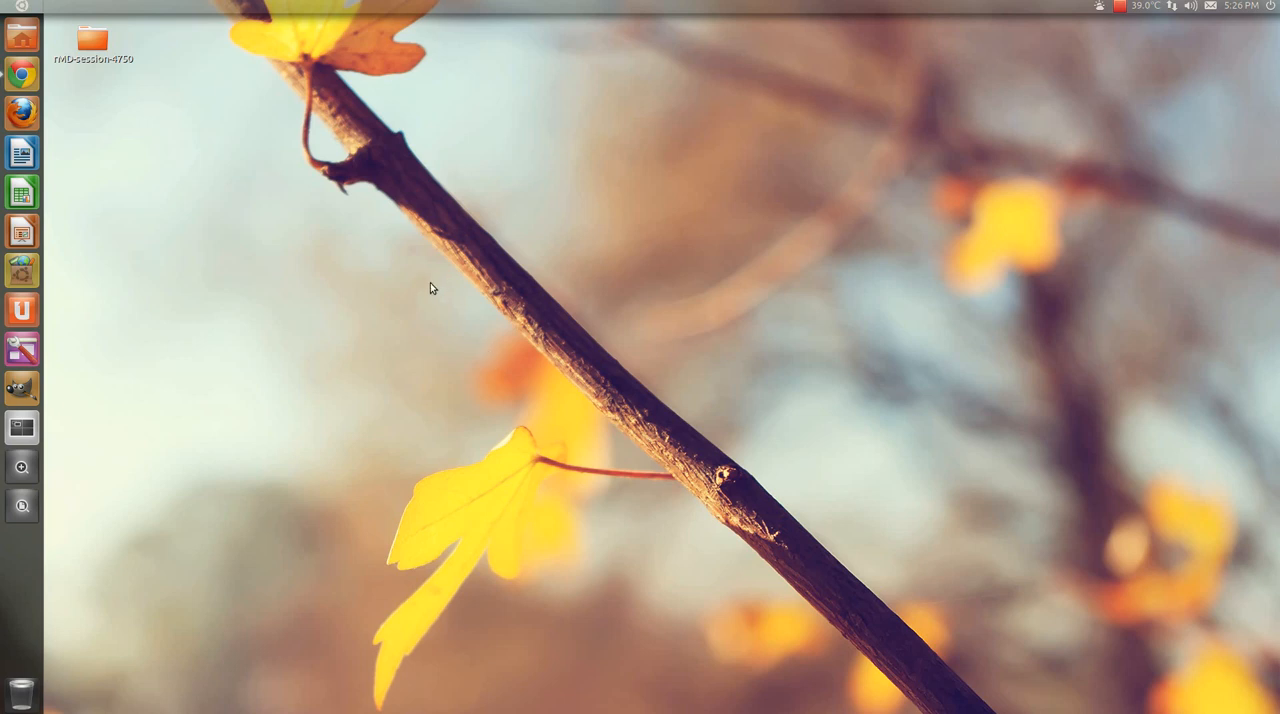
mouse_move(584, 178)
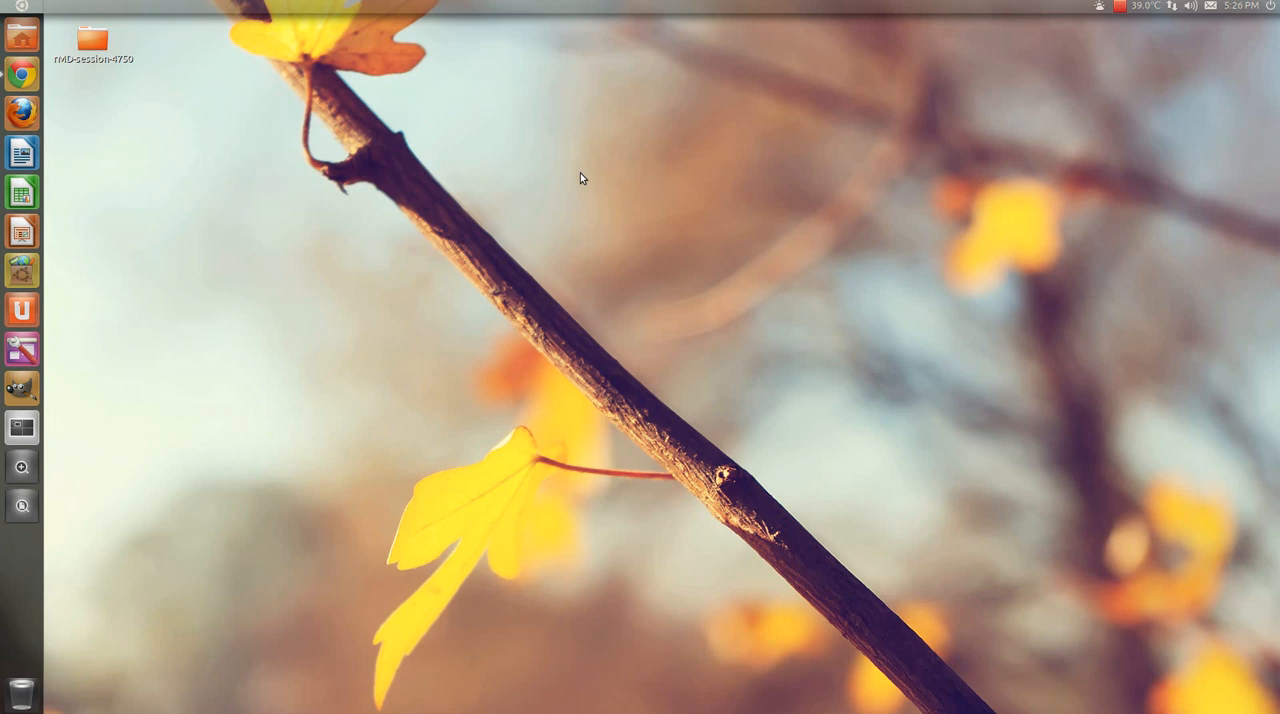
mouse_move(352, 132)
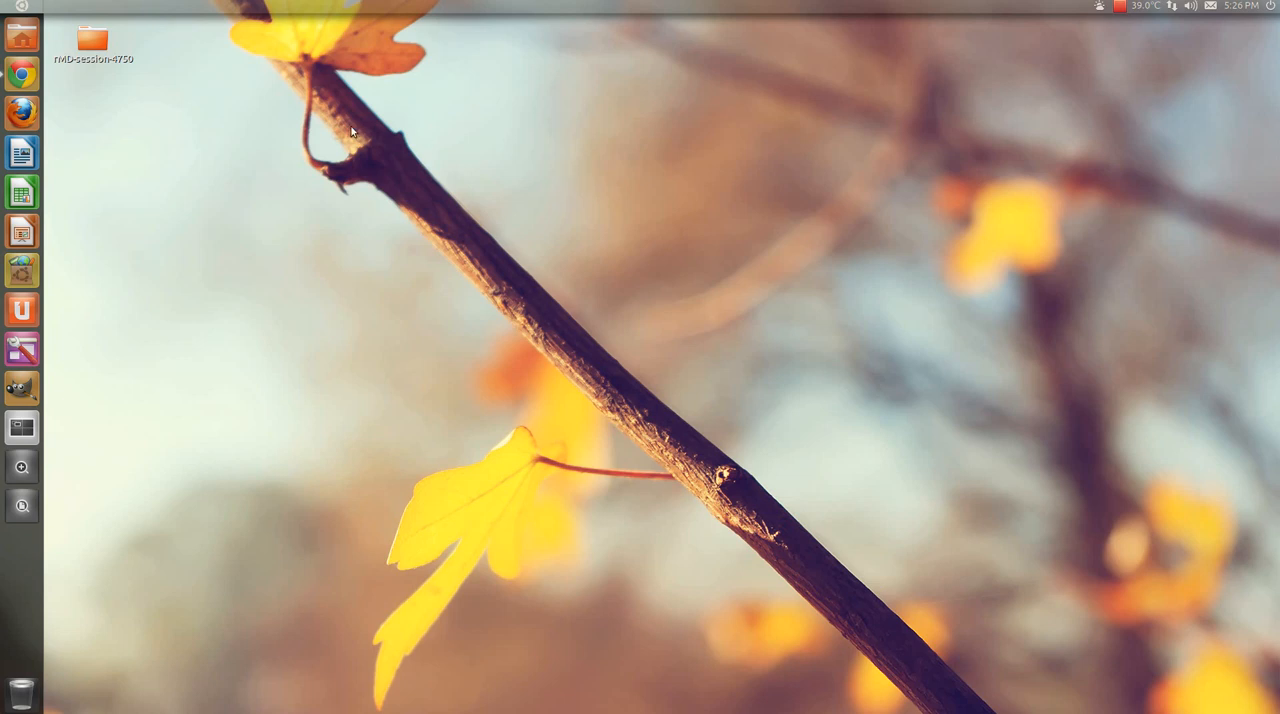
mouse_move(20, 74)
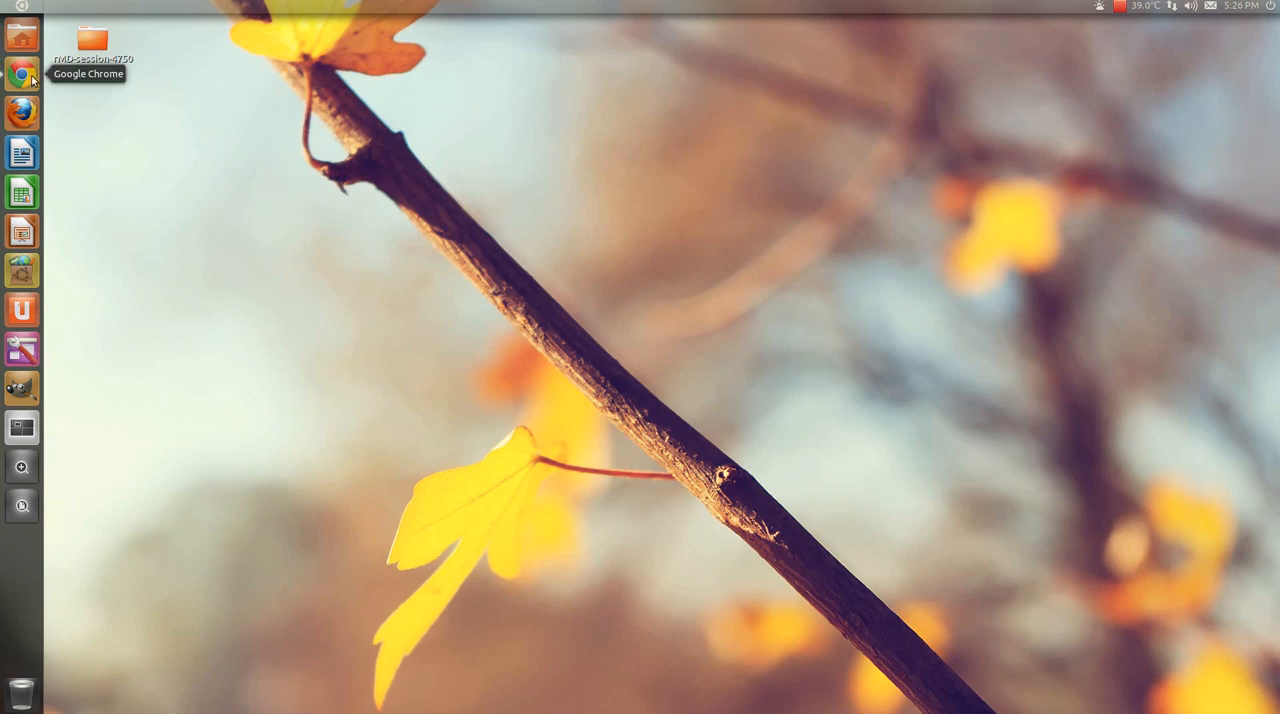
Step: Reach the VirtualBox 4.1.2 for Linux hosts download page in Chrome
click(20, 74)
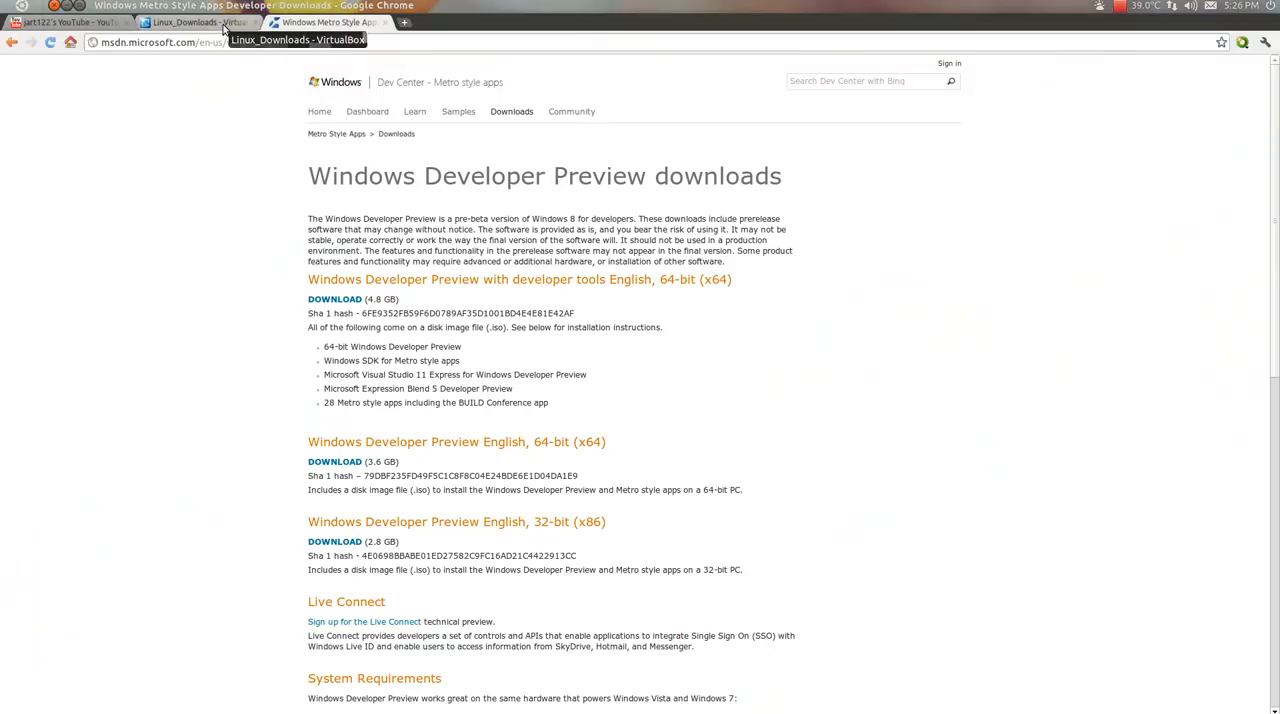
click(190, 22)
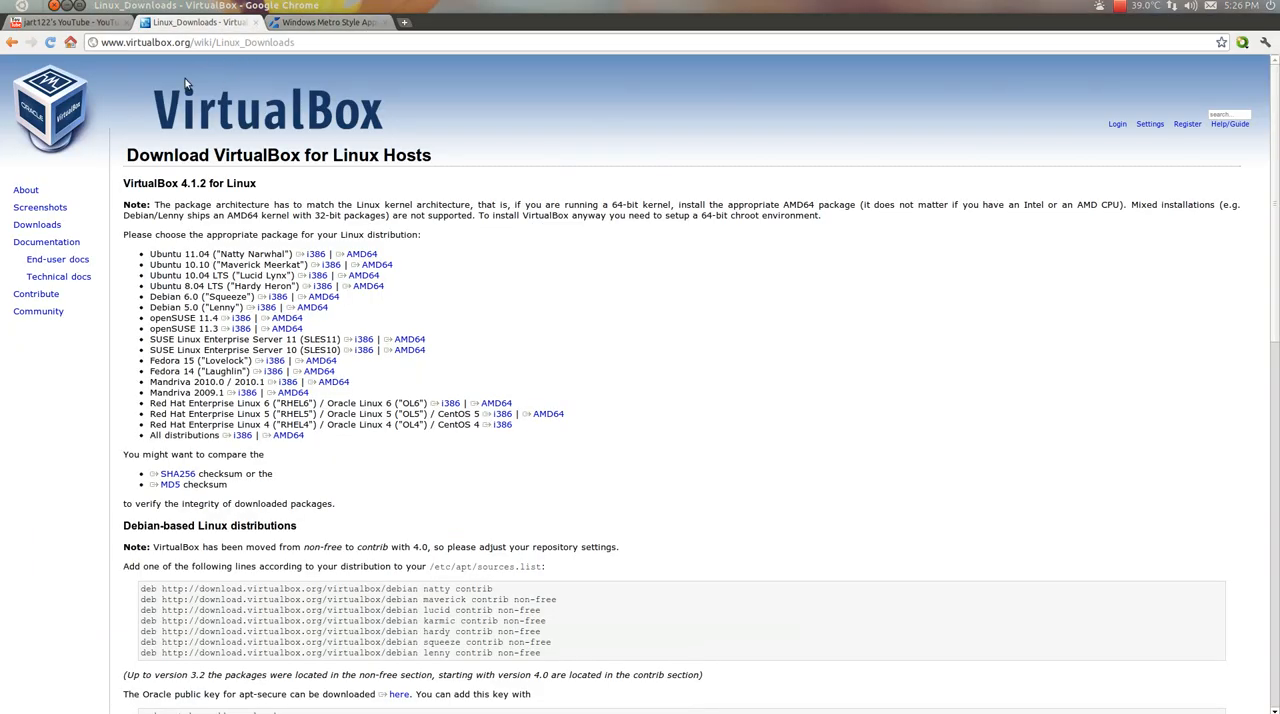
mouse_move(220, 128)
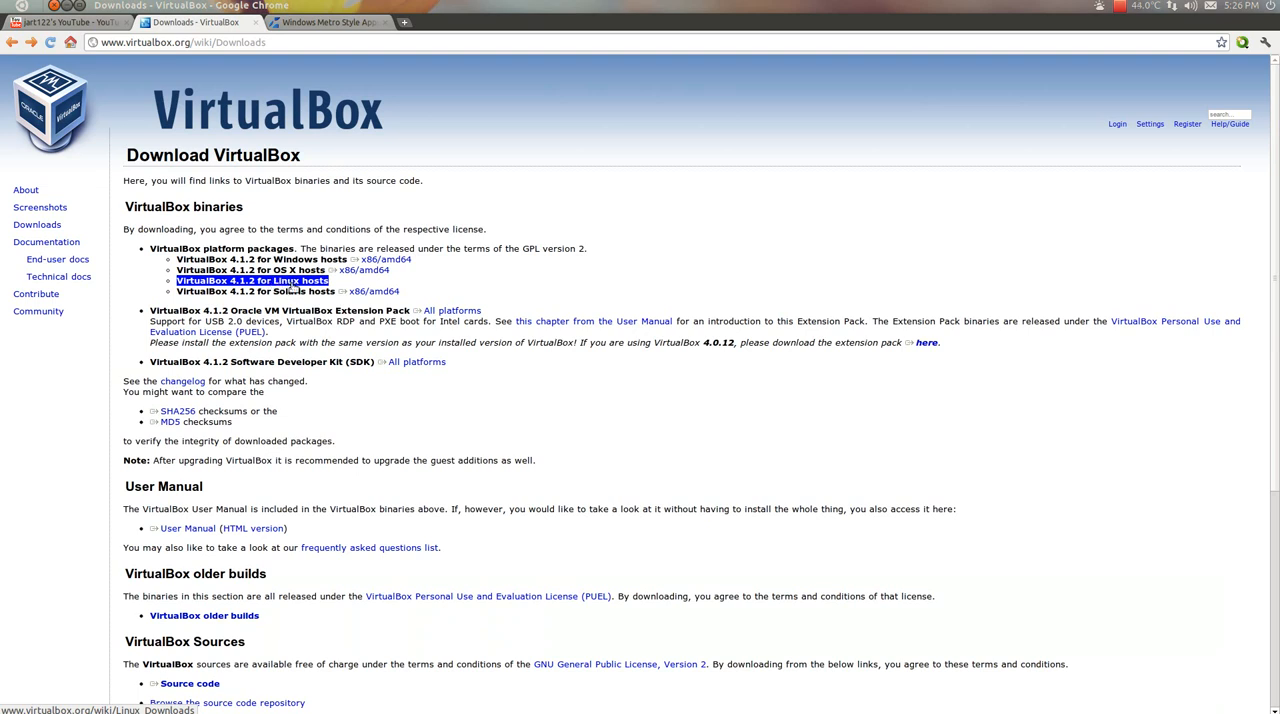
click(252, 280)
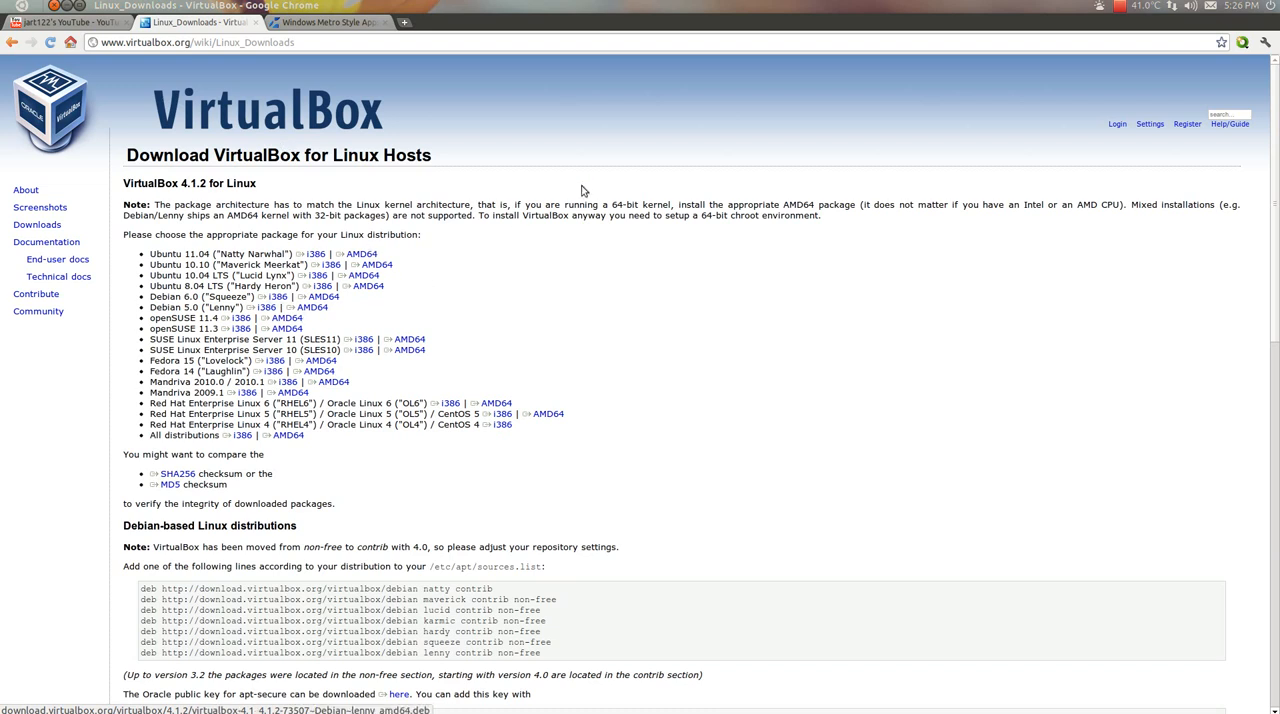
mouse_move(312, 80)
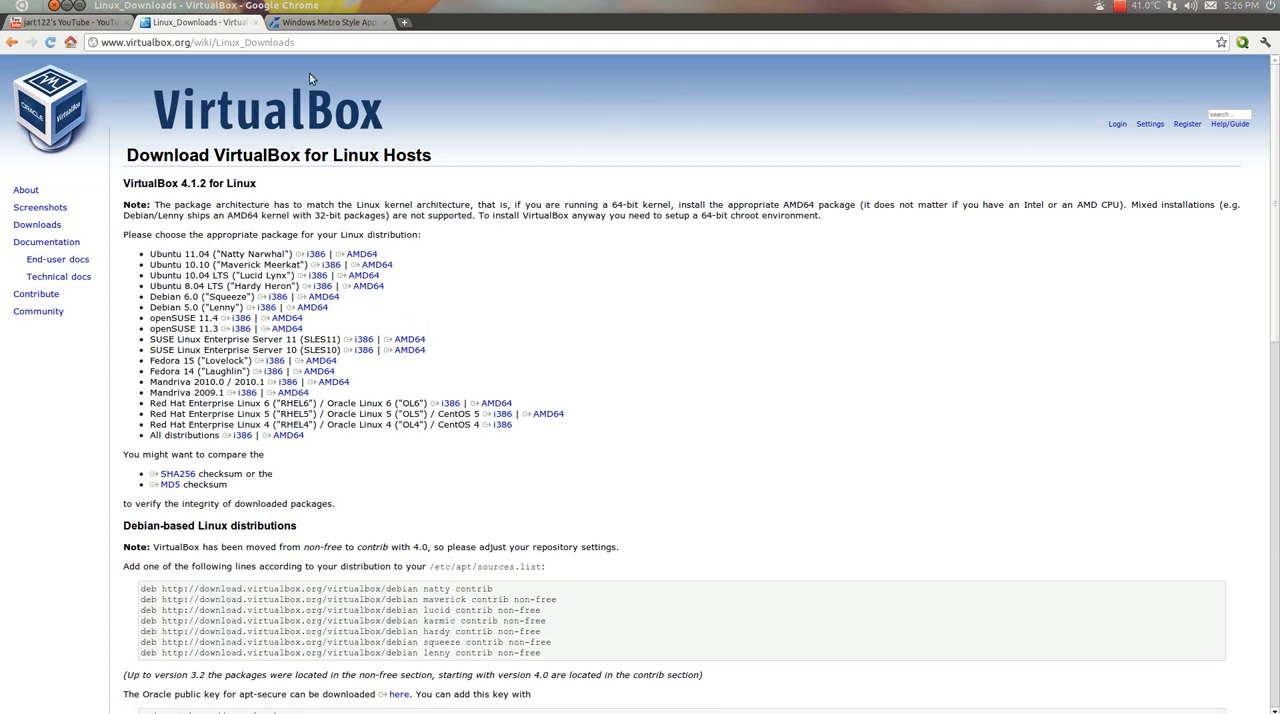
mouse_move(304, 52)
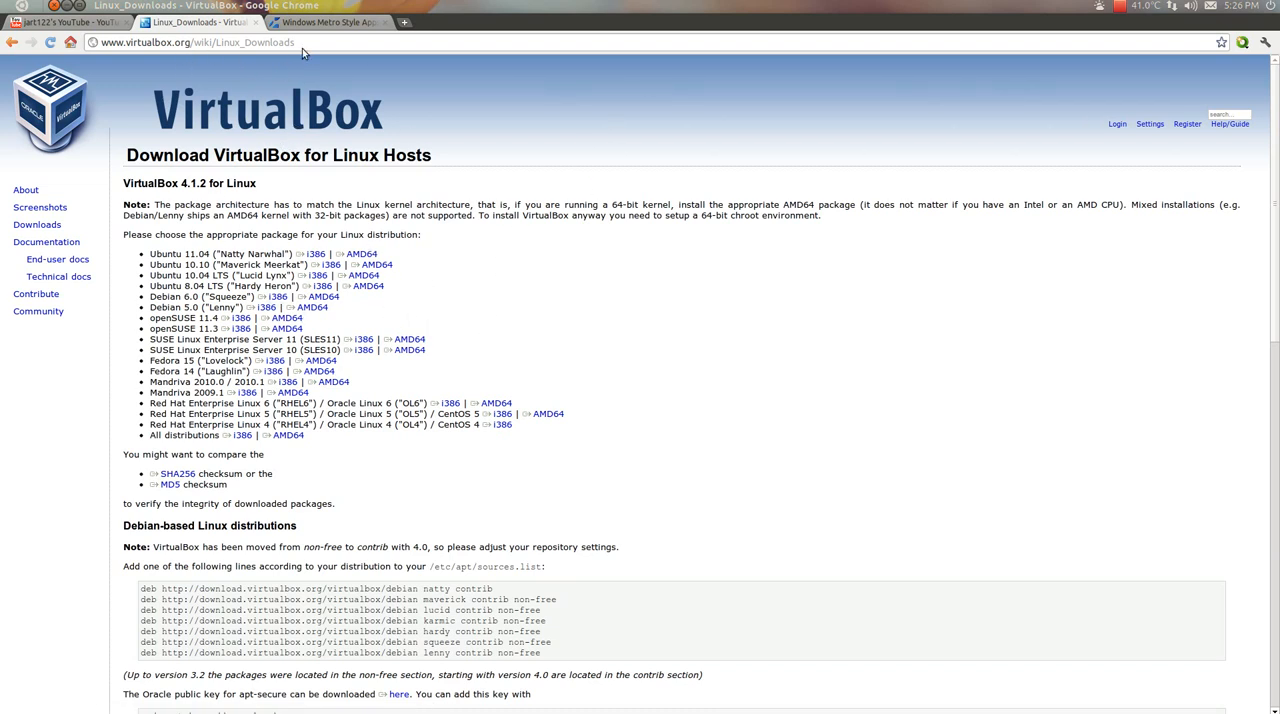
Step: View the Windows Developer Preview ISO downloads page in Chrome
click(324, 22)
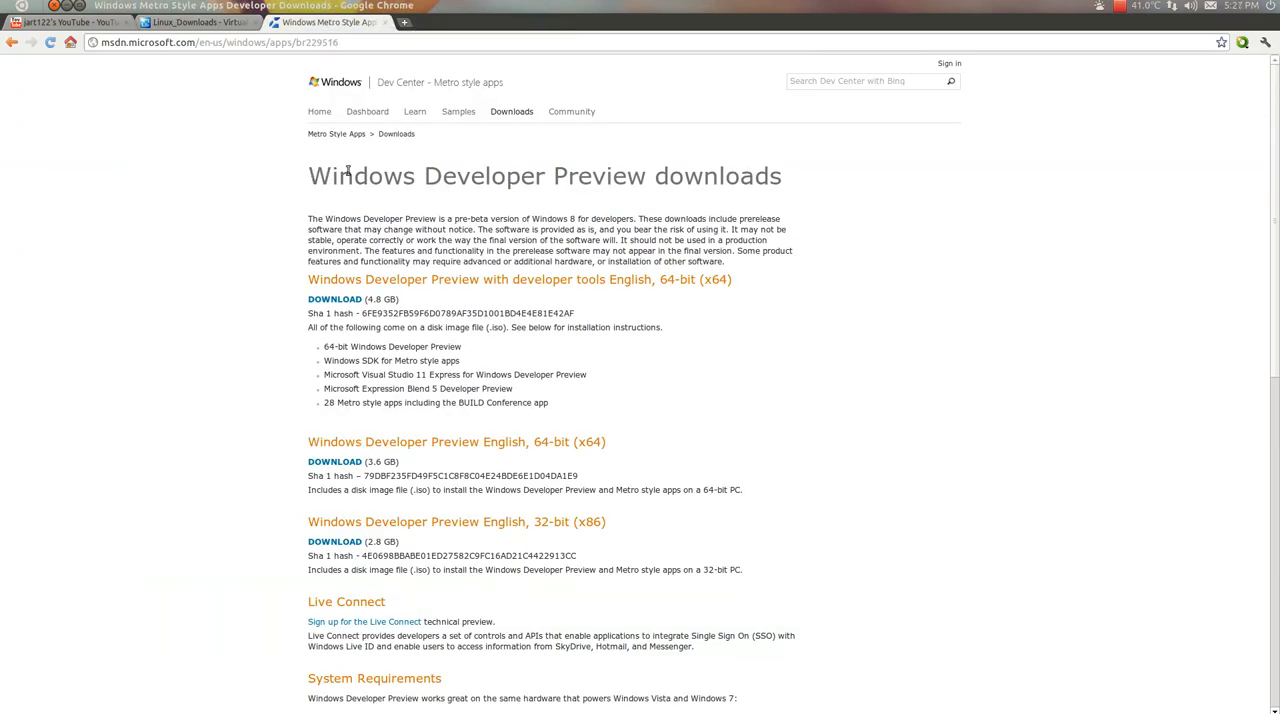
mouse_move(584, 460)
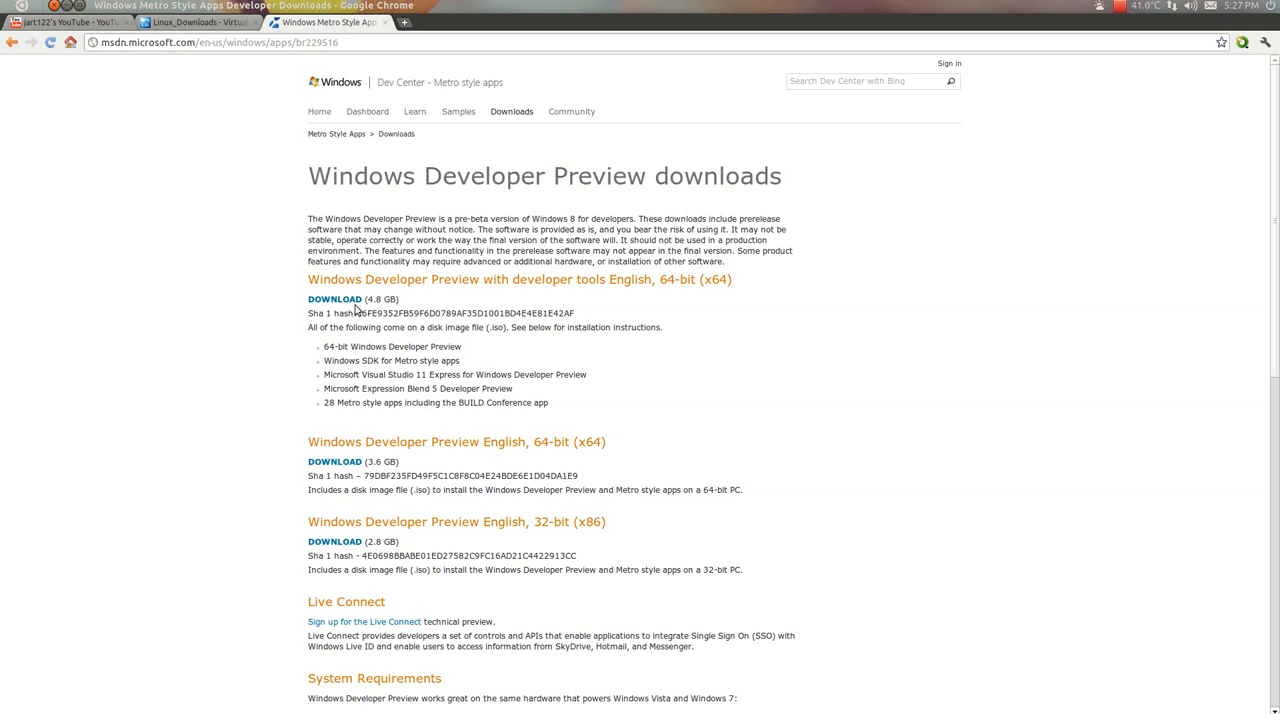
mouse_move(444, 304)
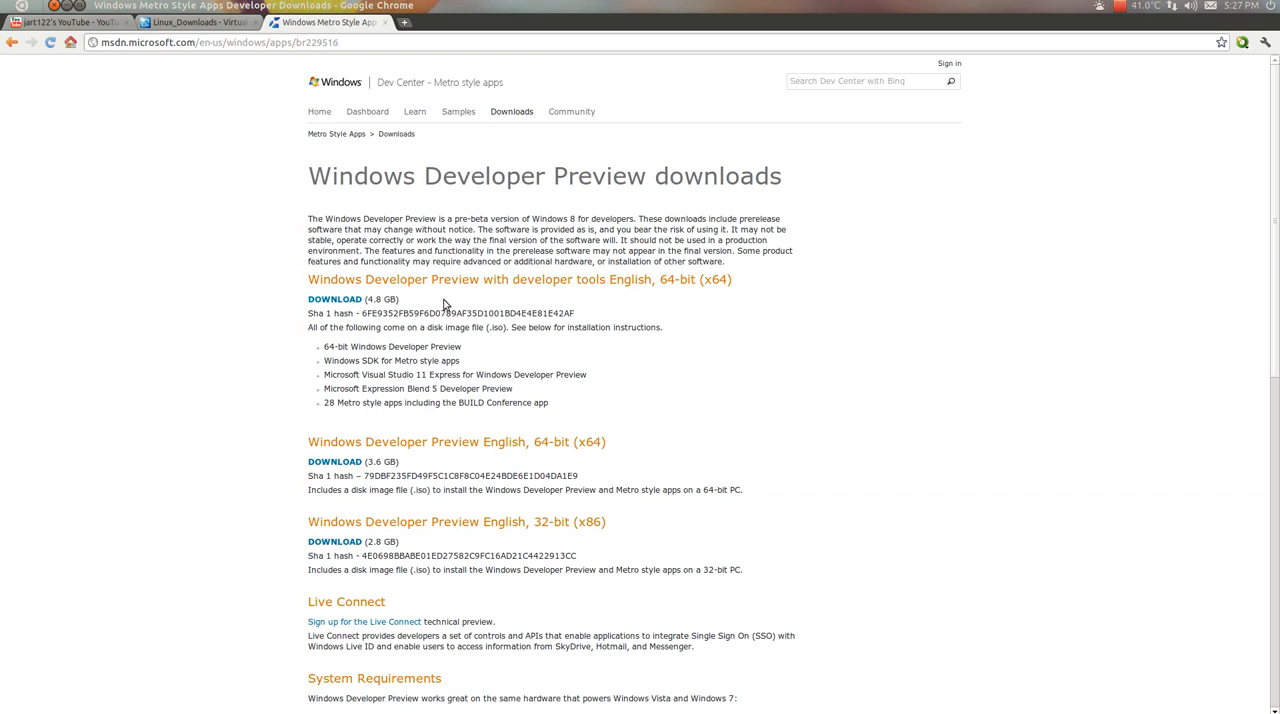
mouse_move(420, 544)
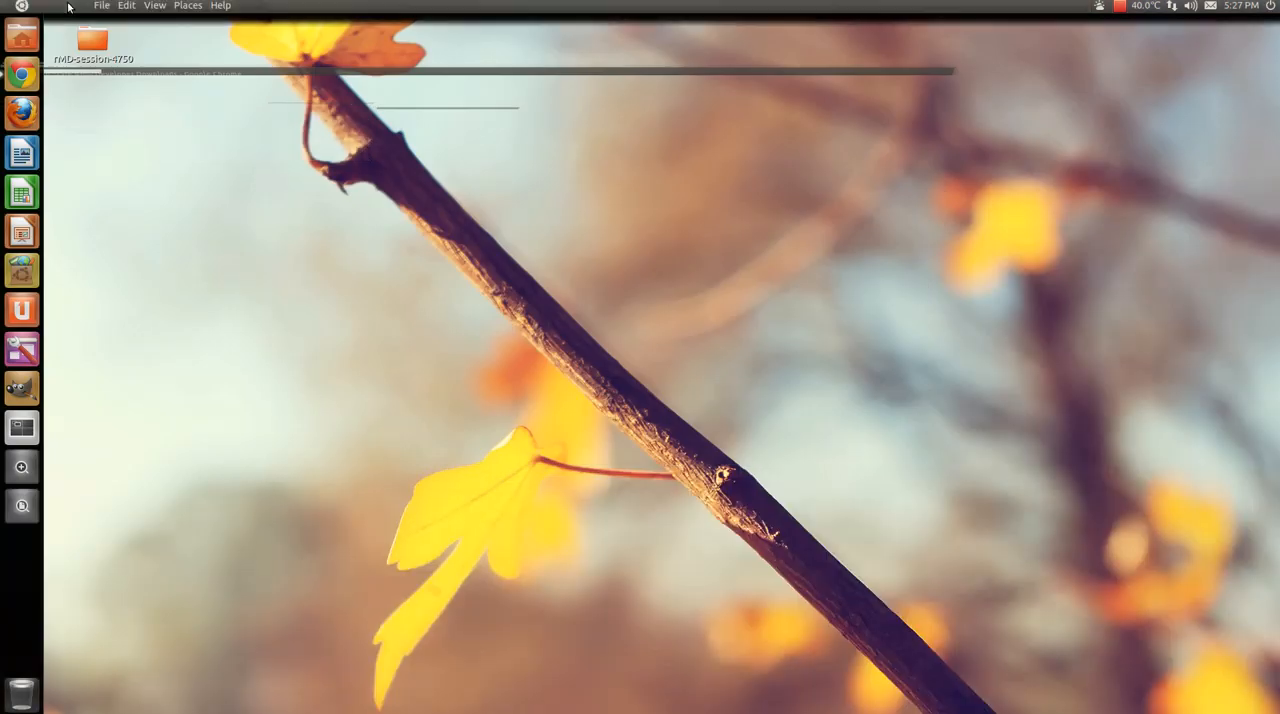
Step: Launch VirtualBox from the Dash and start the New Virtual Machine wizard
click(20, 32)
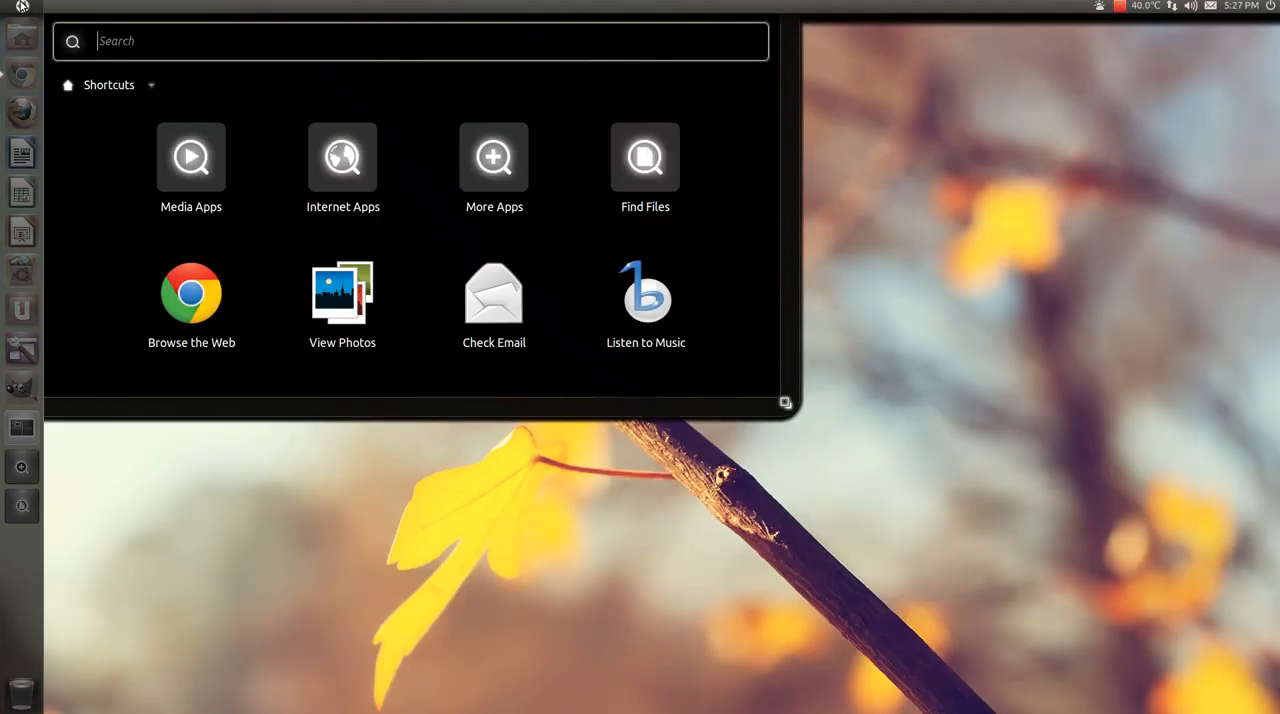
text(v)
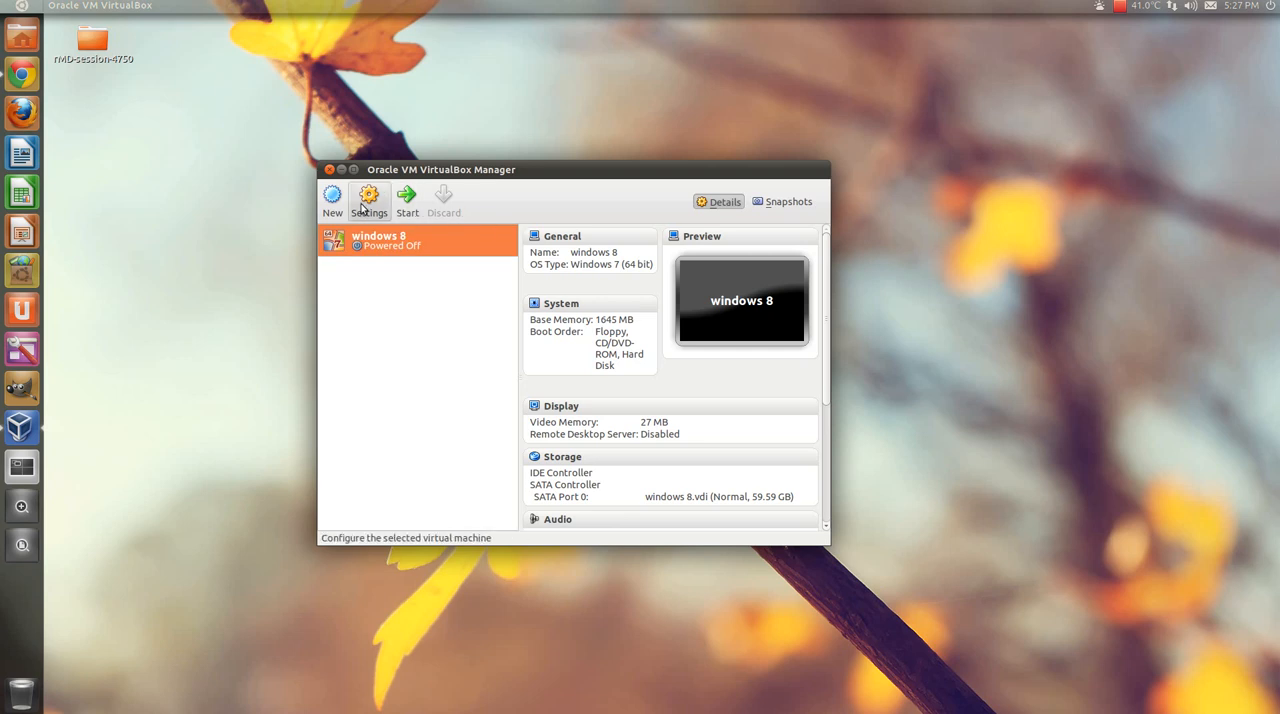
click(332, 200)
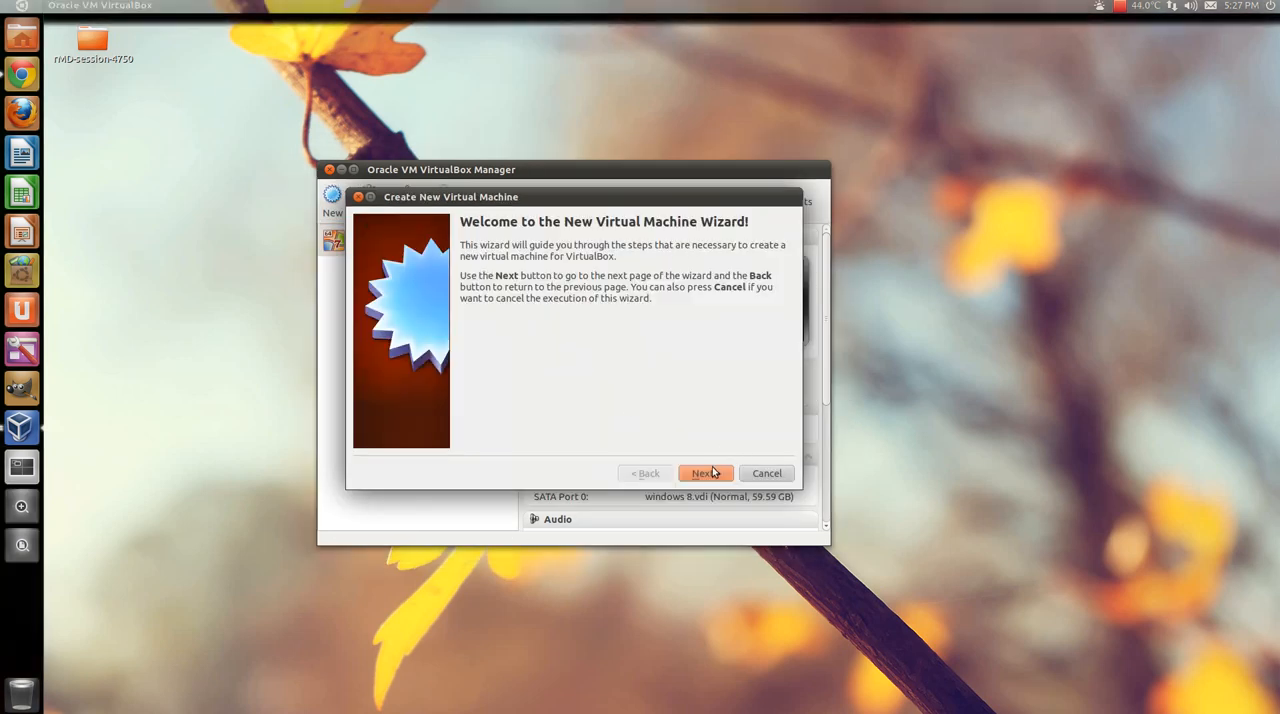
click(704, 472)
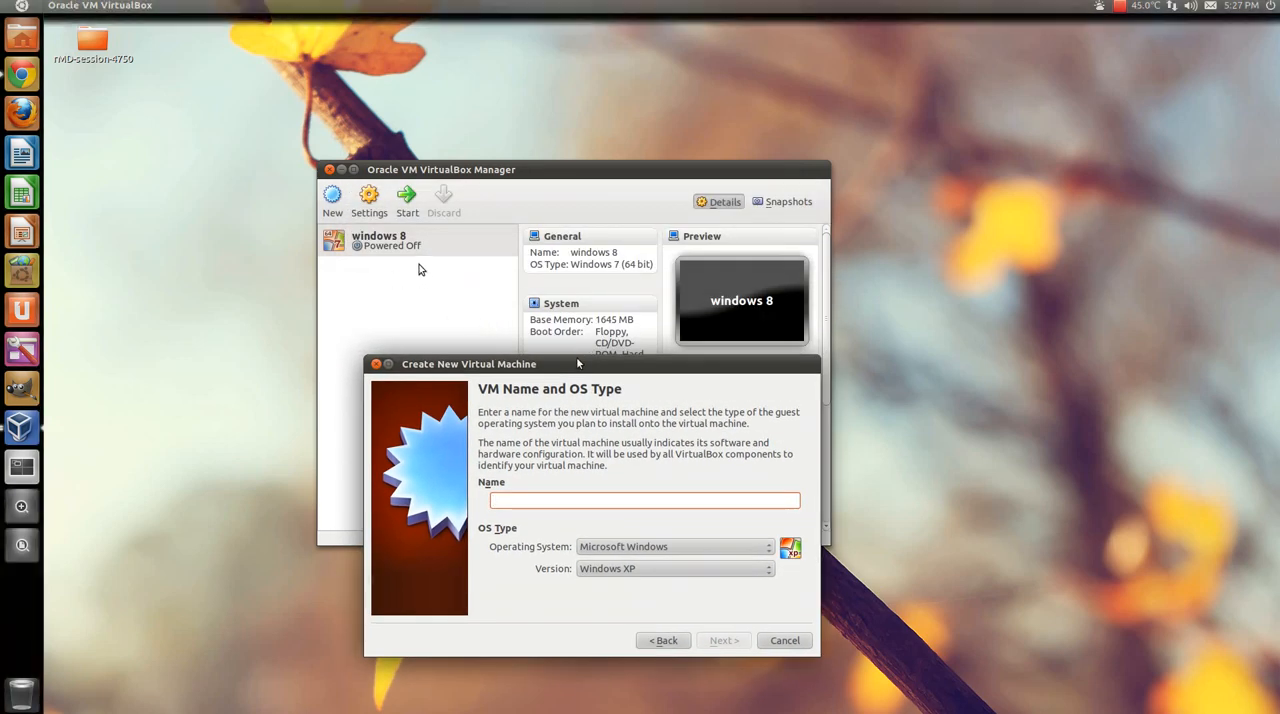
Step: Name the machine 'windows' with version Windows 7 (64 bit)
text(w)
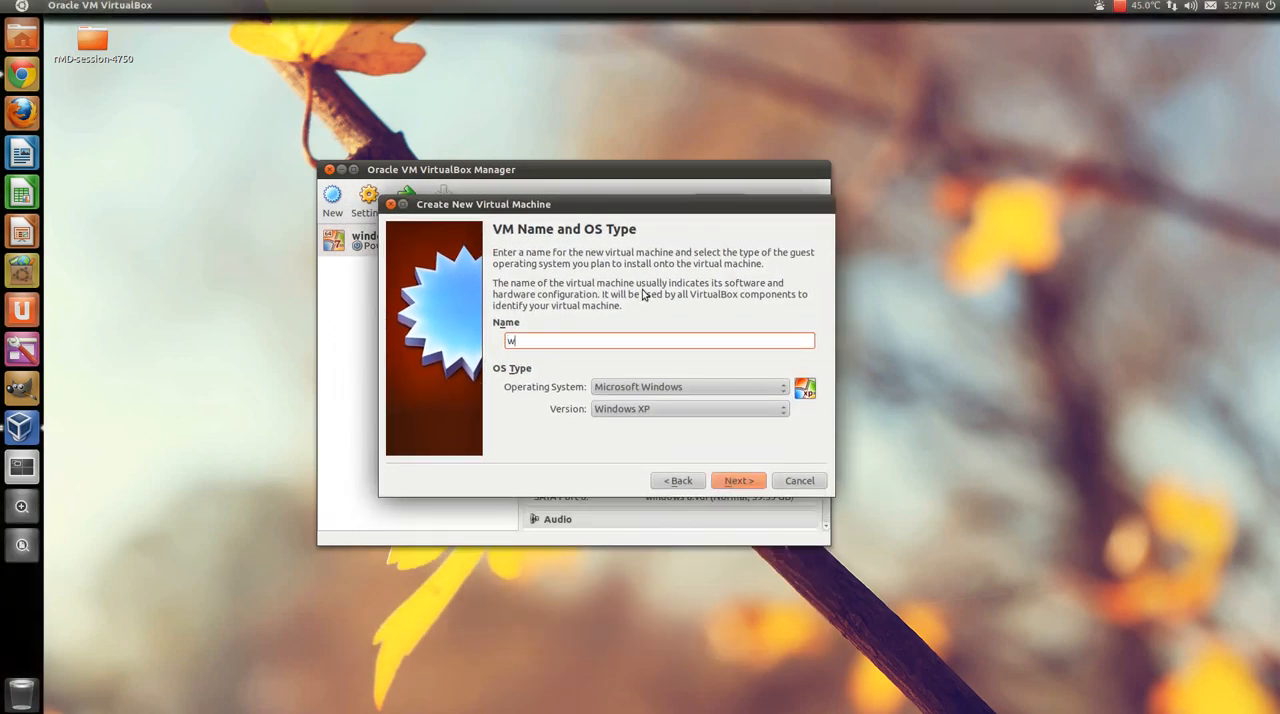
text(indows)
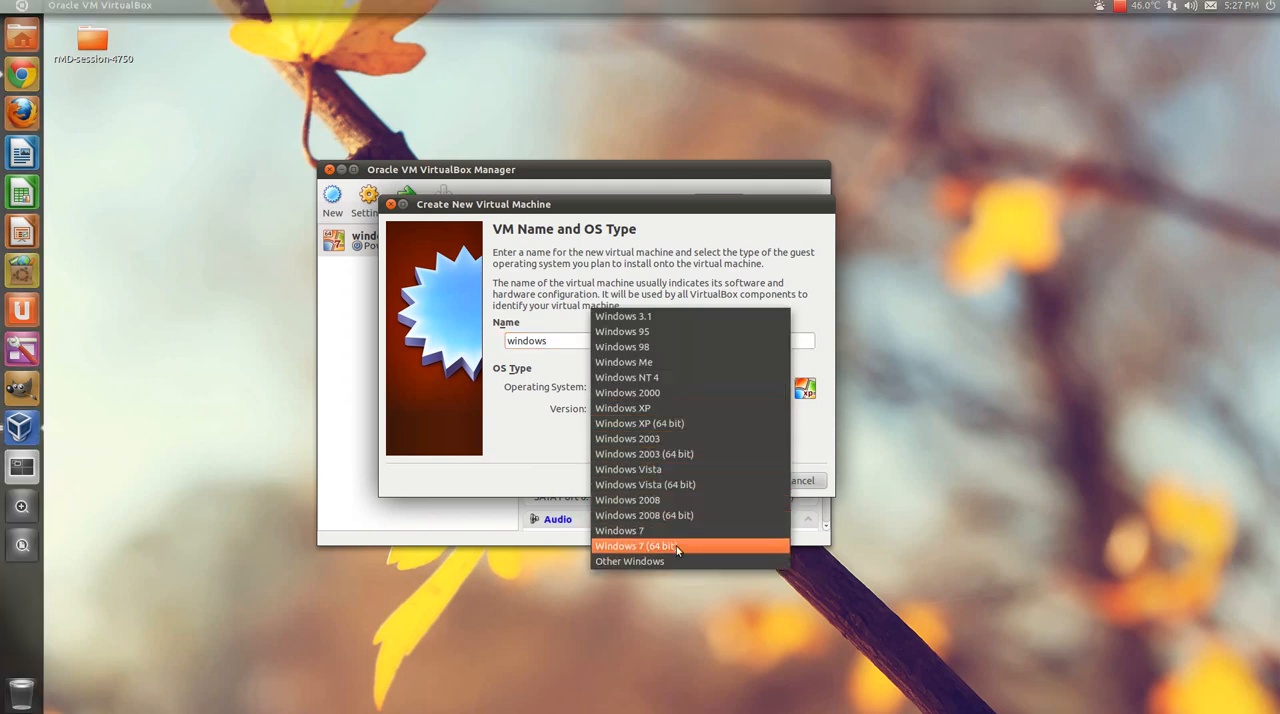
mouse_move(620, 530)
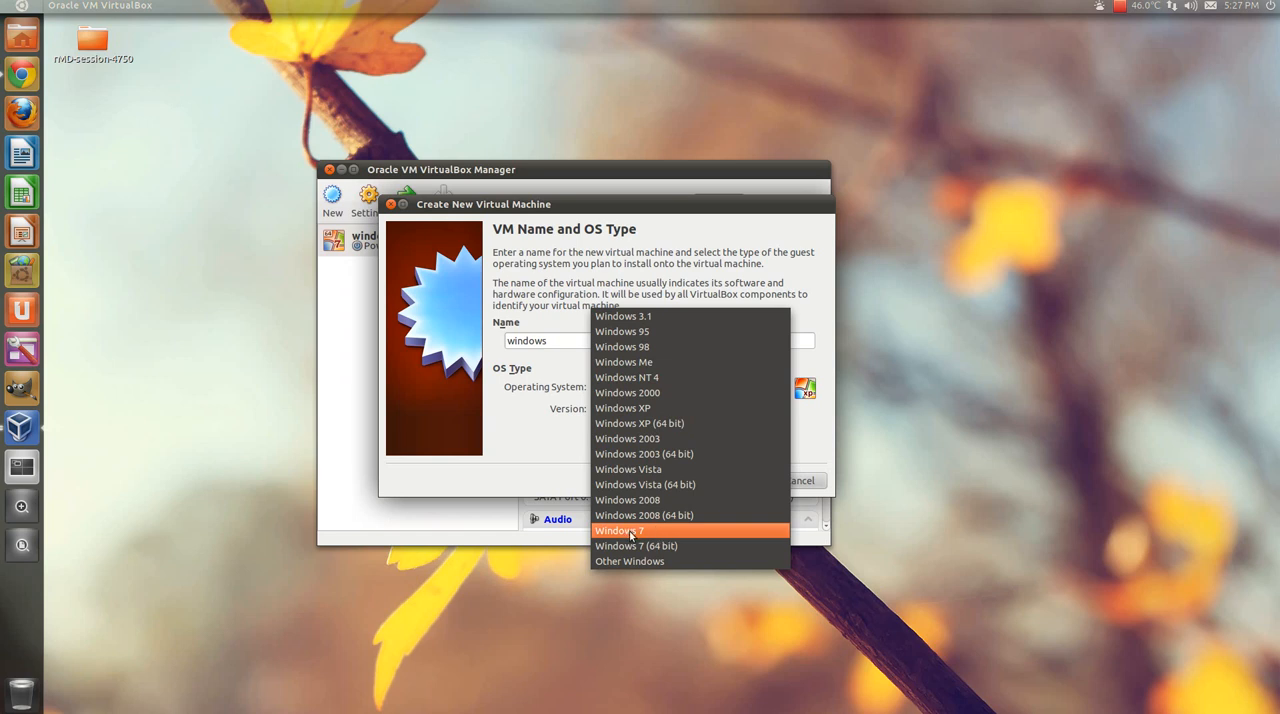
click(636, 544)
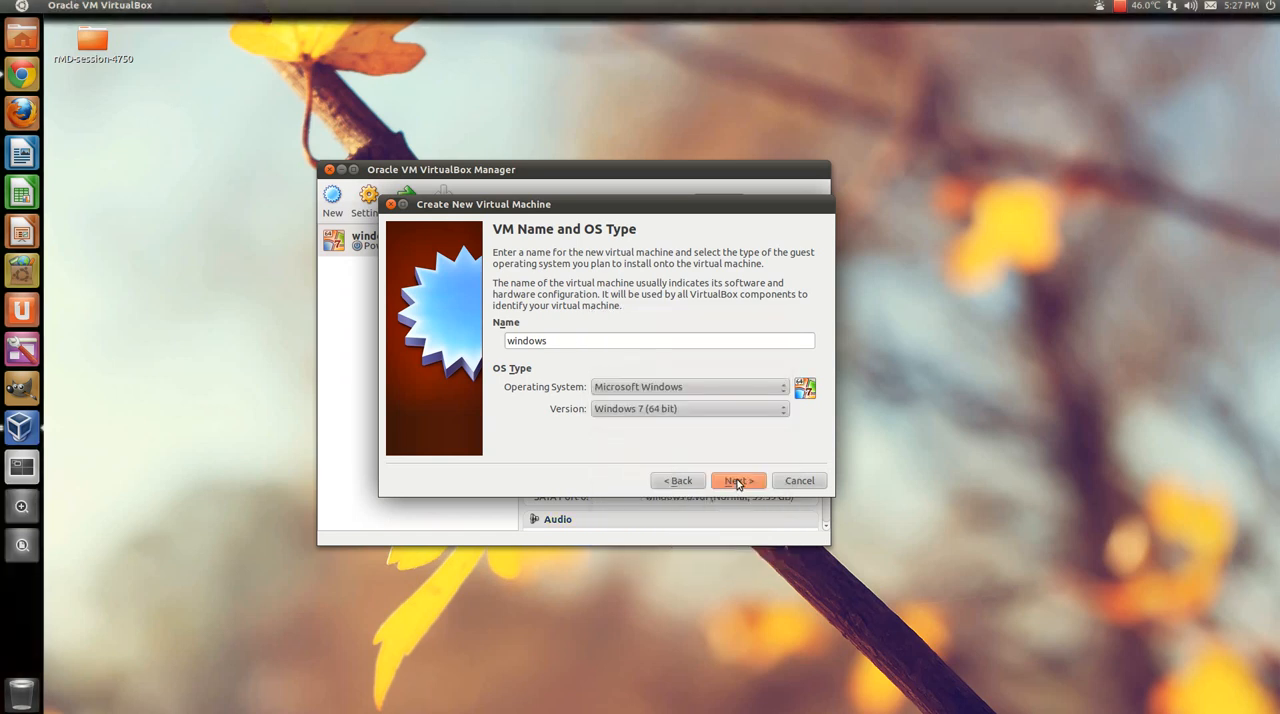
Step: Set the machine's base memory to about 1392 MB with the slider
click(738, 480)
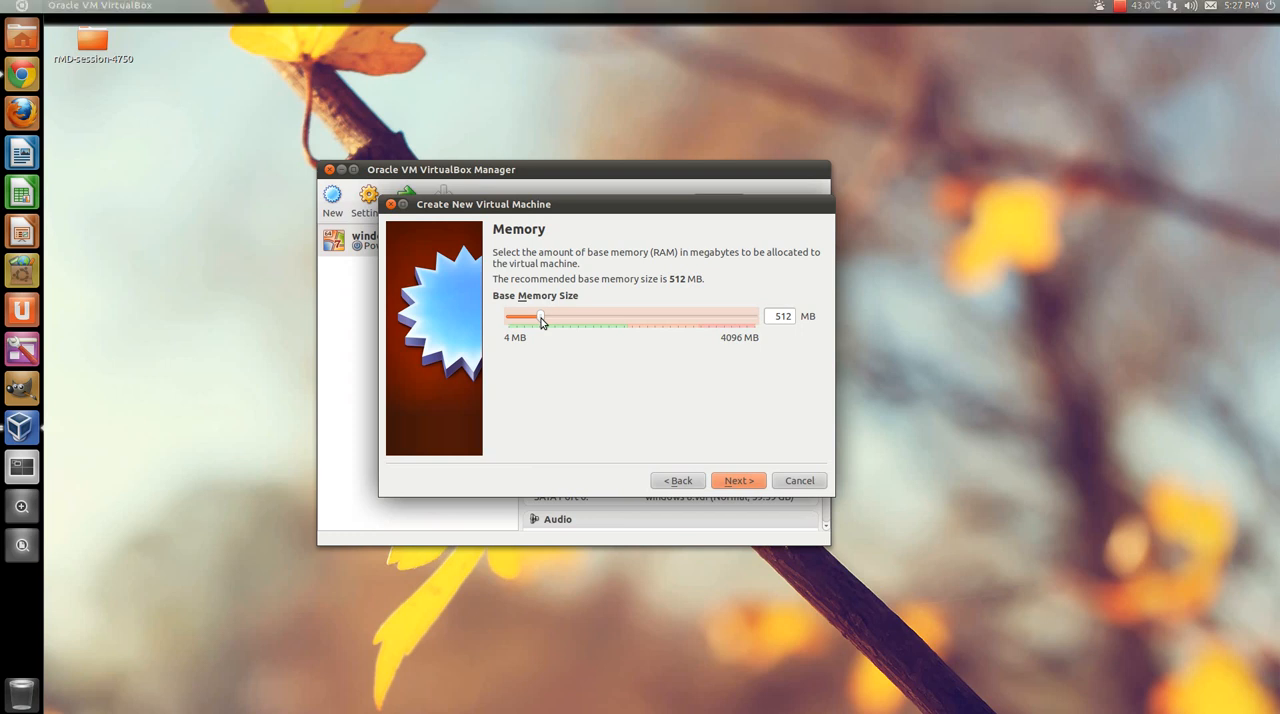
drag(540, 320, 558, 320)
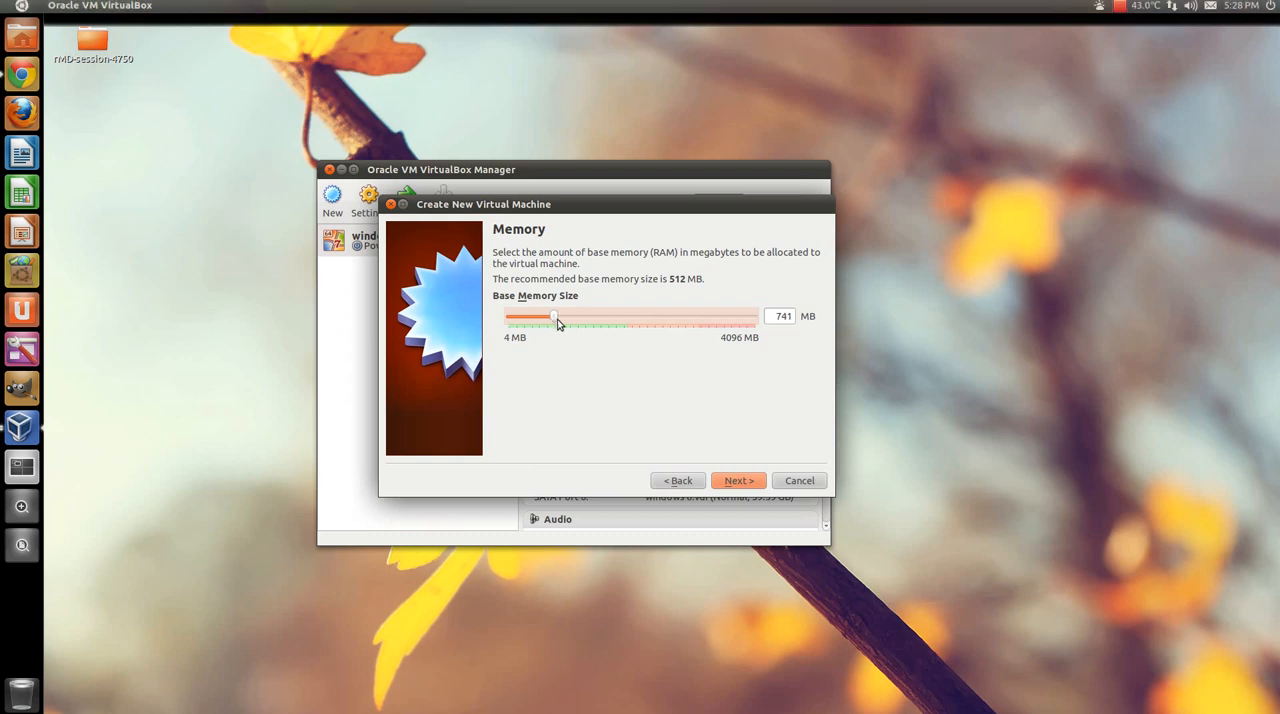
drag(556, 318, 584, 318)
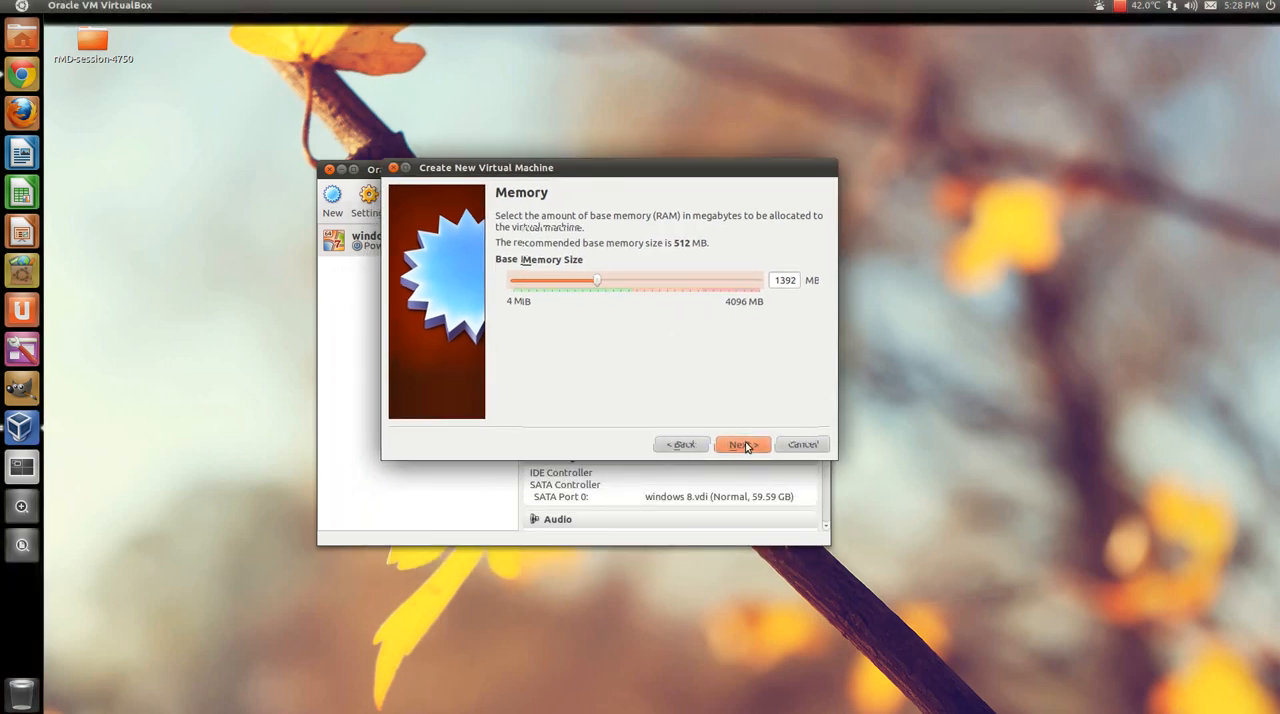
Step: Start a new virtual disk, first trying fixed size and adjusting its size slider
click(742, 444)
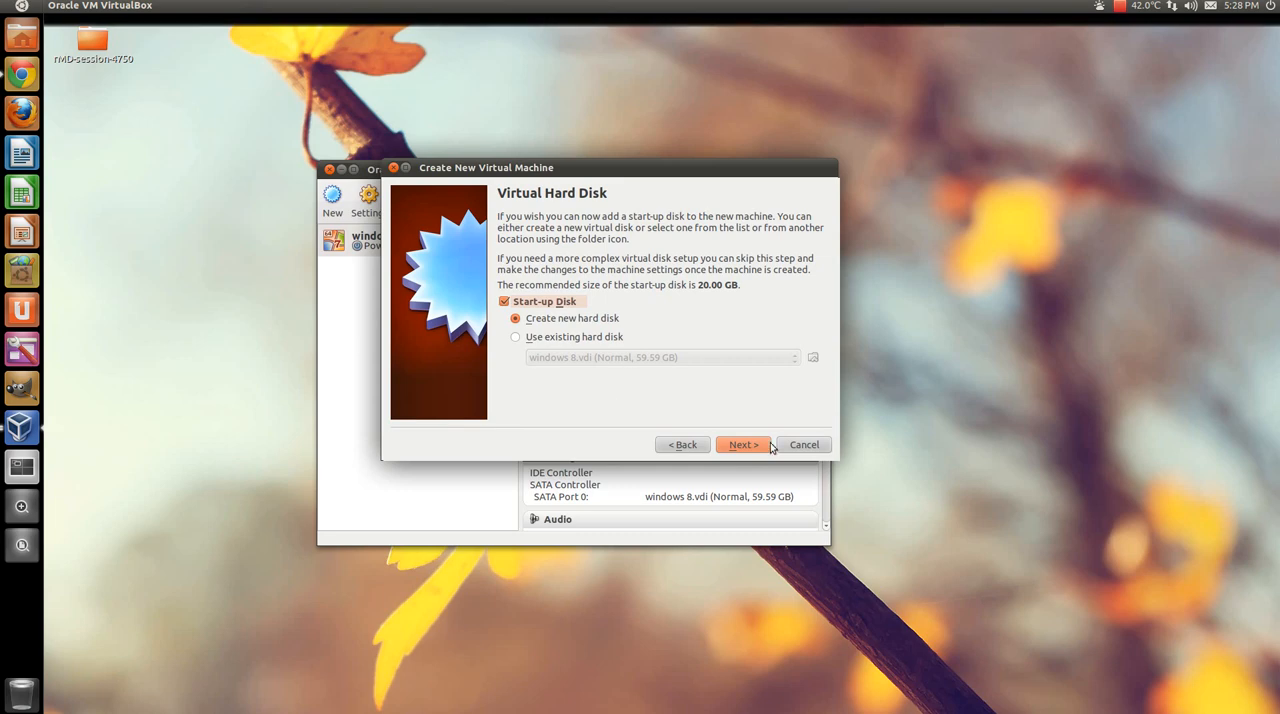
click(744, 444)
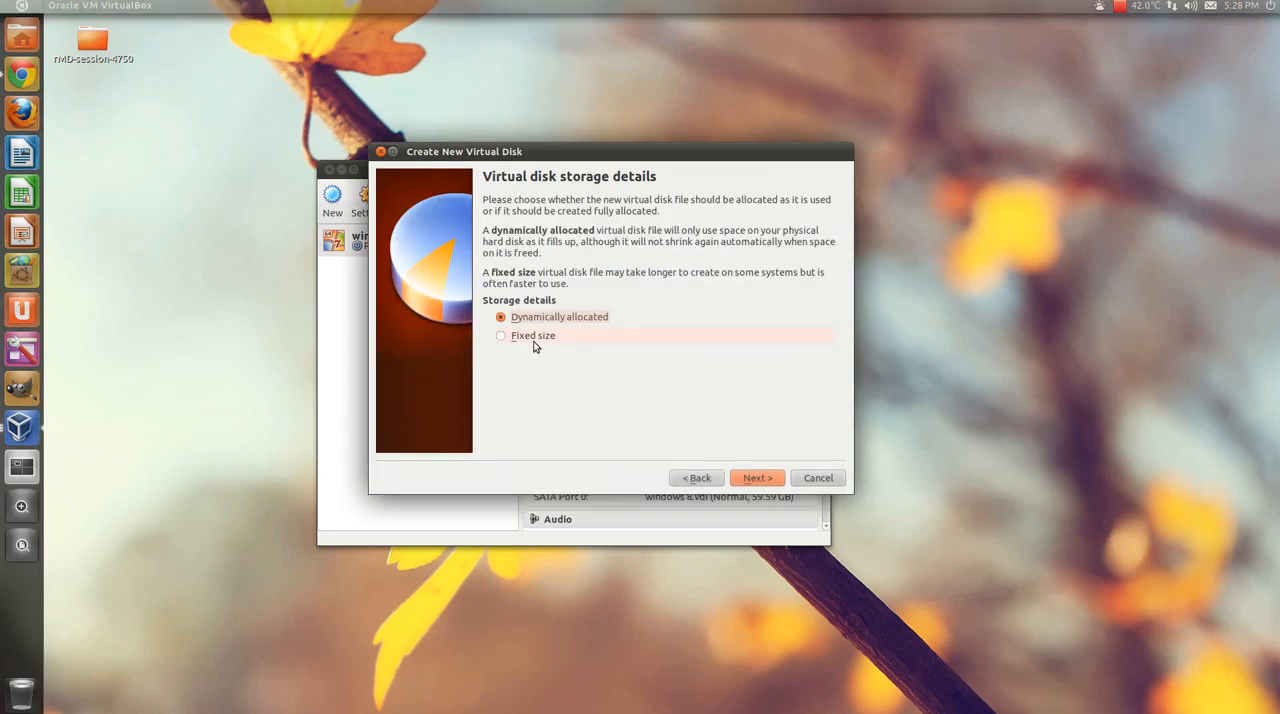
click(500, 336)
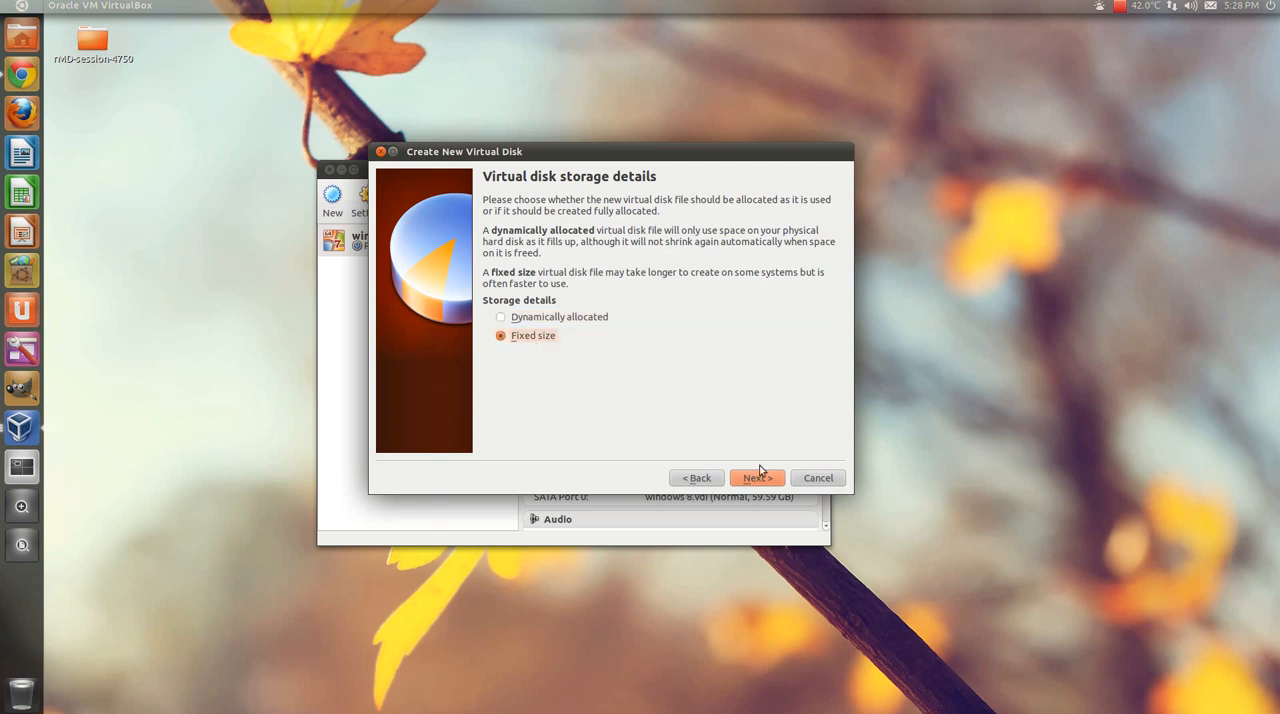
click(756, 476)
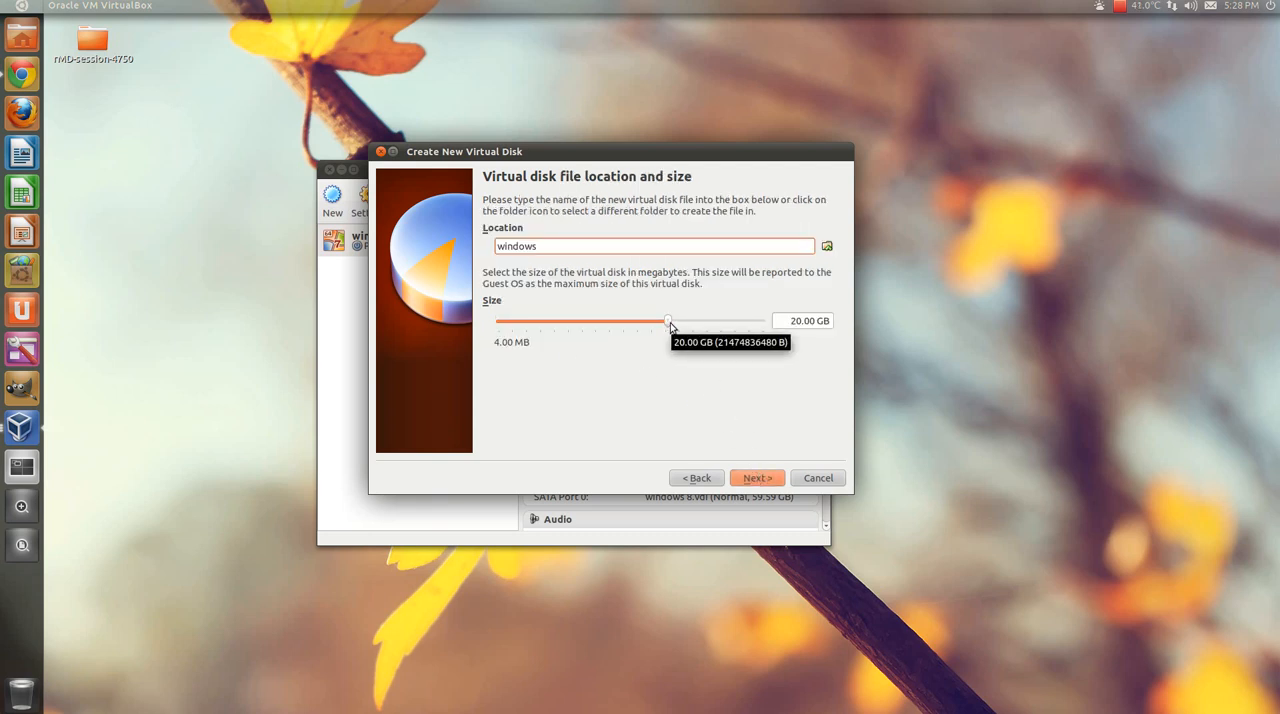
drag(668, 320, 688, 320)
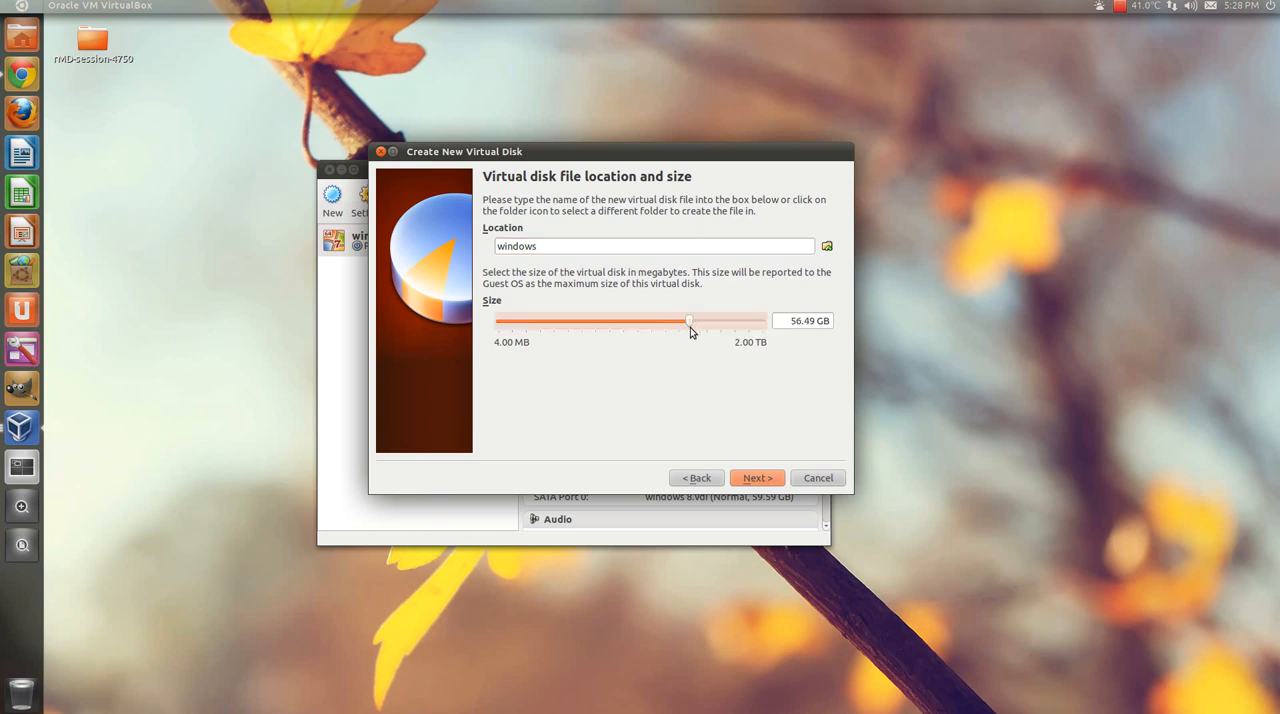
drag(688, 320, 676, 320)
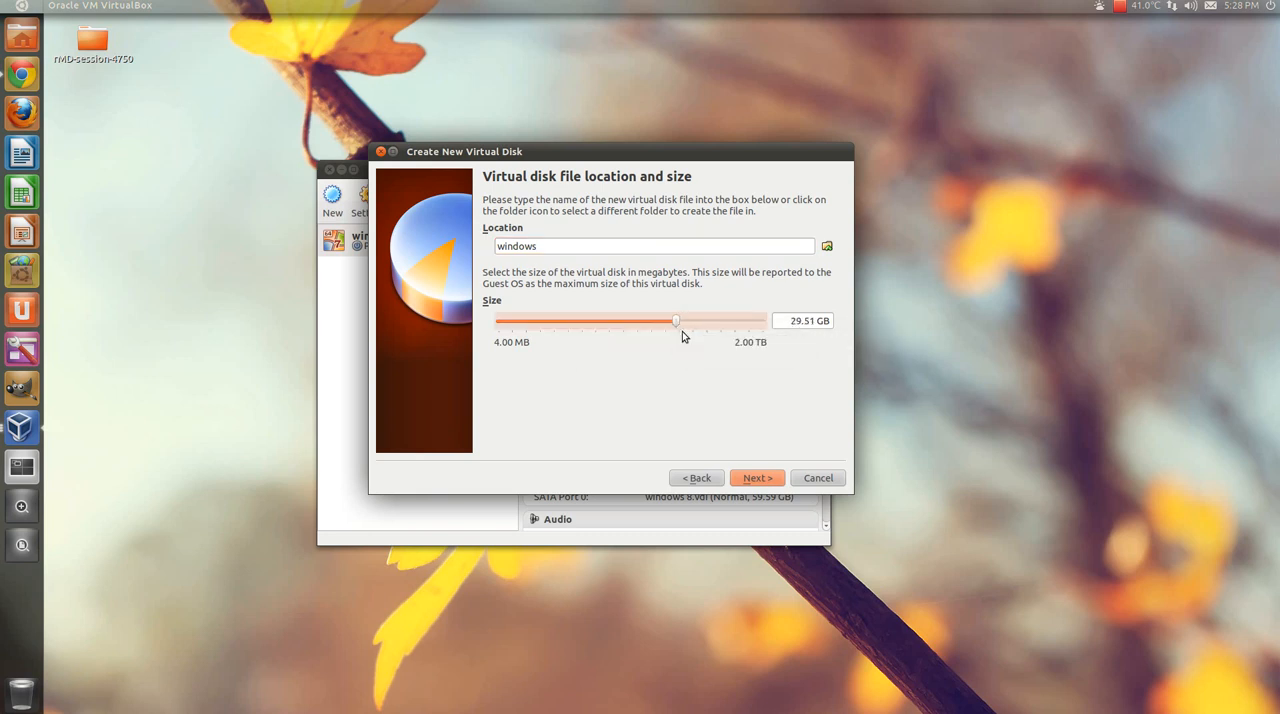
Step: Switch the disk to dynamically allocated at 20.00 GB and create it
click(756, 476)
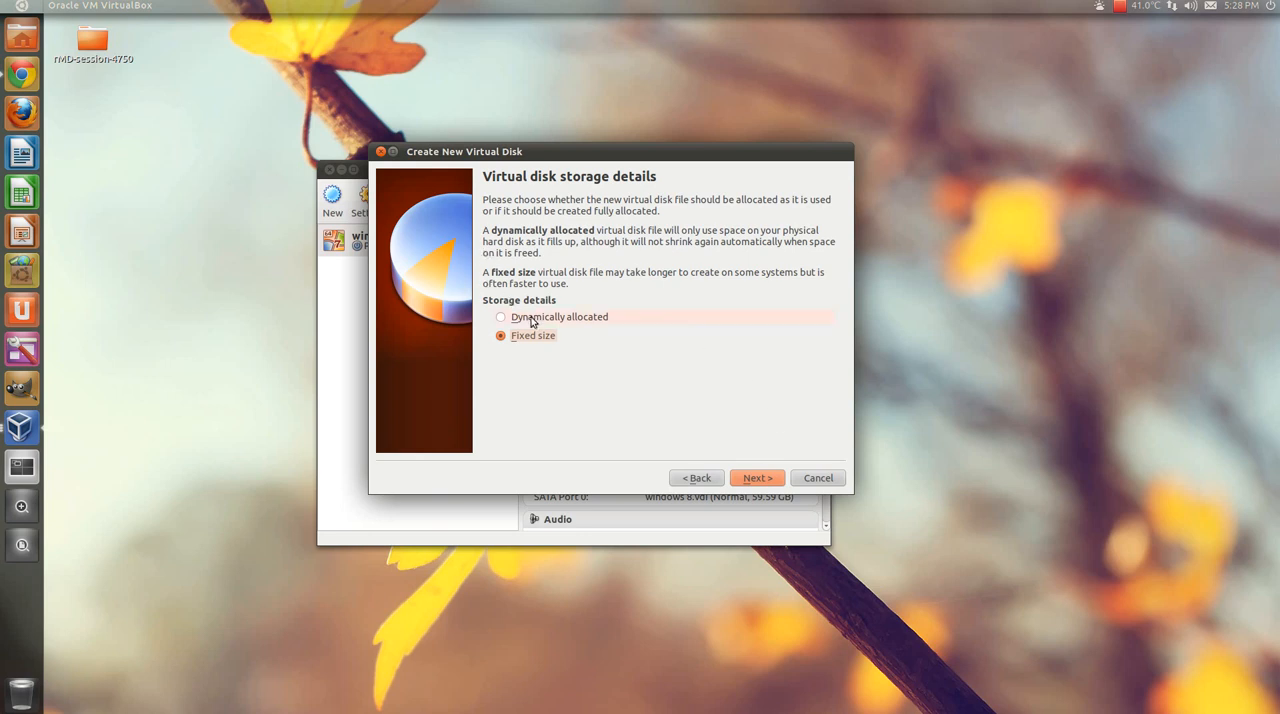
click(500, 316)
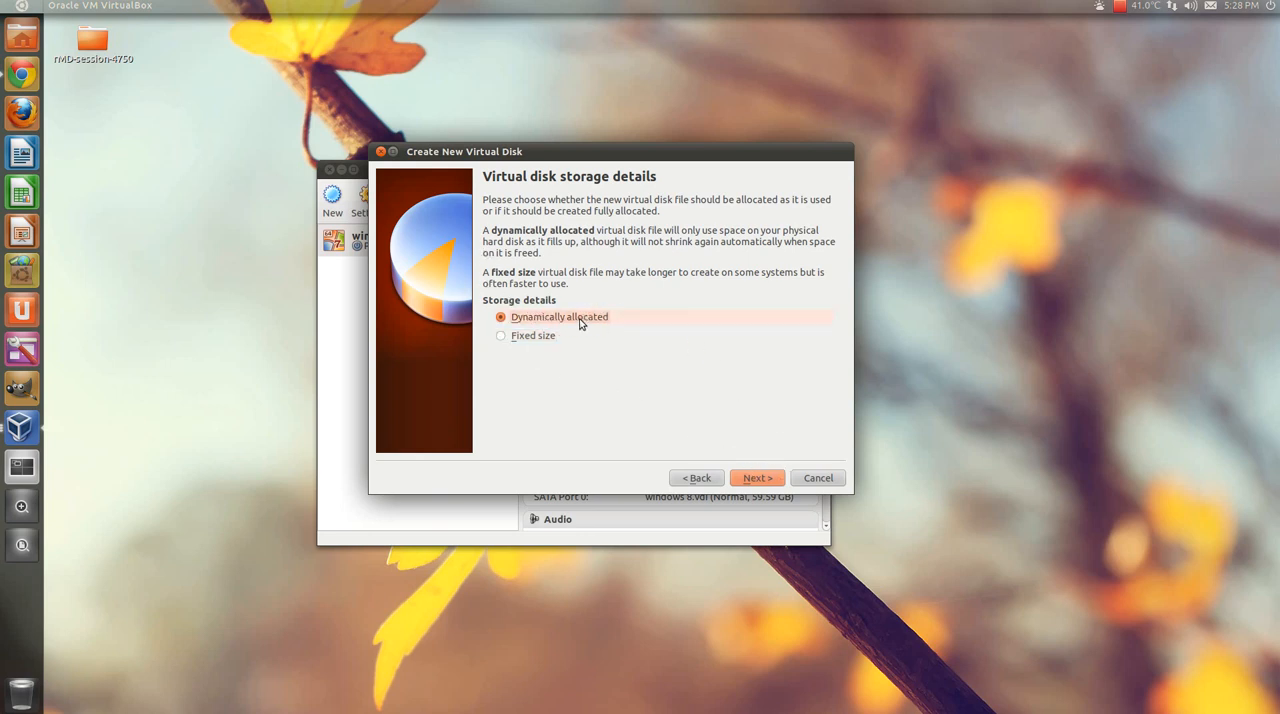
click(756, 476)
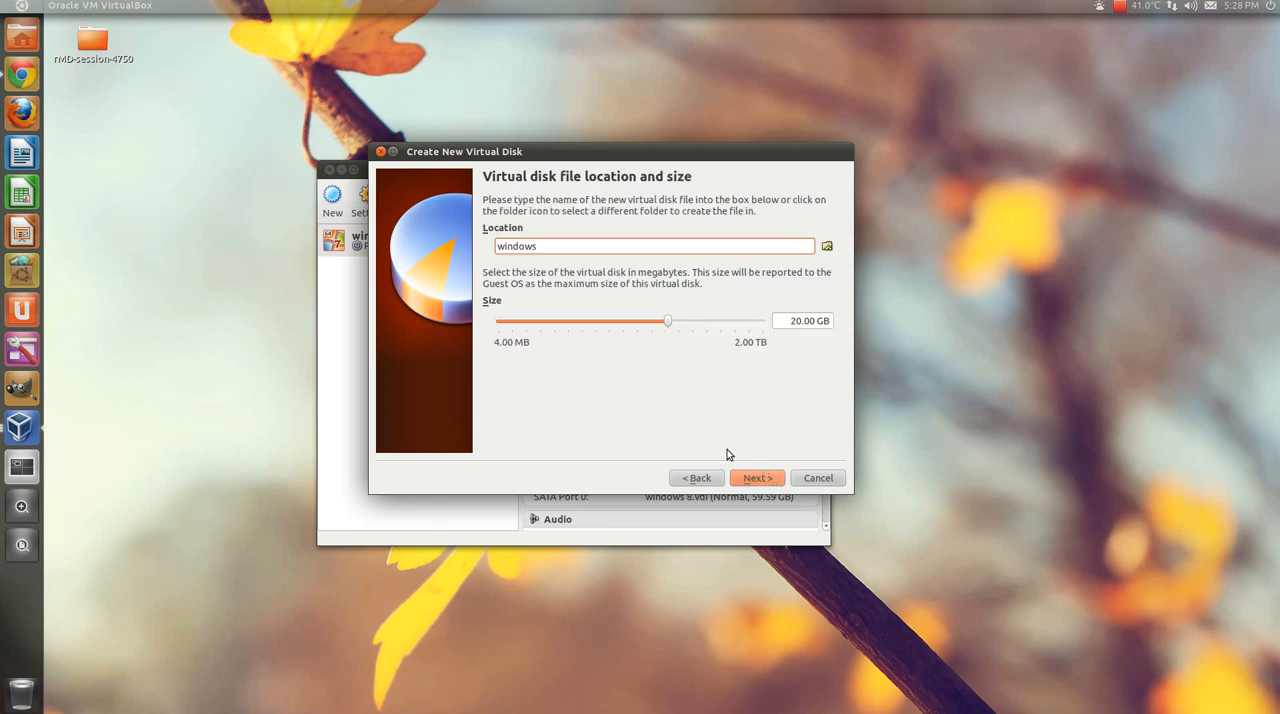
click(756, 476)
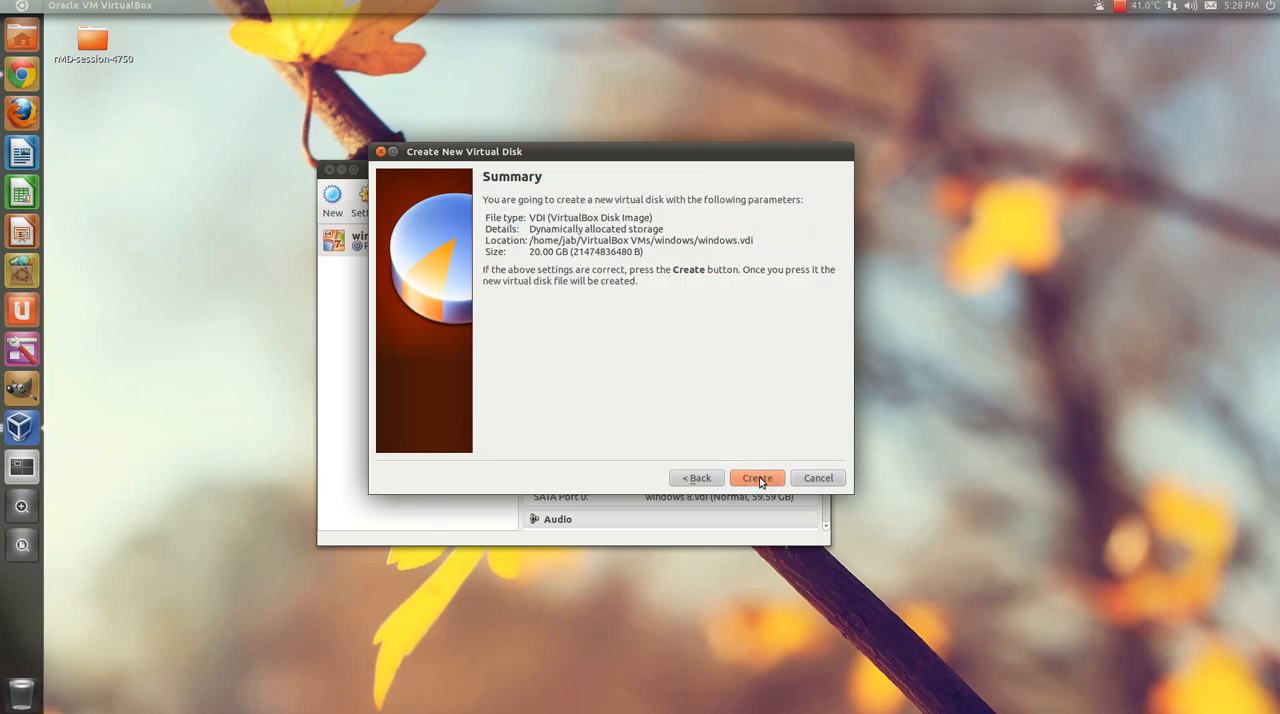
click(756, 476)
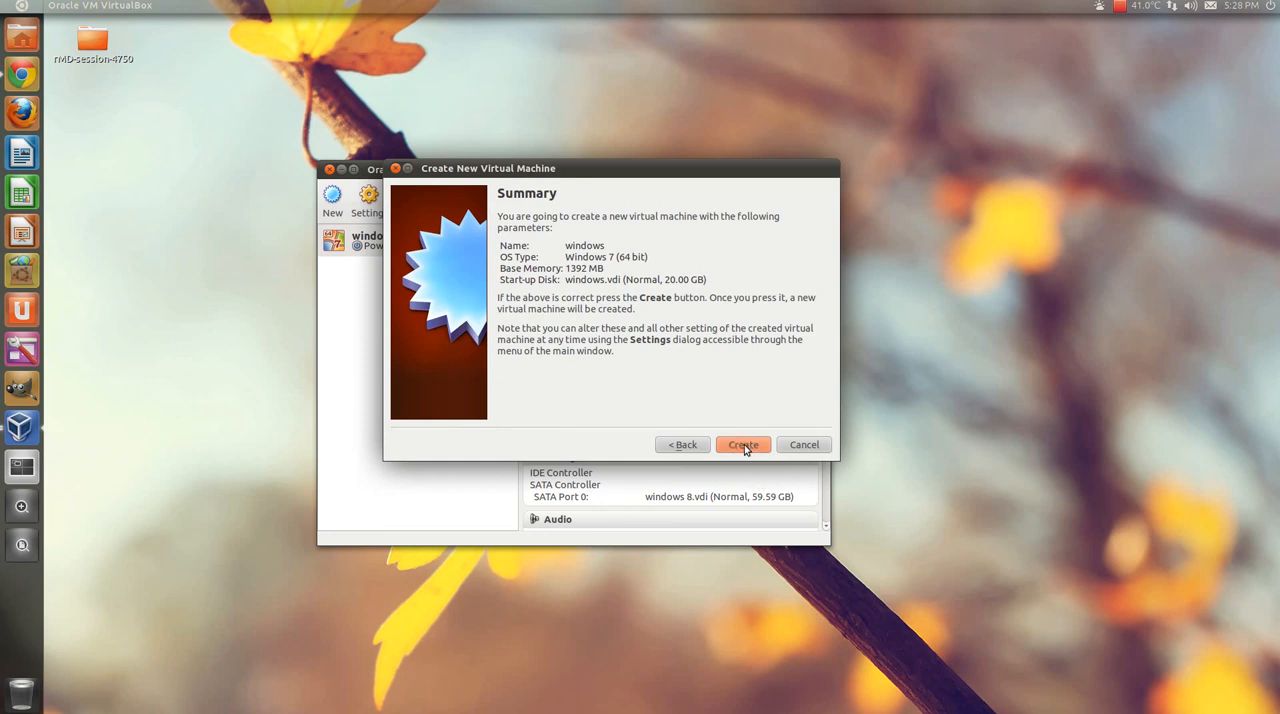
Step: Create the windows machine, start it and begin the First Run Wizard media browse
click(742, 444)
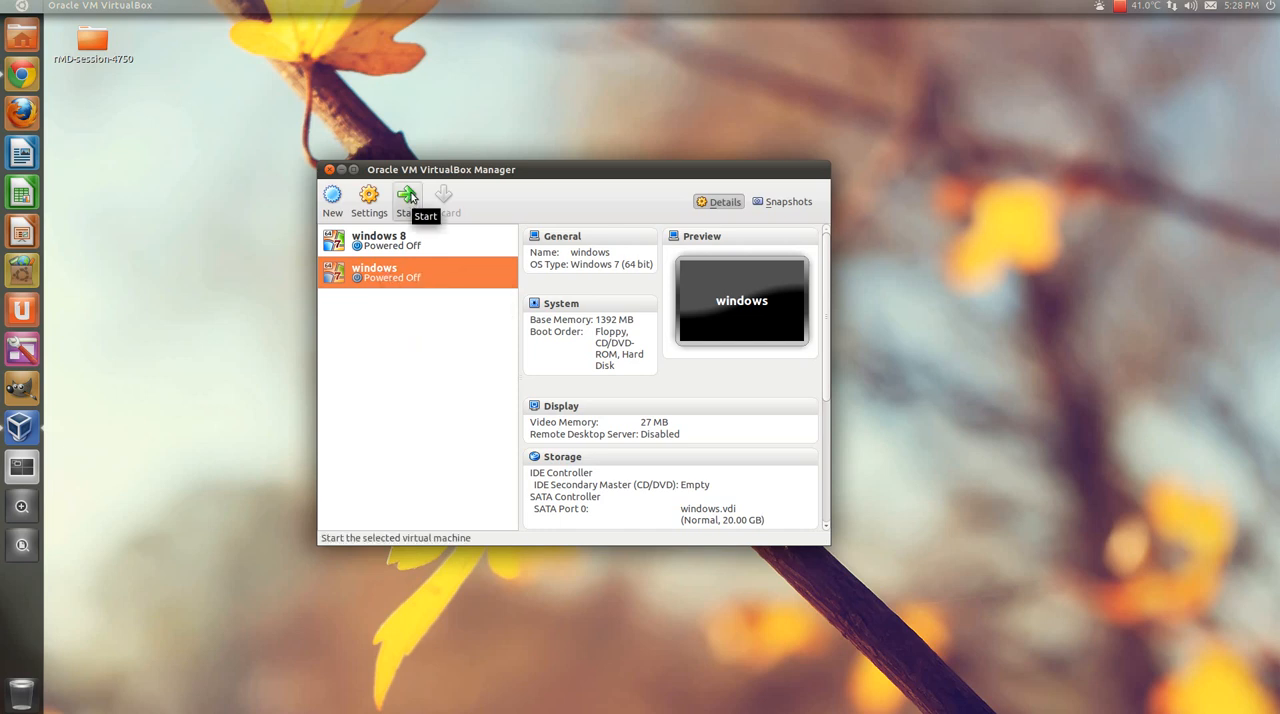
click(408, 194)
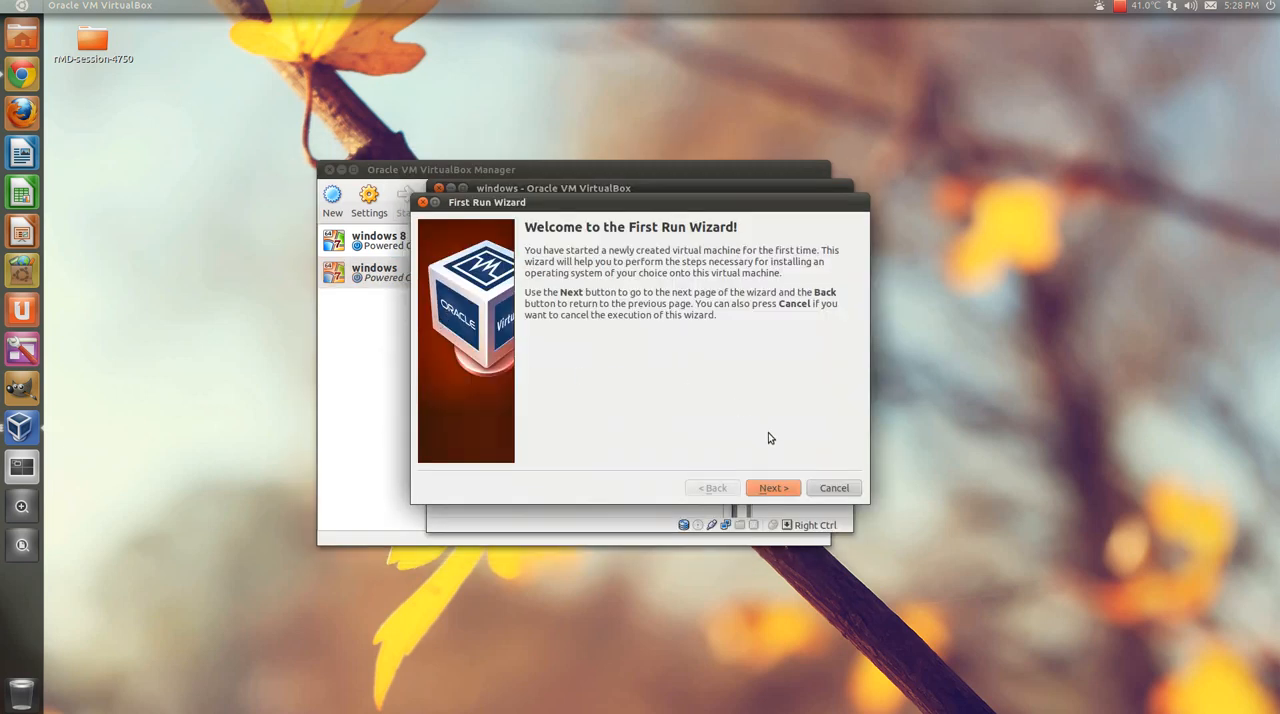
click(772, 488)
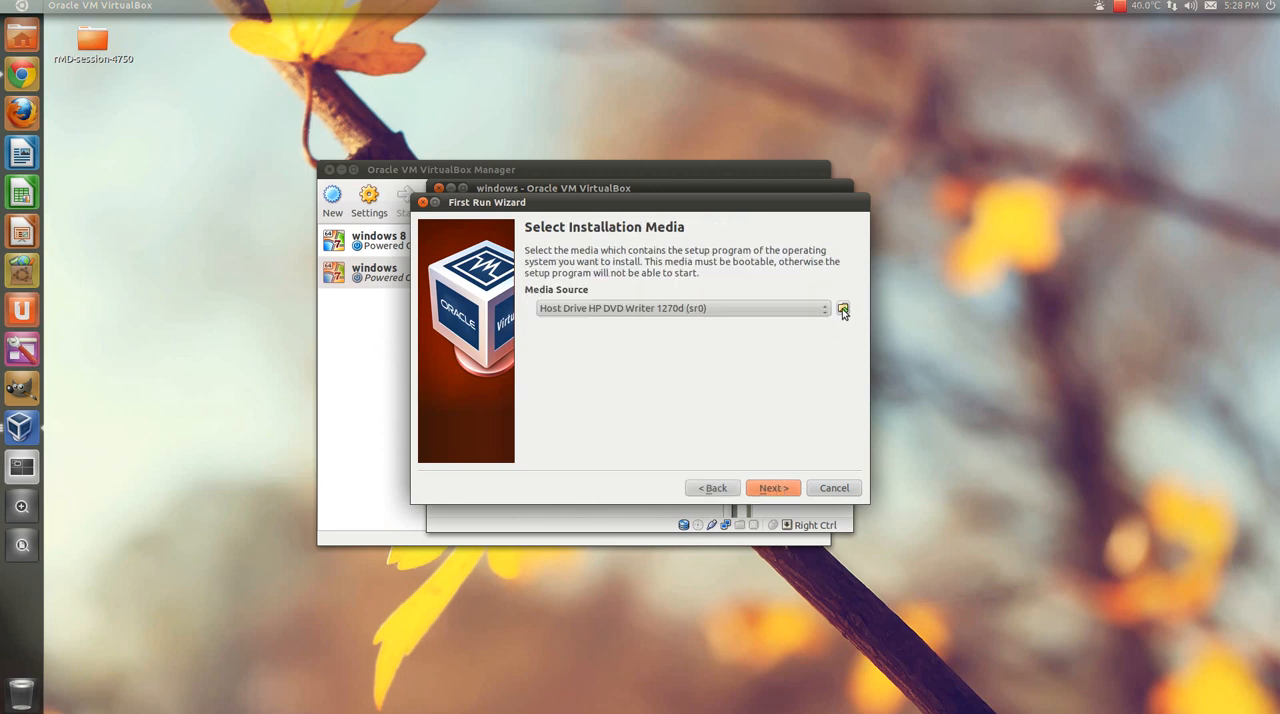
click(844, 308)
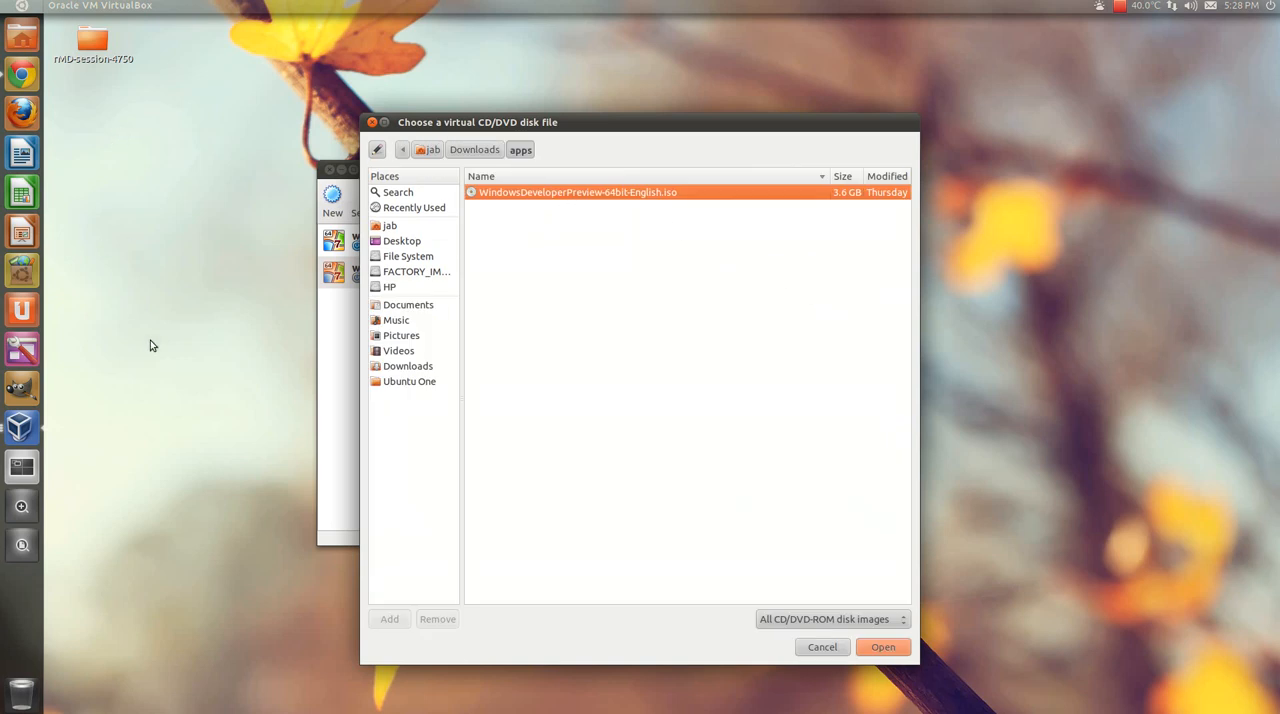
mouse_move(830, 440)
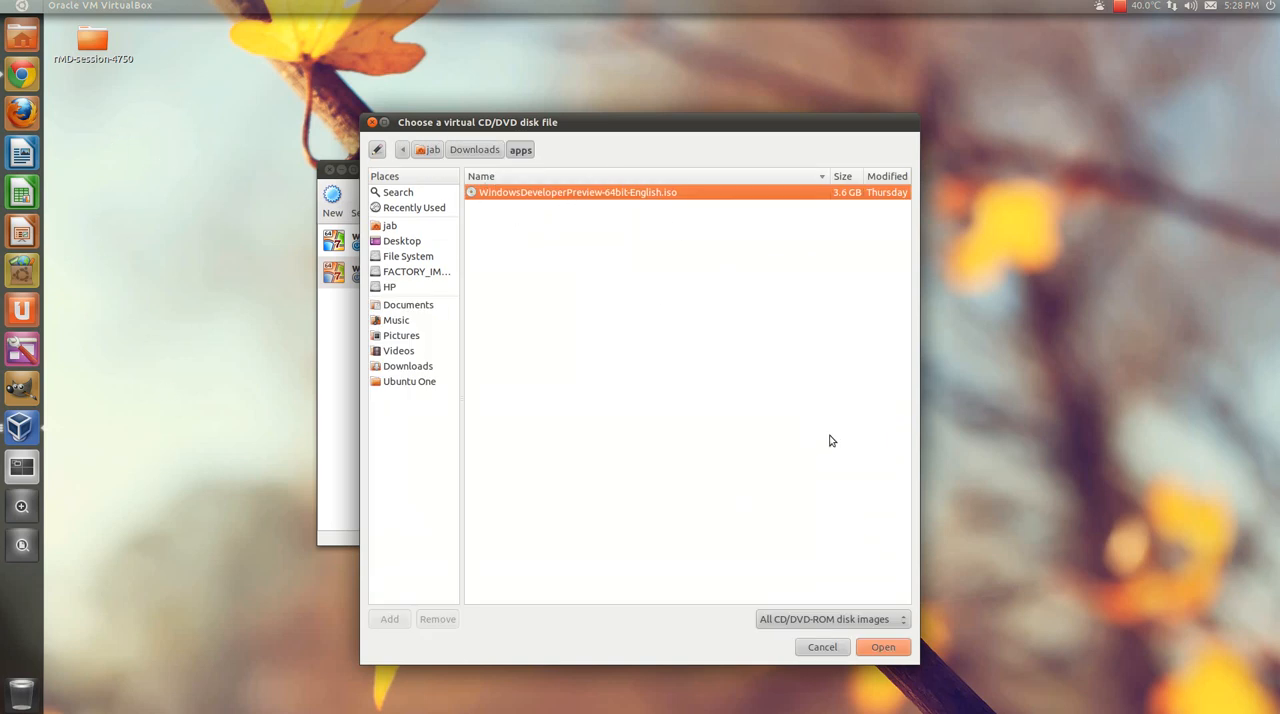
mouse_move(404, 102)
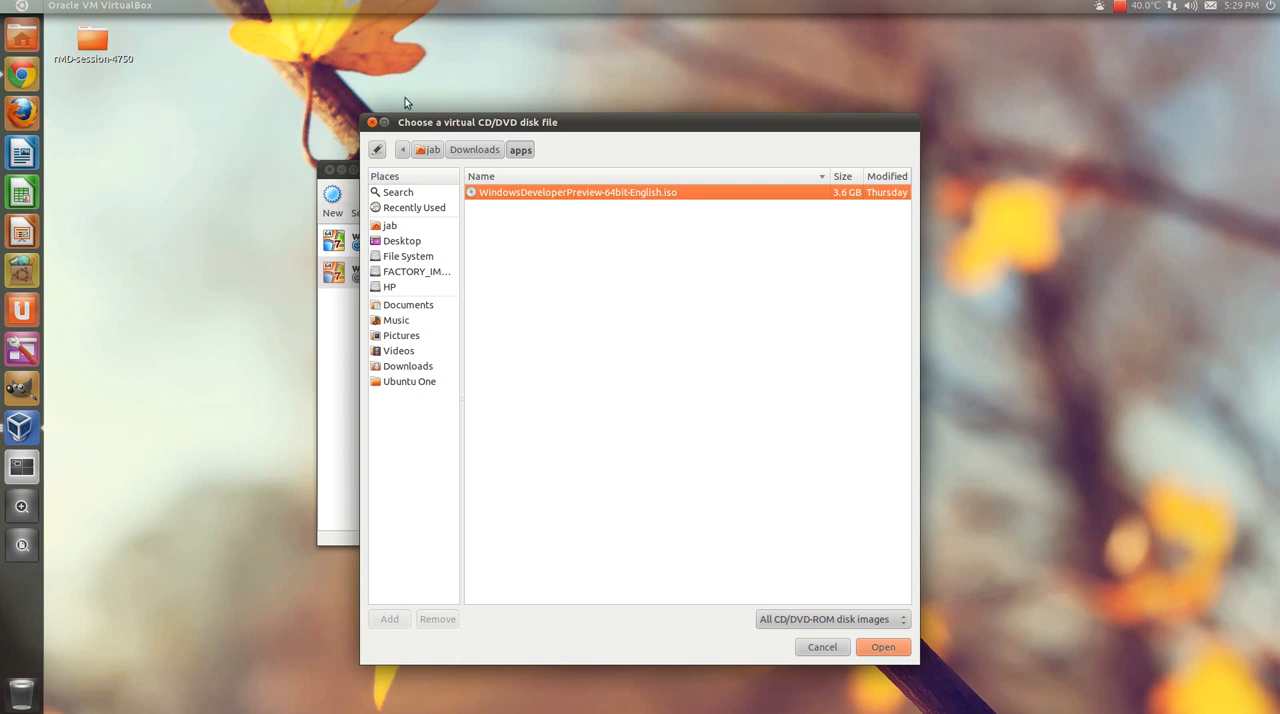
mouse_move(110, 172)
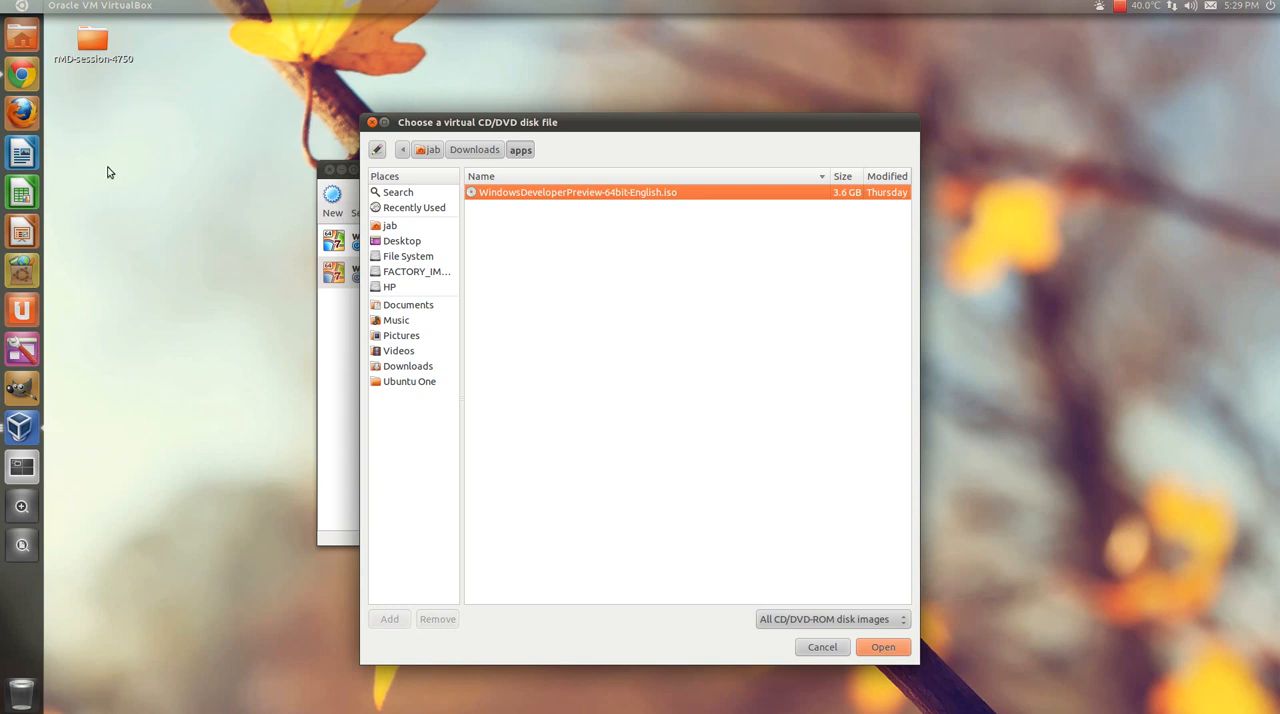
mouse_move(930, 668)
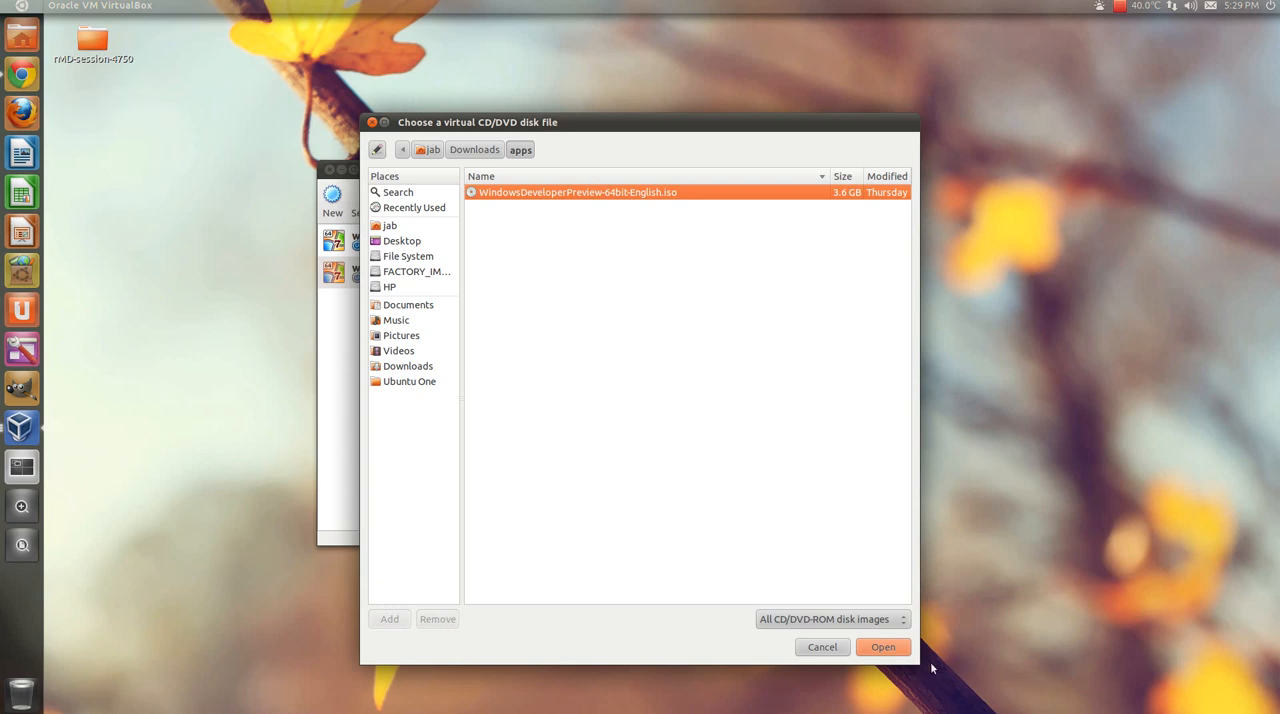
Step: Boot from the WindowsDeveloperPreview 64-bit ISO into Windows Setup's language screen
click(884, 646)
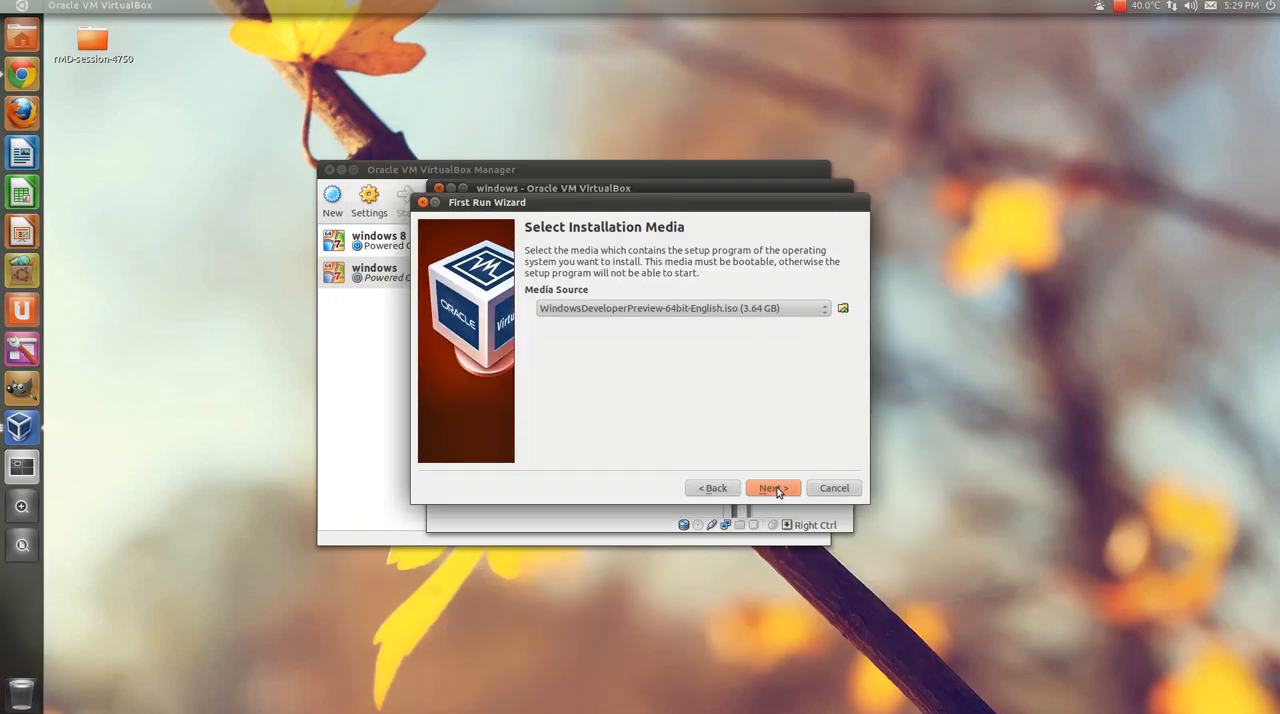
click(772, 488)
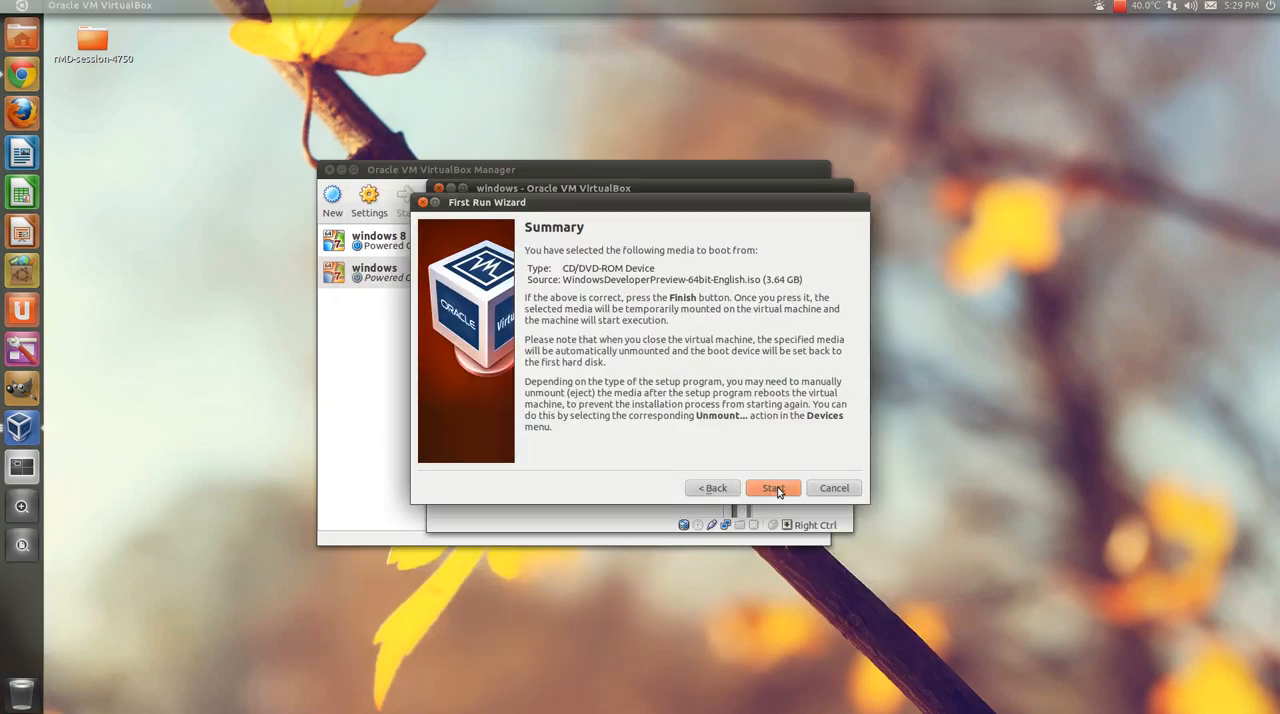
click(772, 488)
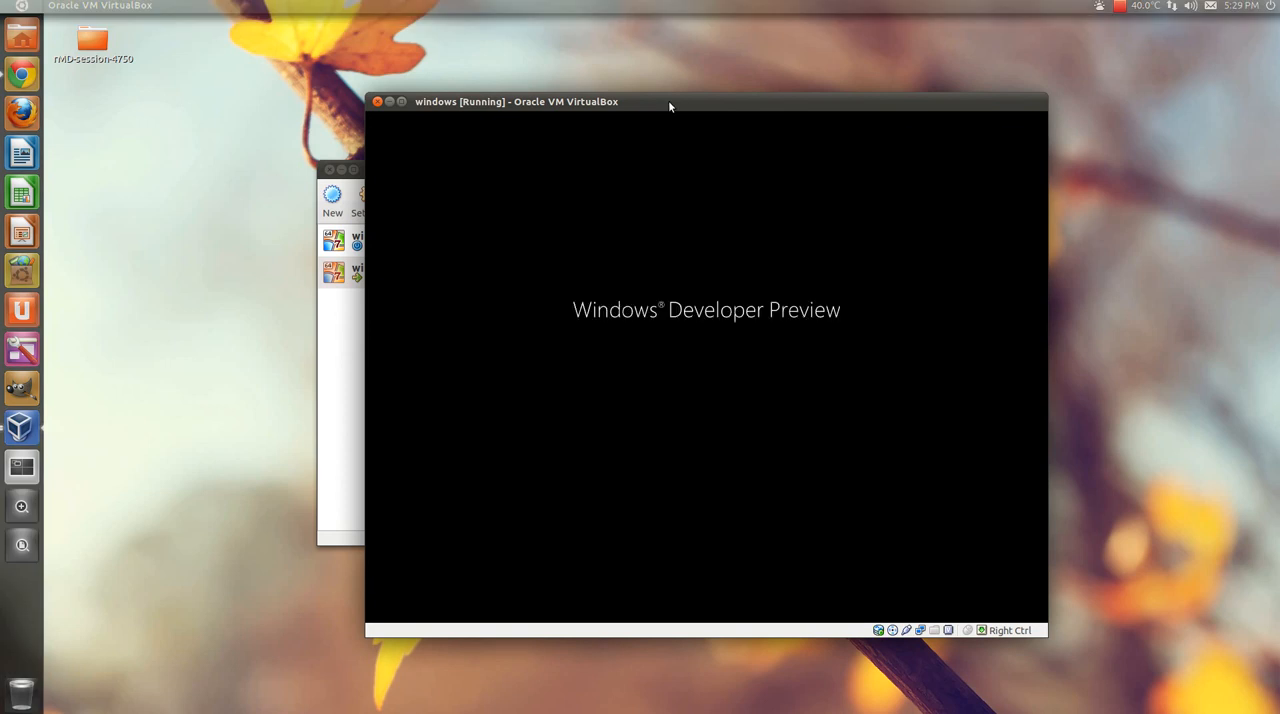
mouse_move(1080, 490)
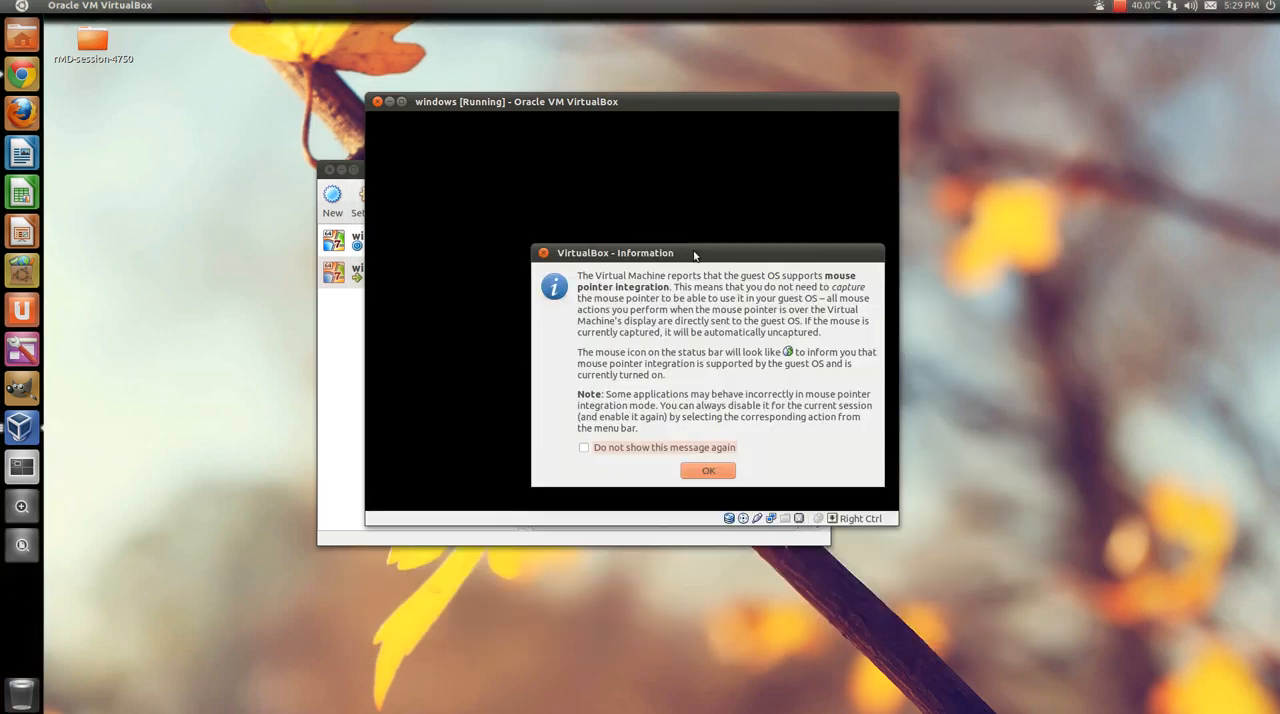
click(708, 470)
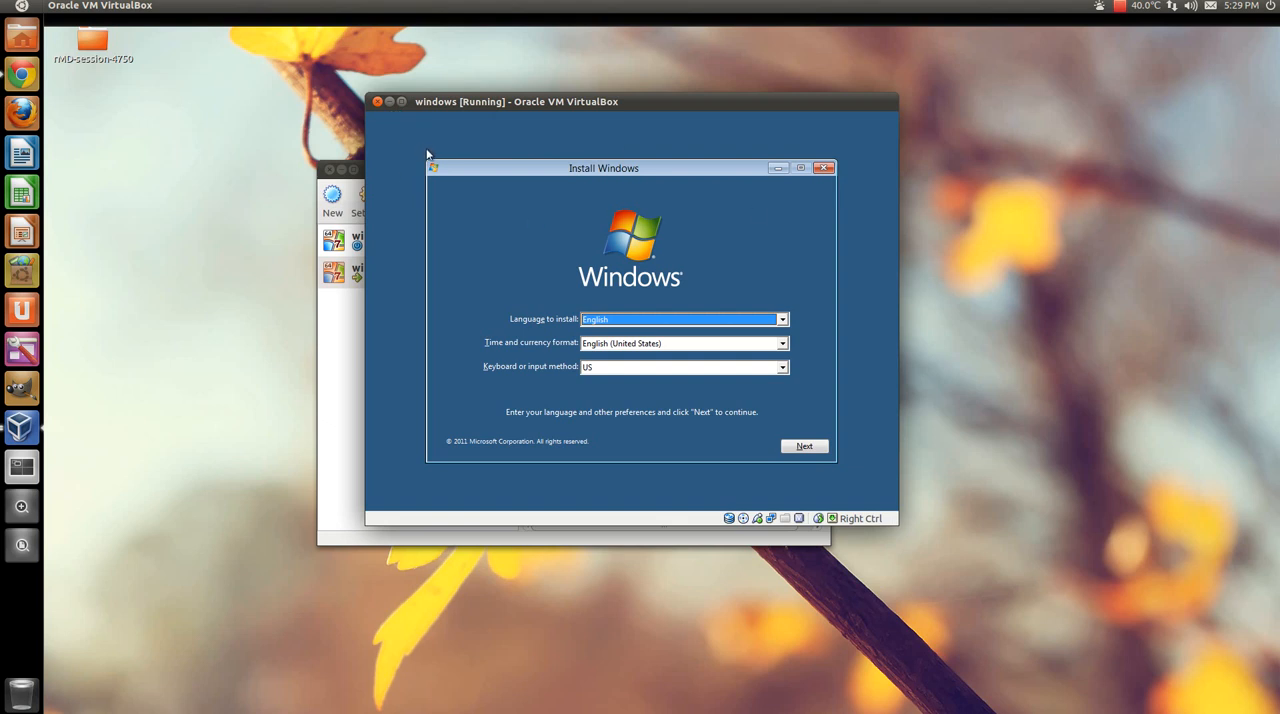
mouse_move(582, 200)
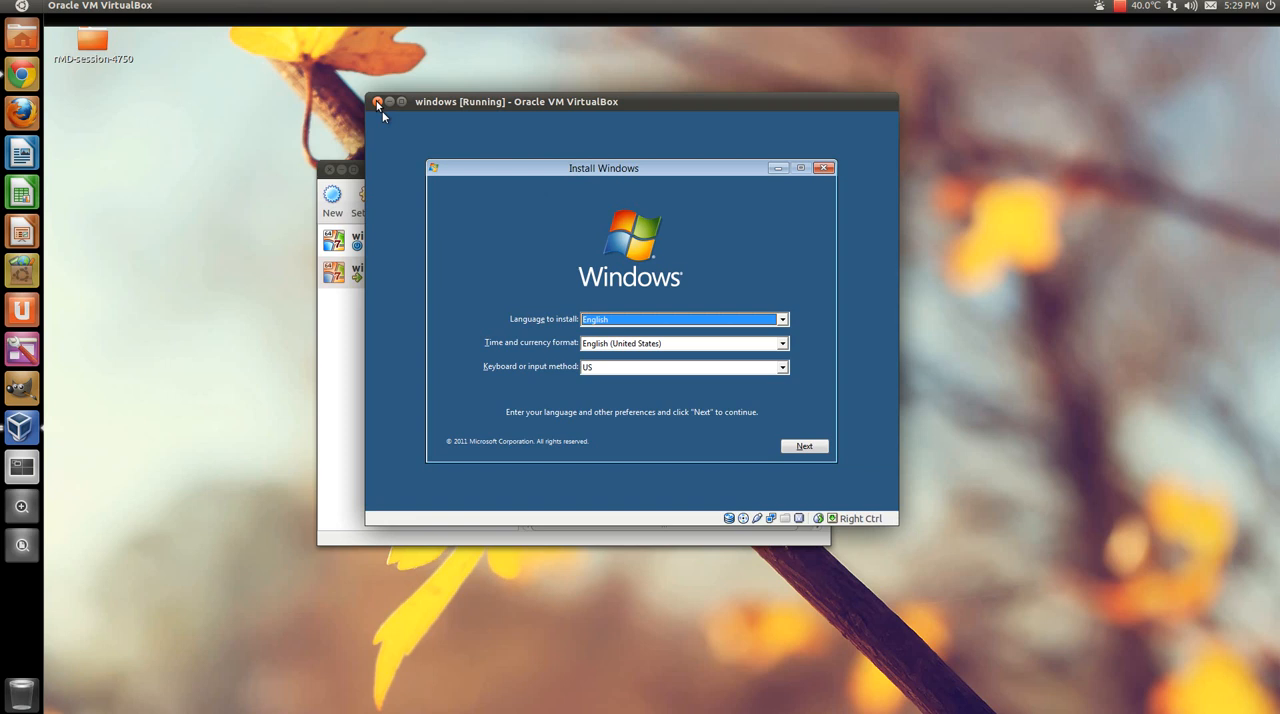
Step: Power off the running windows machine and return to the VirtualBox machine list
click(378, 100)
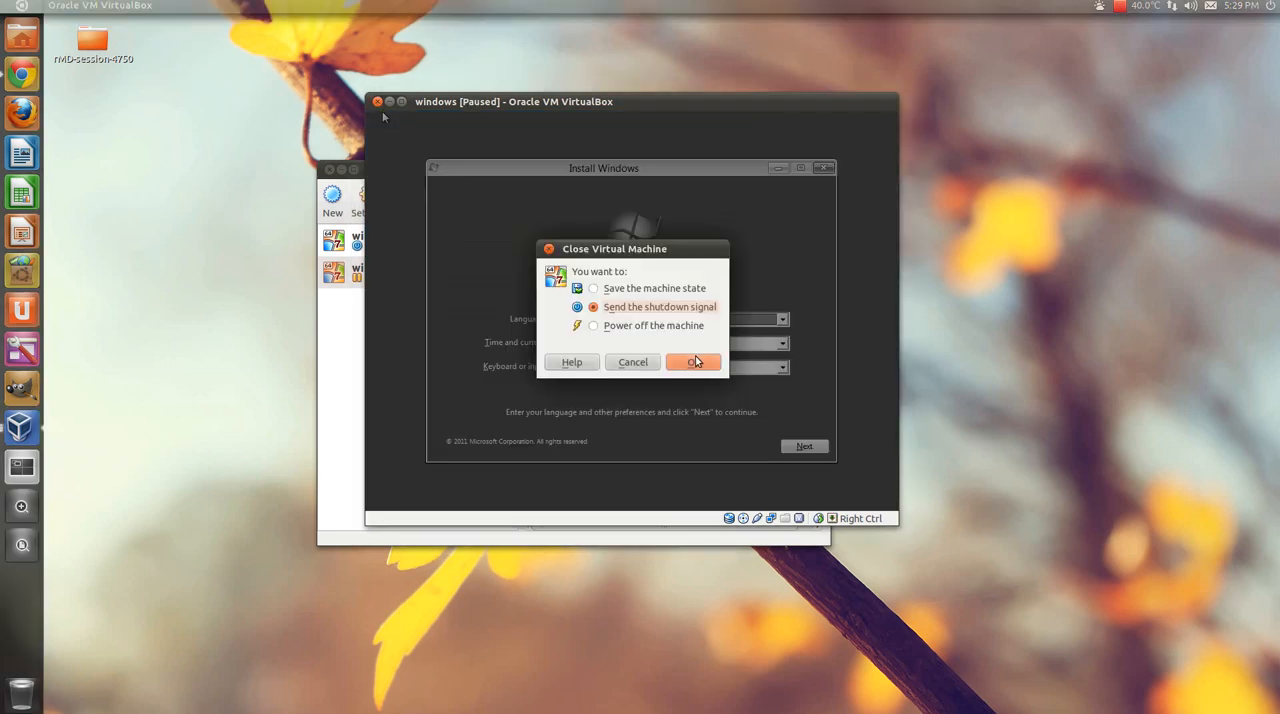
click(692, 360)
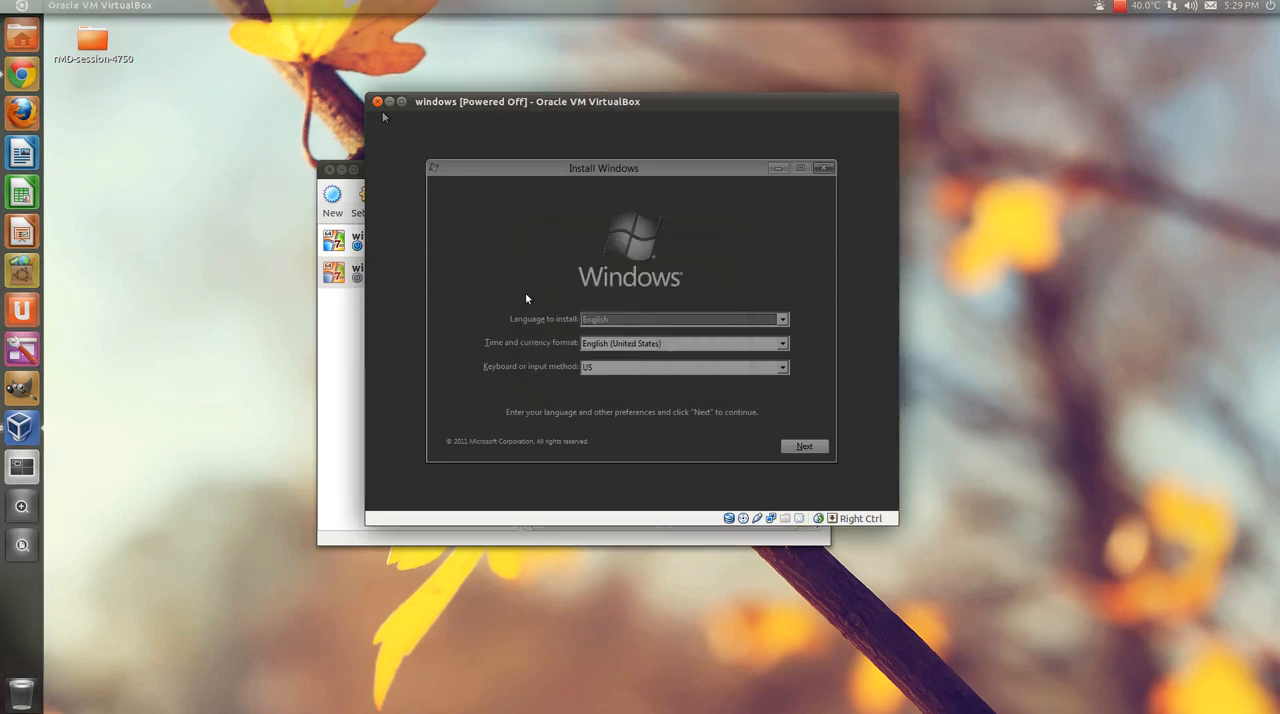
click(376, 272)
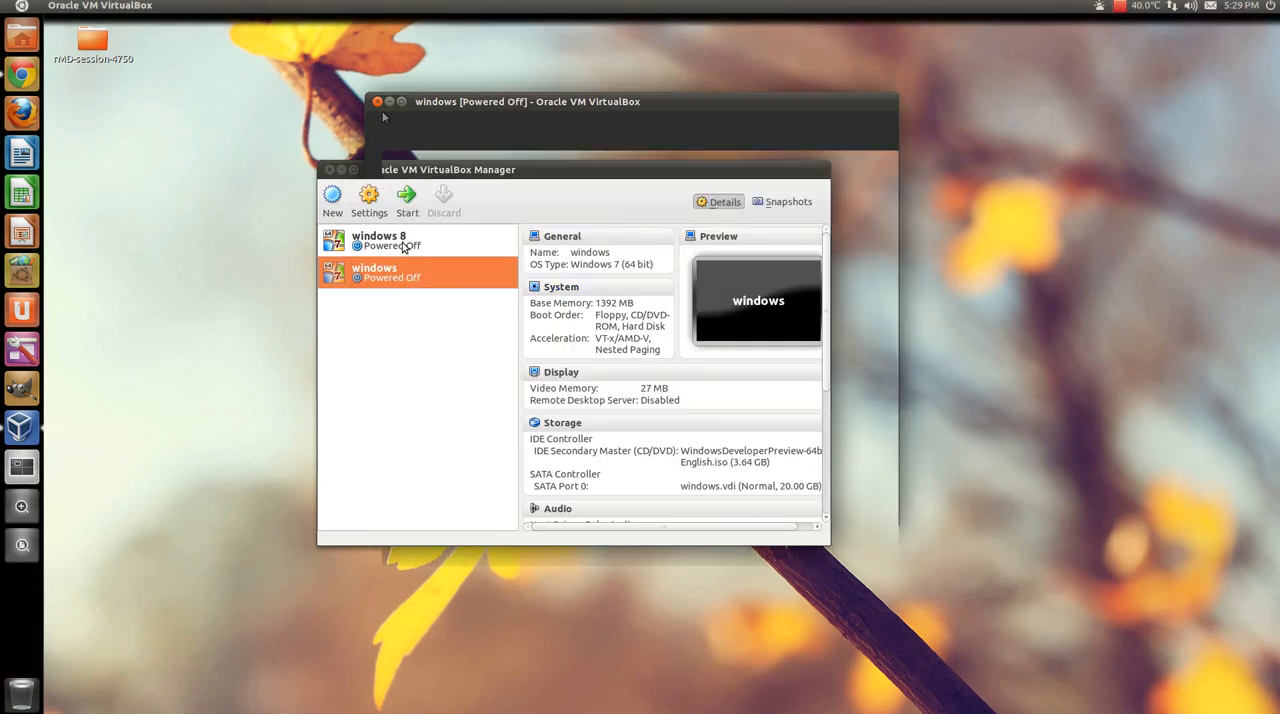
mouse_move(402, 296)
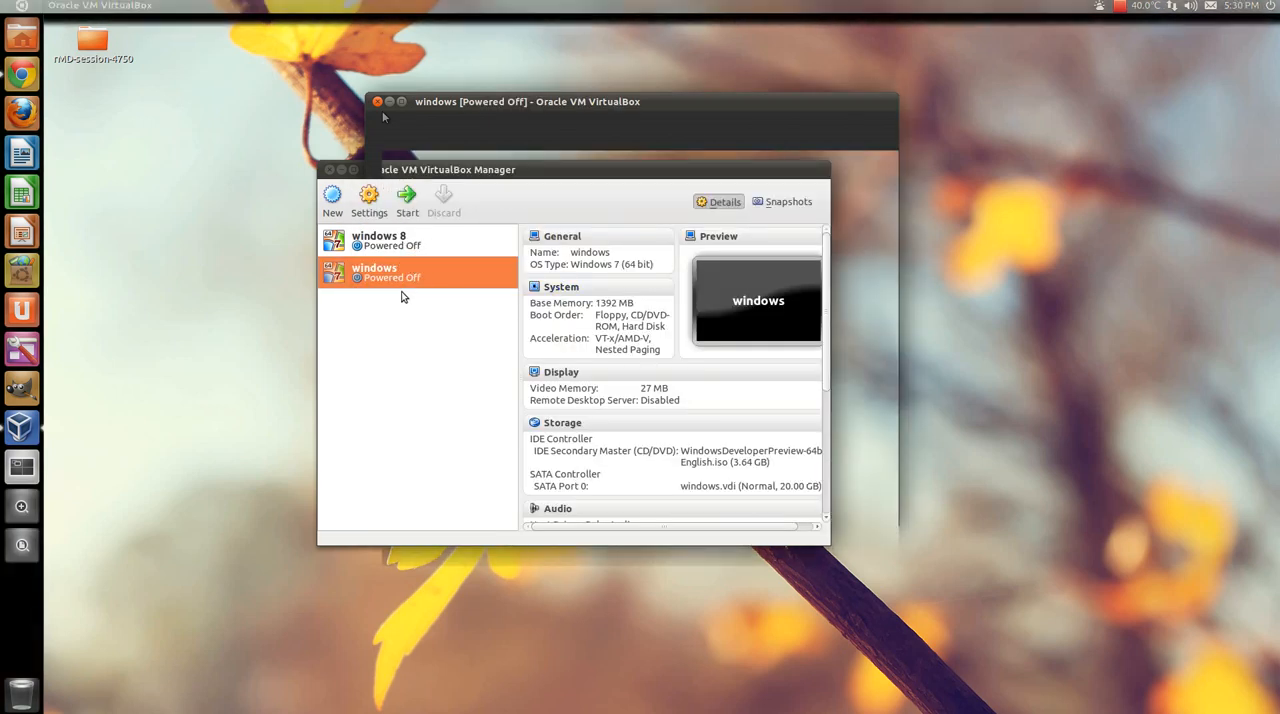
mouse_move(400, 280)
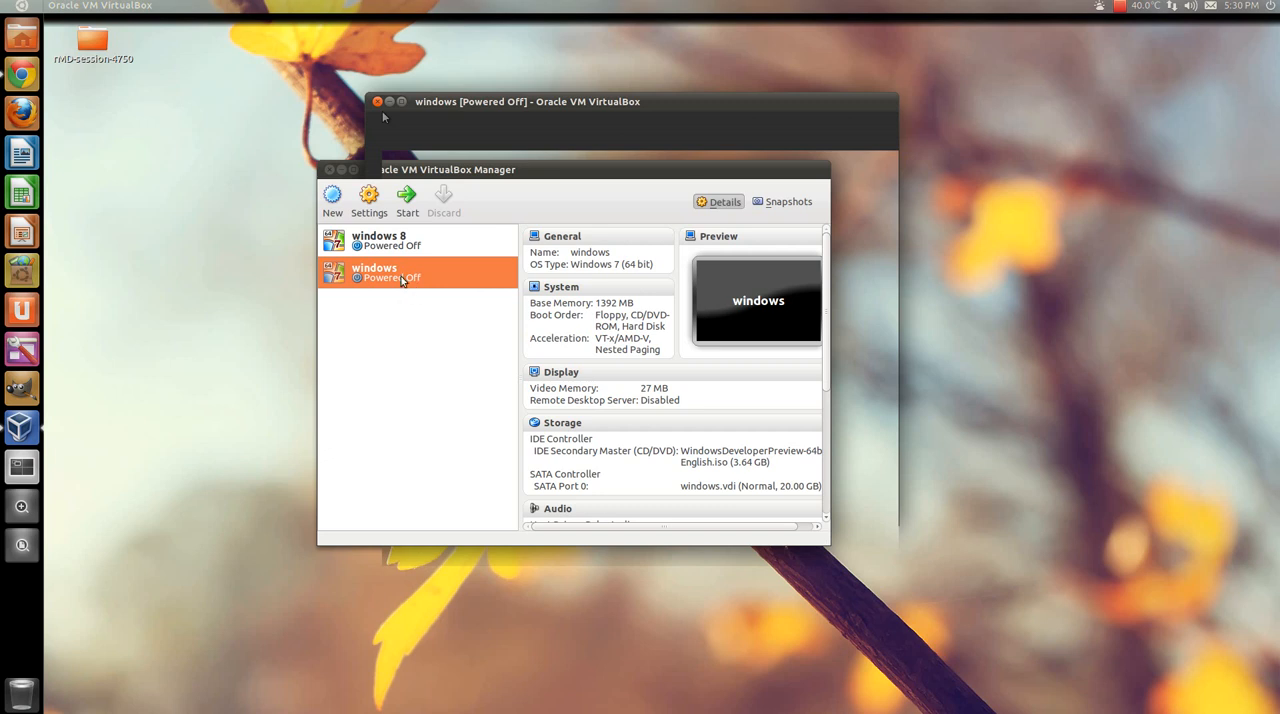
right_click(400, 272)
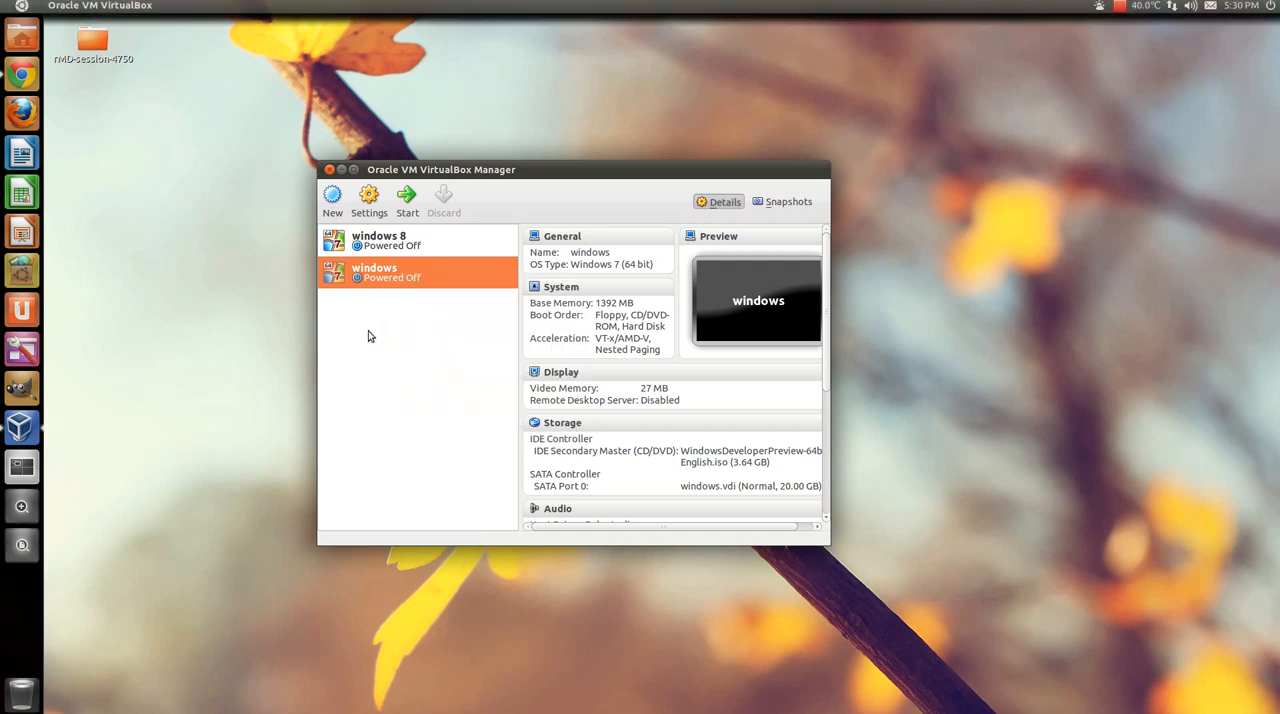
mouse_move(406, 290)
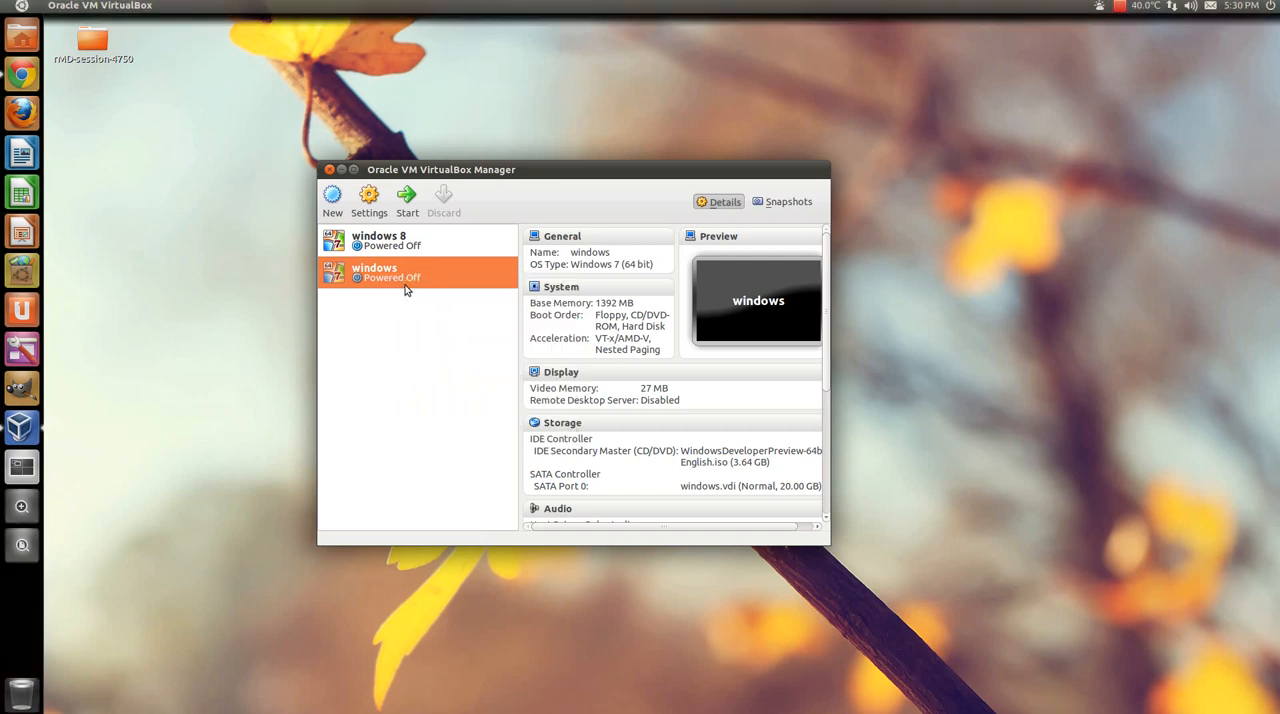
mouse_move(392, 276)
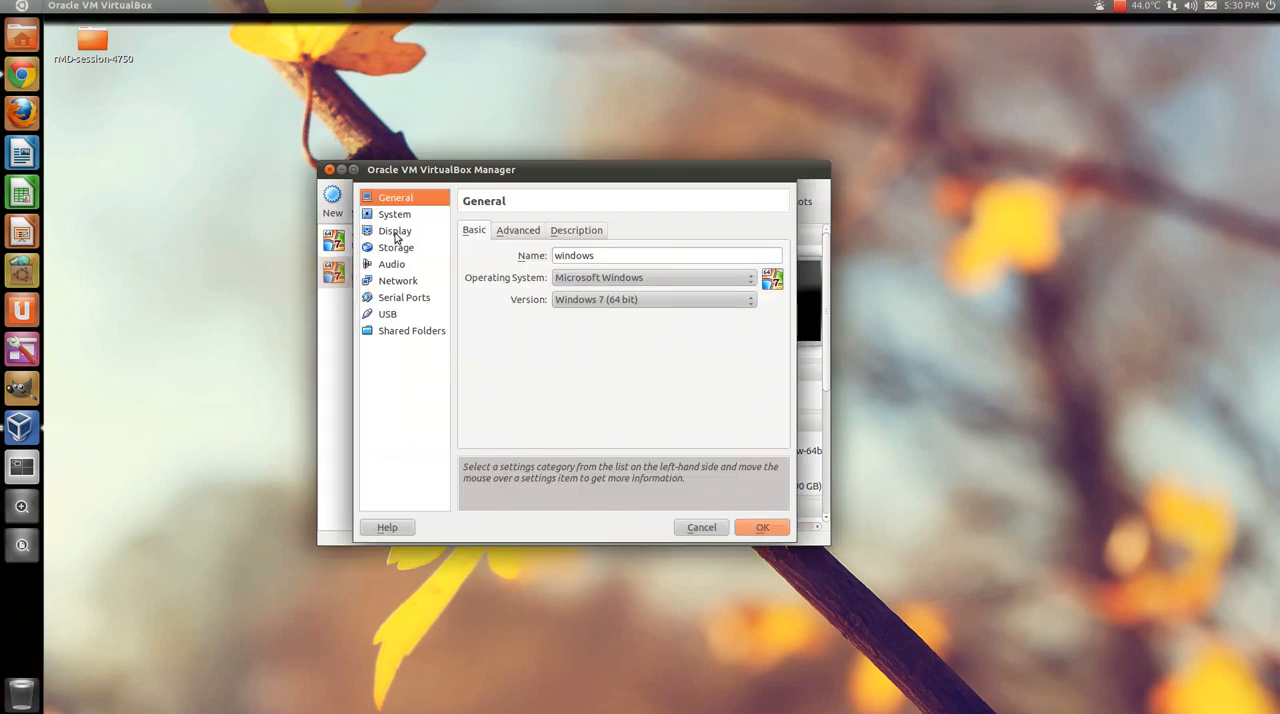
Step: Remove the Windows Developer Preview ISO from the windows machine's Storage settings
click(396, 248)
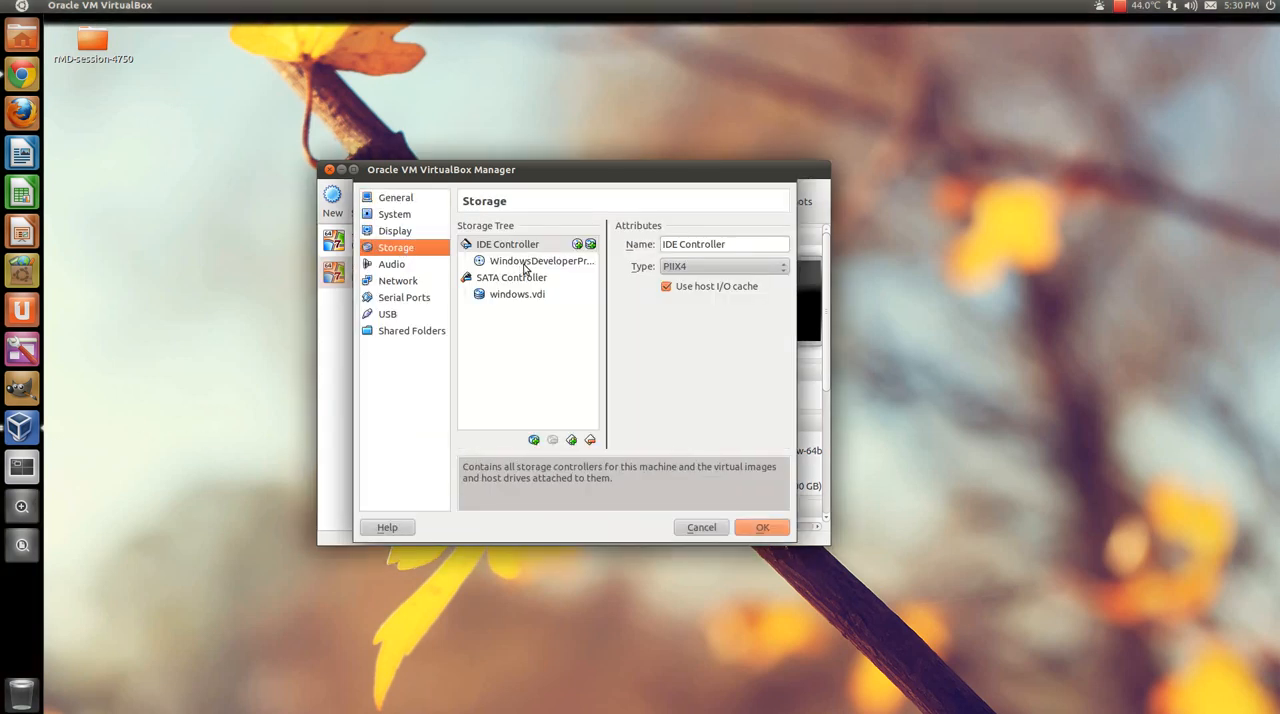
click(540, 260)
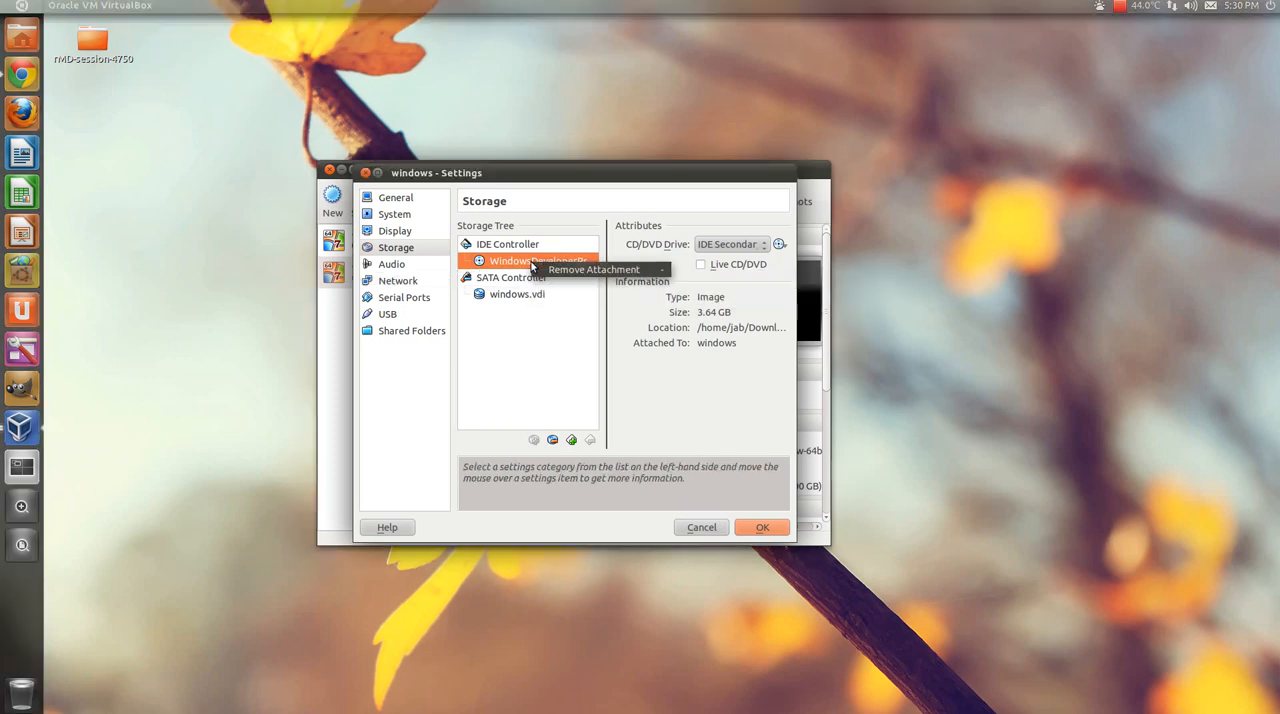
mouse_move(504, 376)
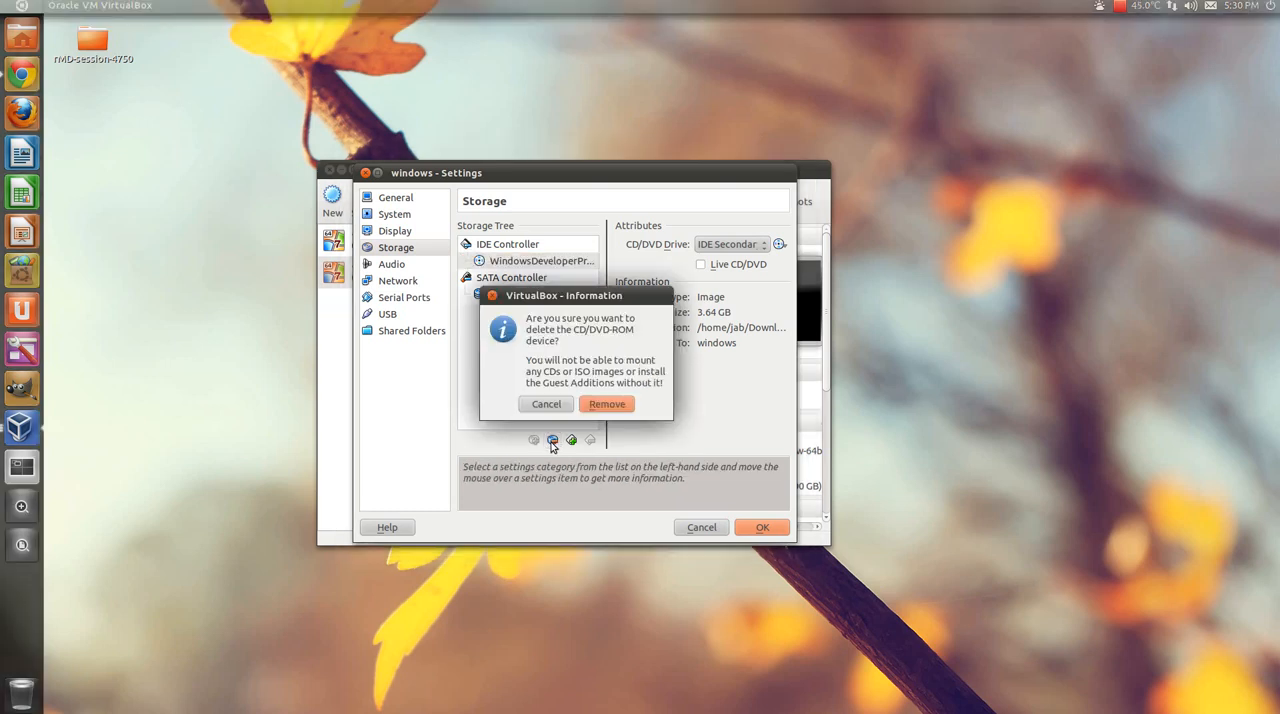
click(606, 404)
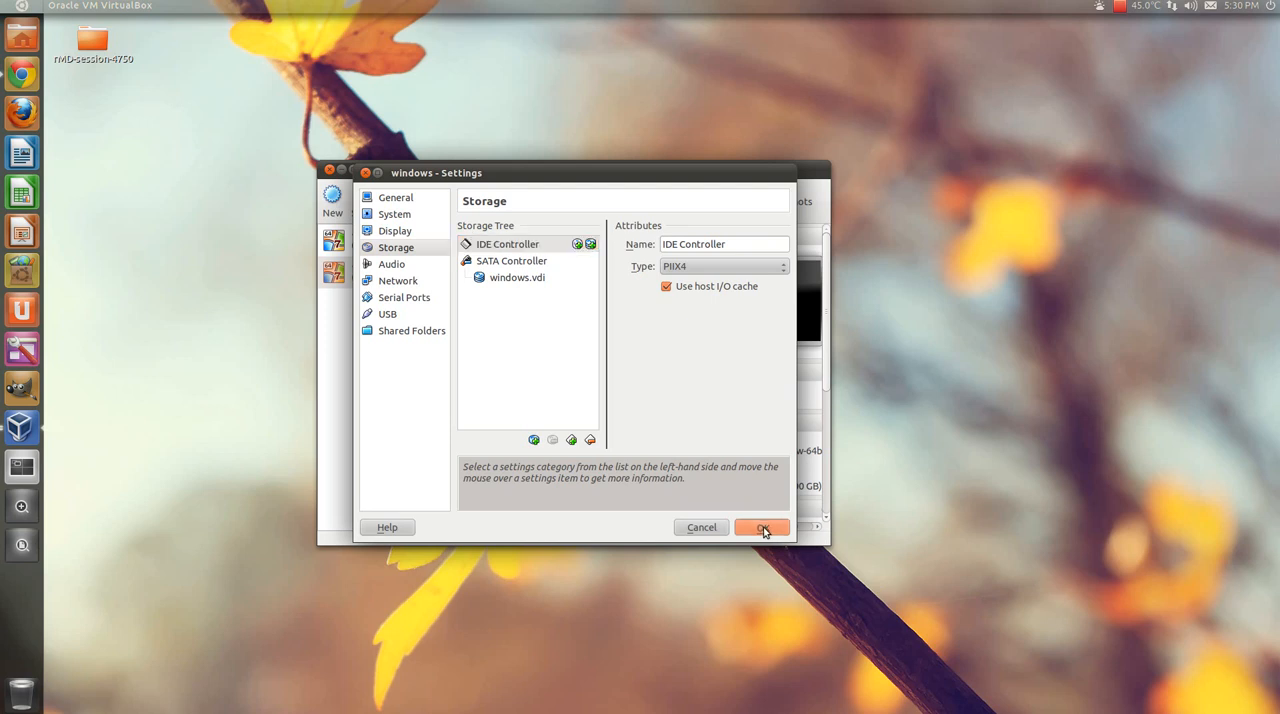
click(760, 528)
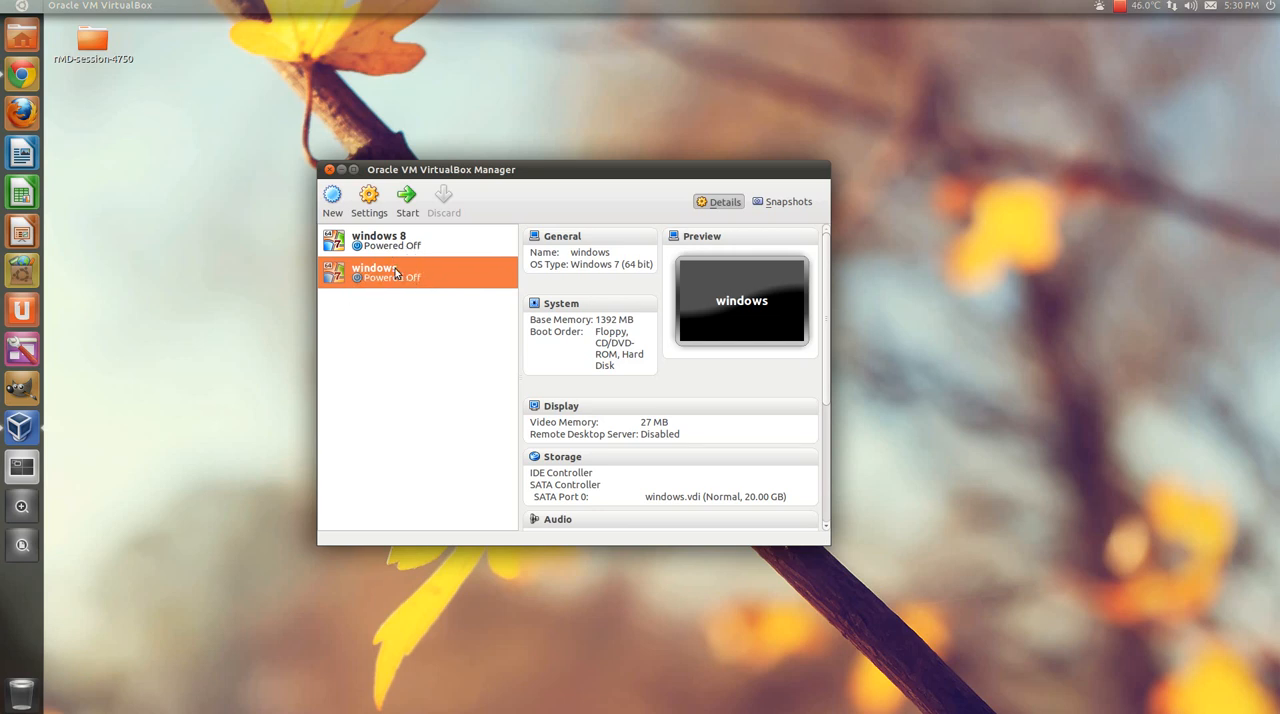
Step: Remove the old windows machine, leaving only windows 8 listed
right_click(376, 272)
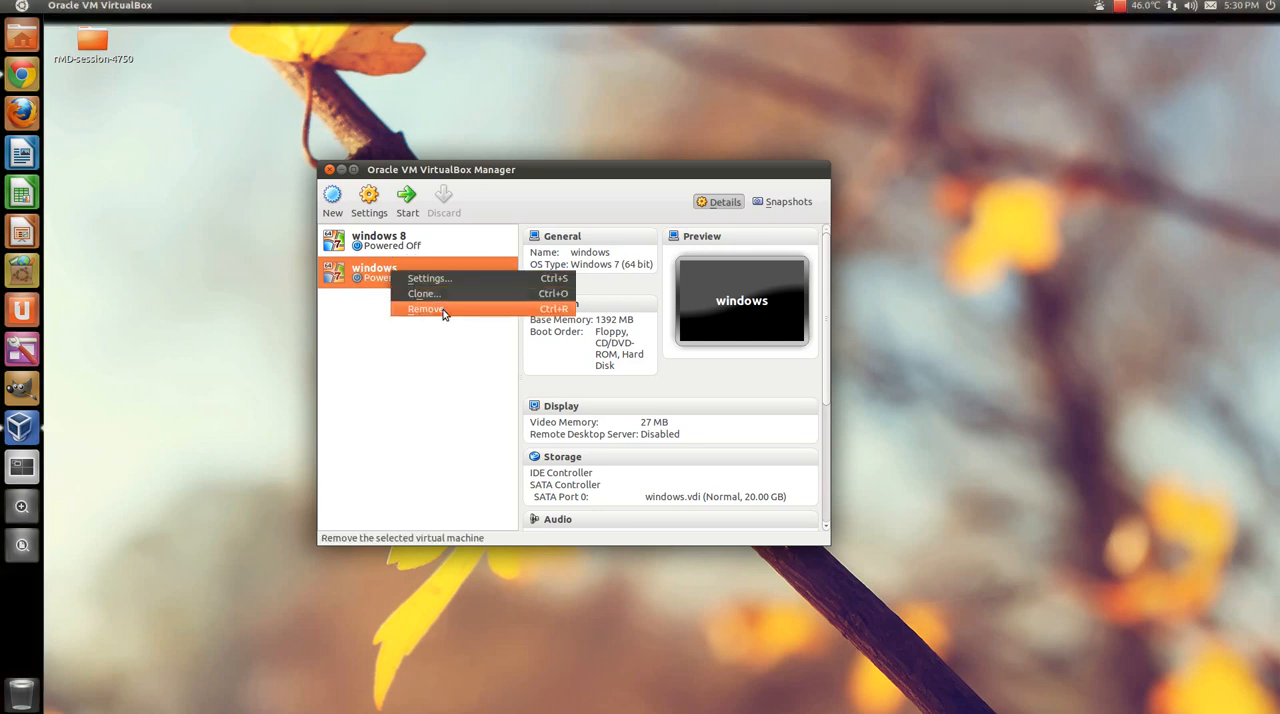
click(424, 308)
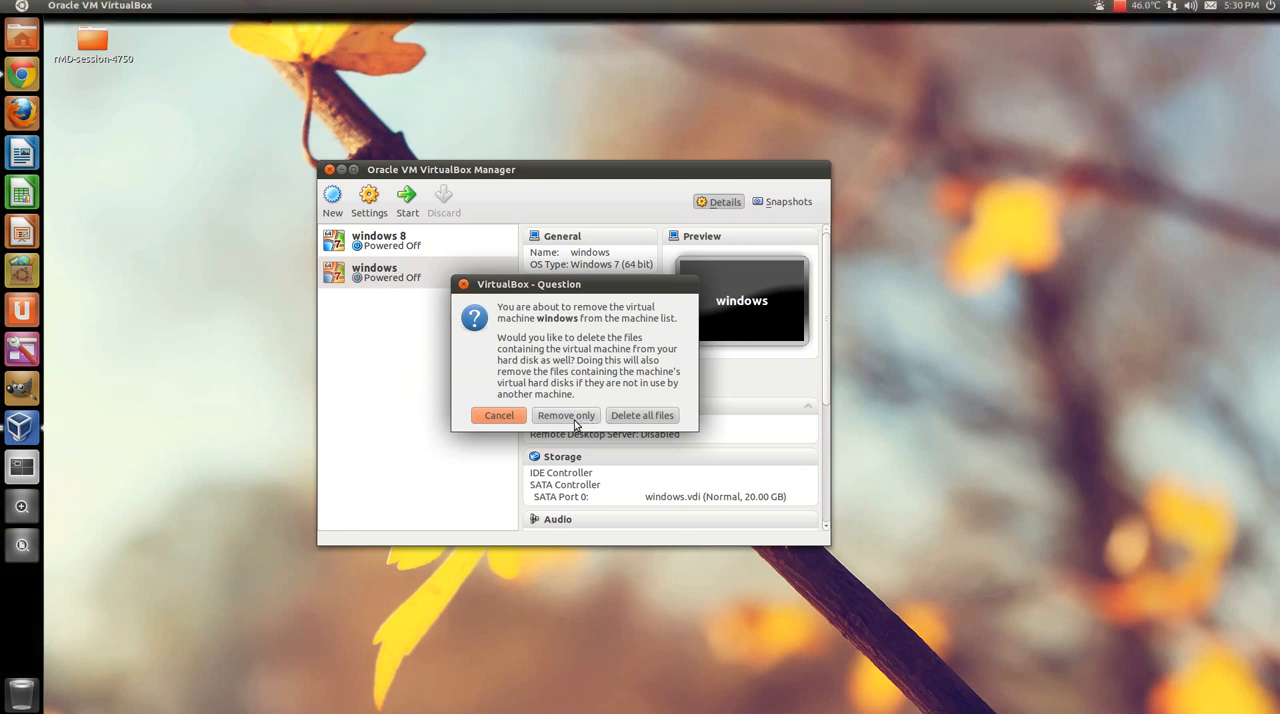
mouse_move(616, 420)
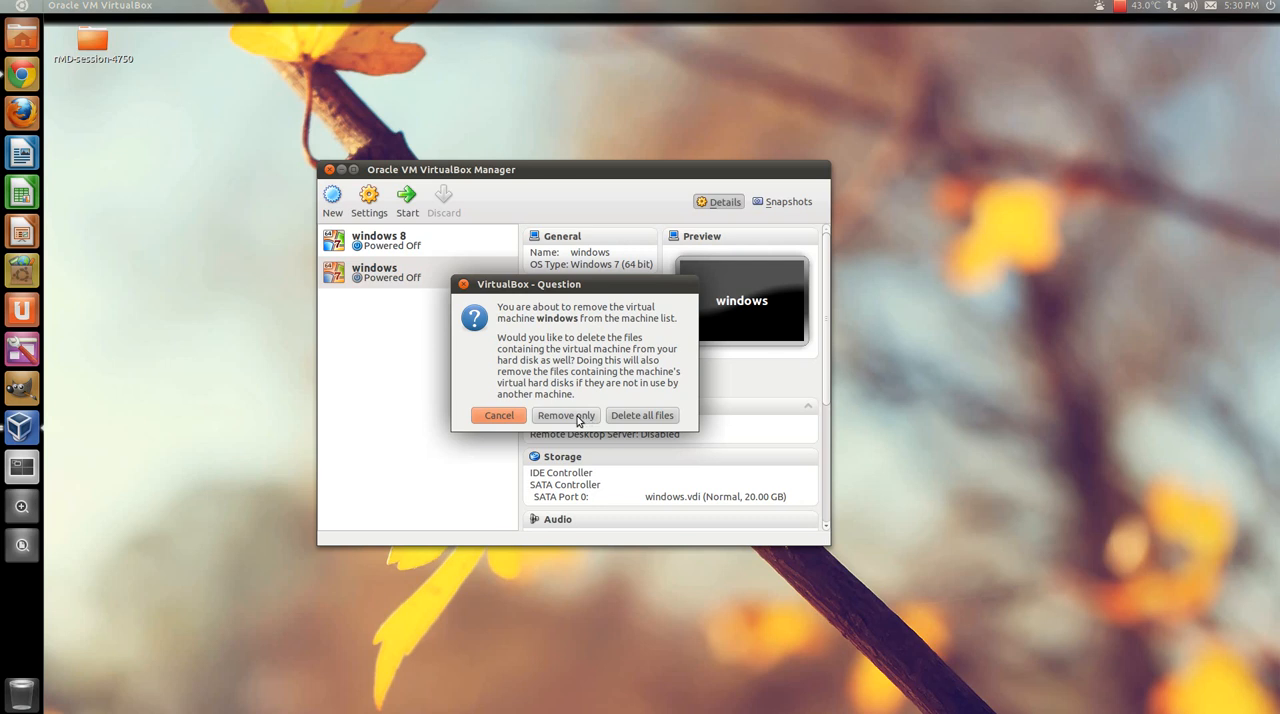
click(566, 416)
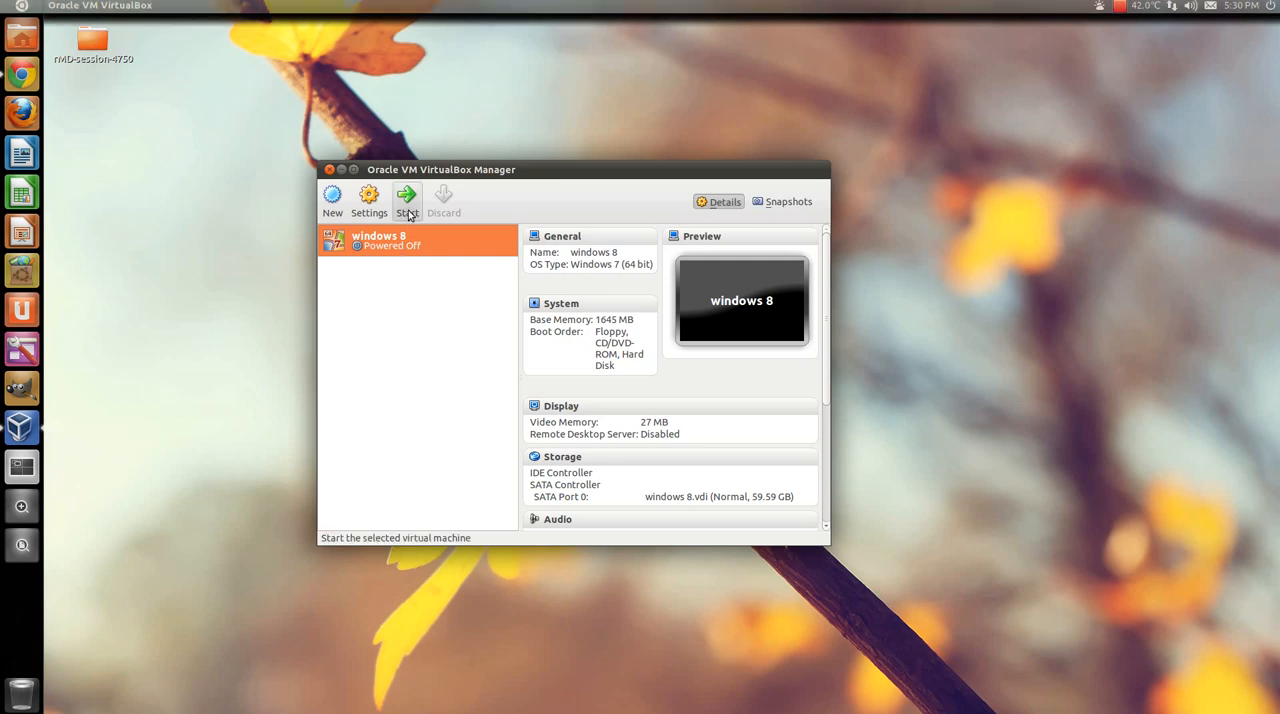
Step: Start the windows 8 machine and dismiss the mouse integration notice
click(406, 200)
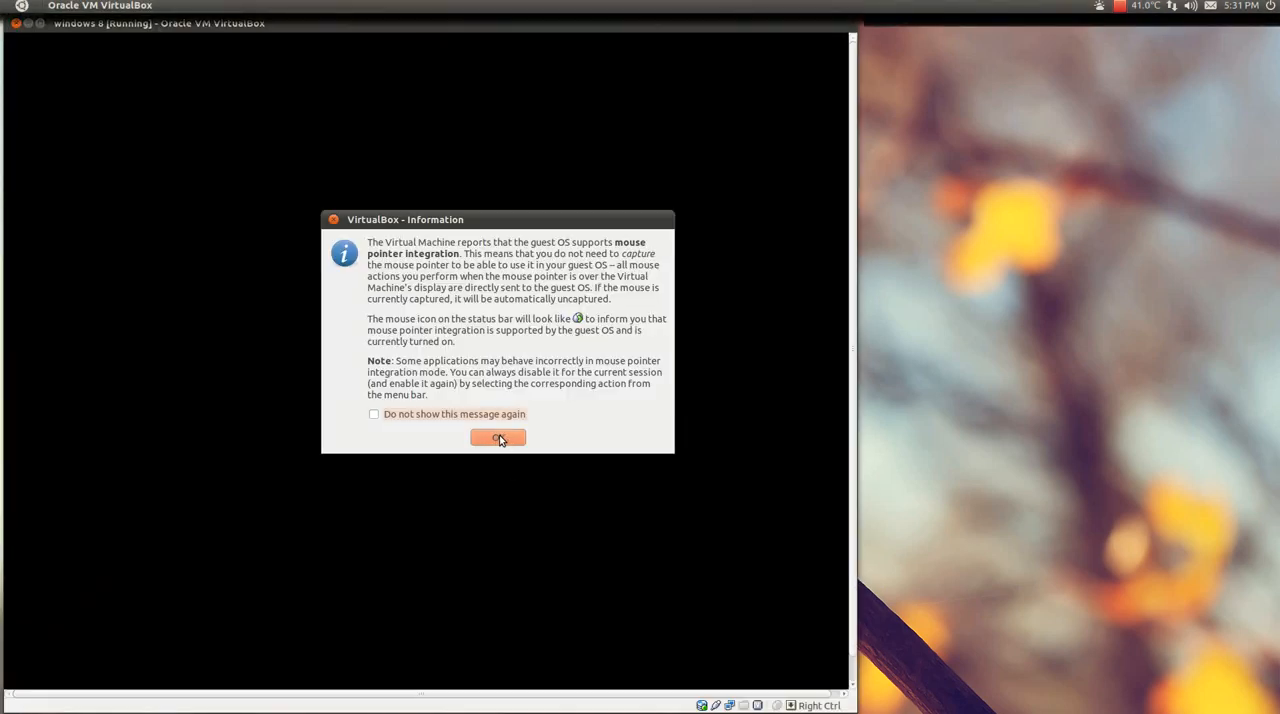
click(498, 438)
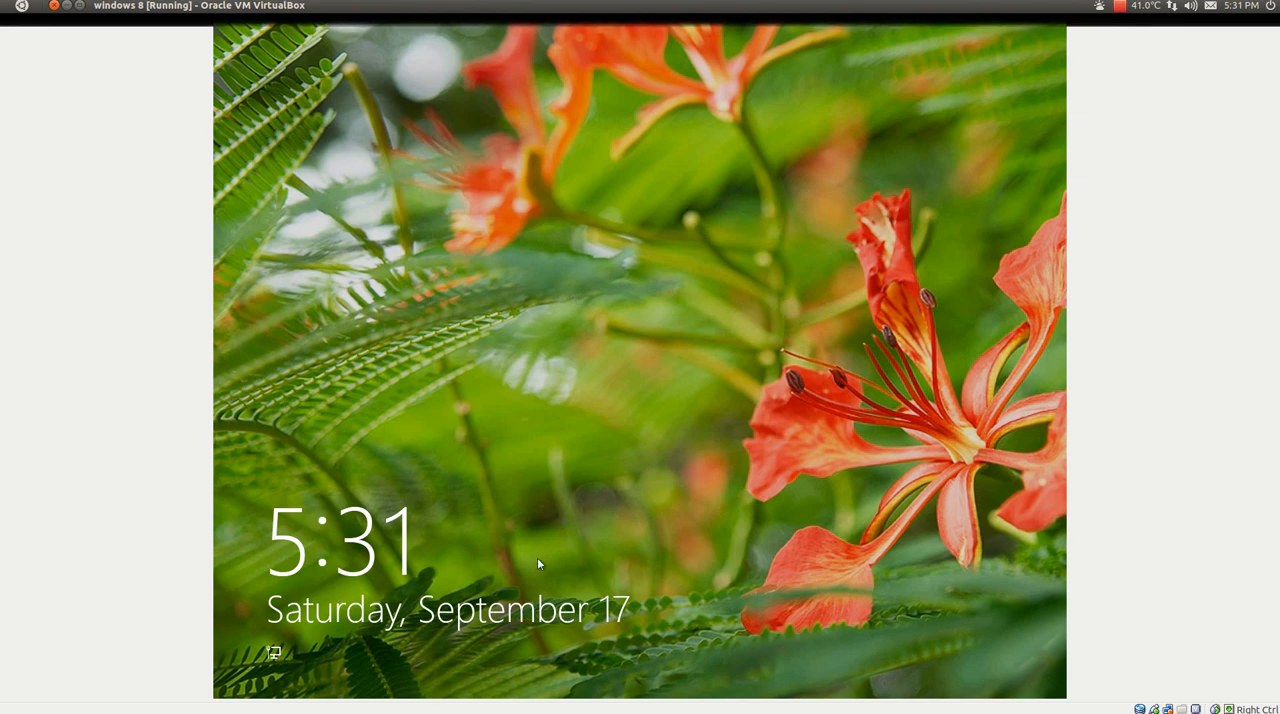
mouse_move(516, 400)
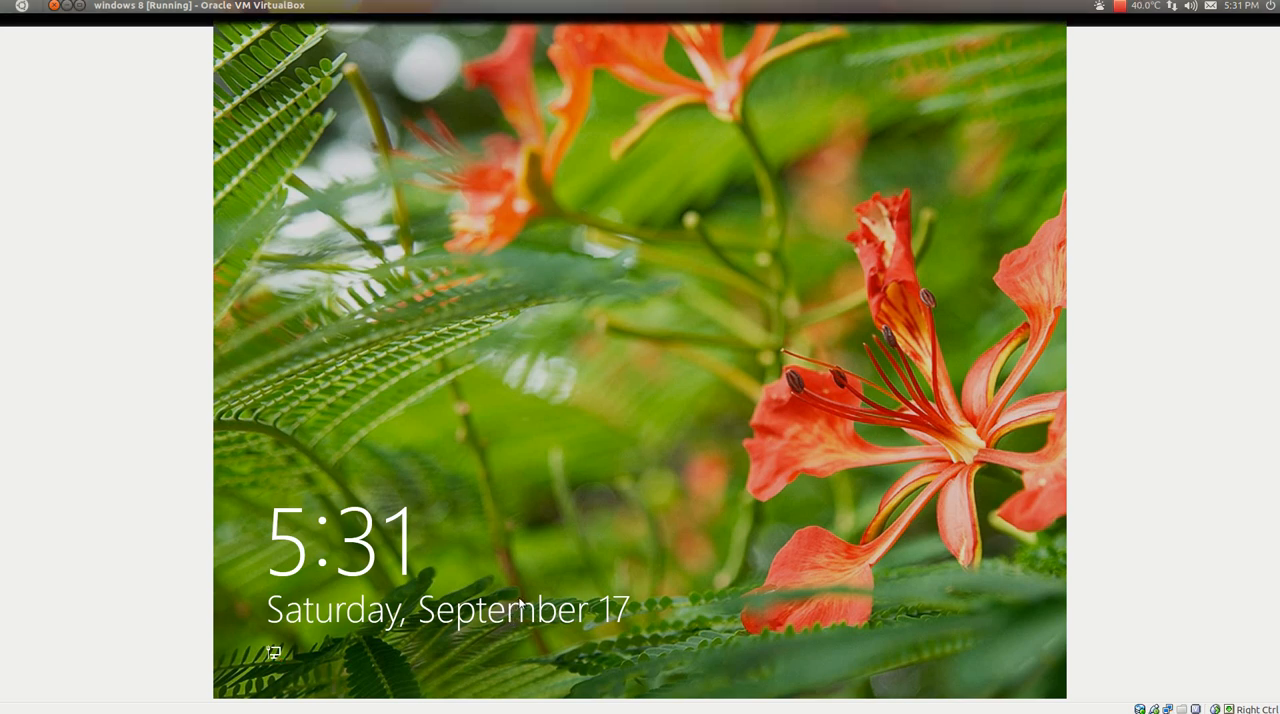
Step: Sign in past the lock screen with the account password to the Welcome screen
click(640, 400)
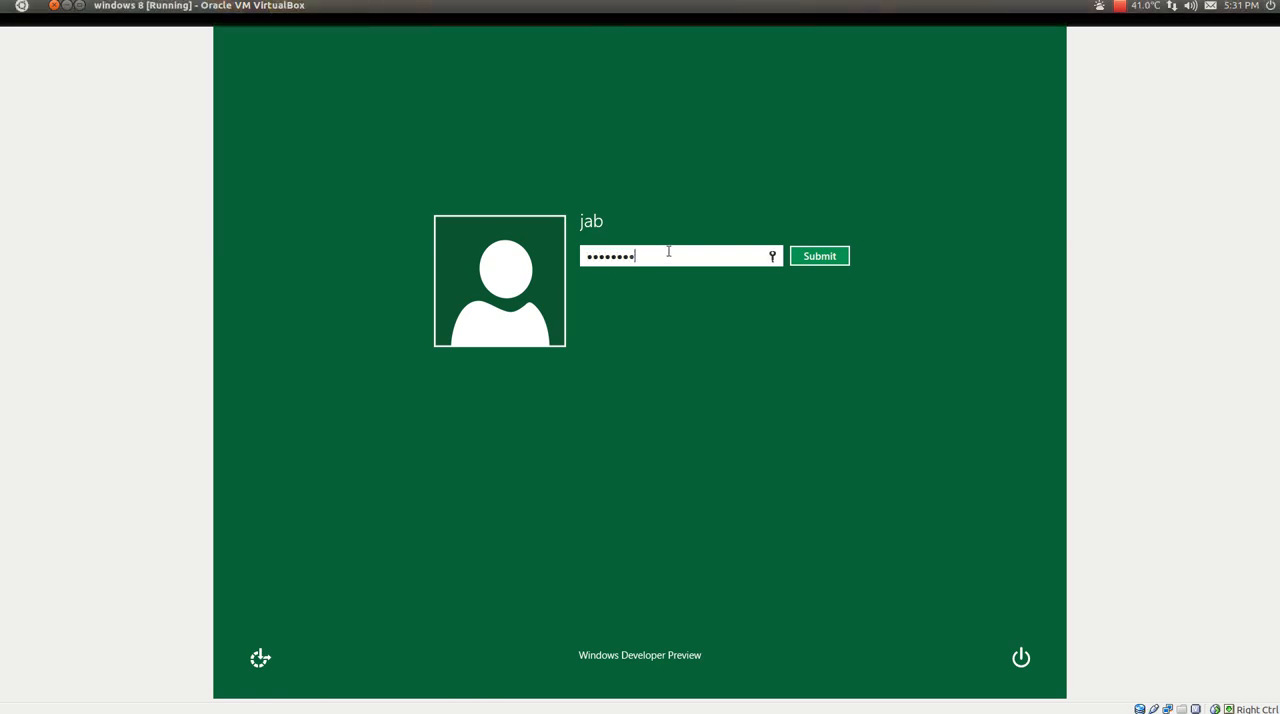
text(••)
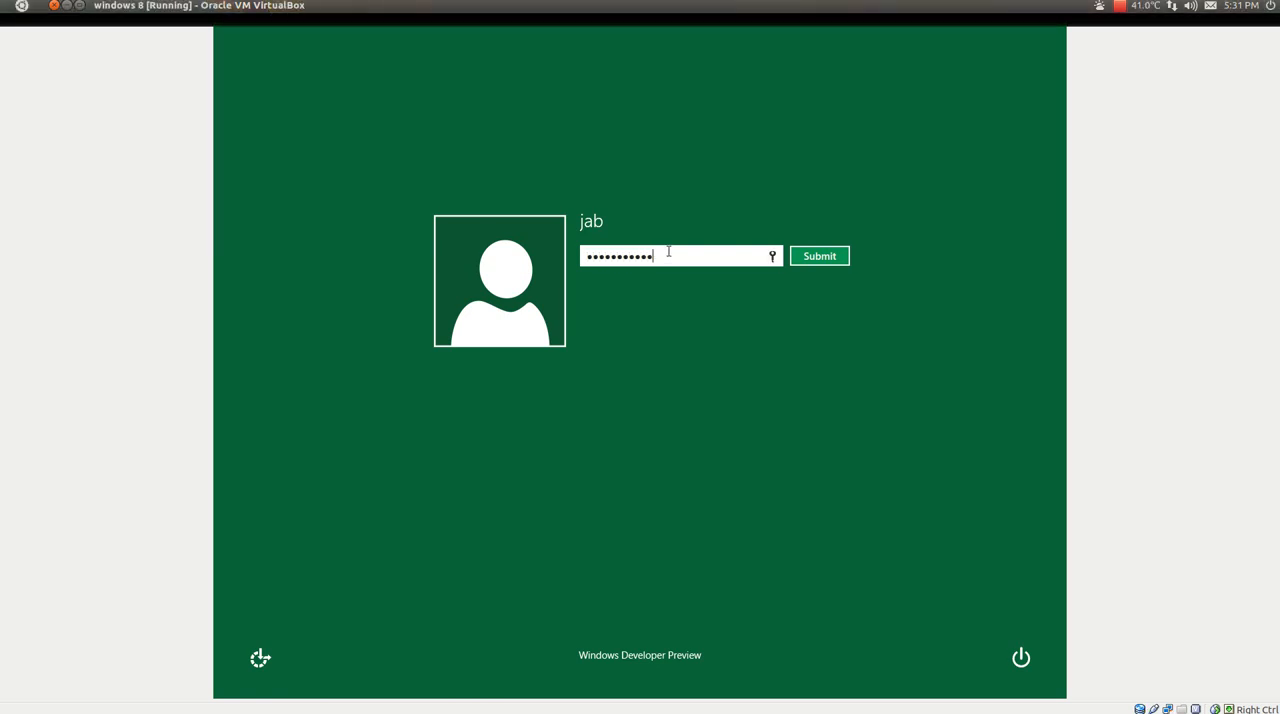
click(820, 256)
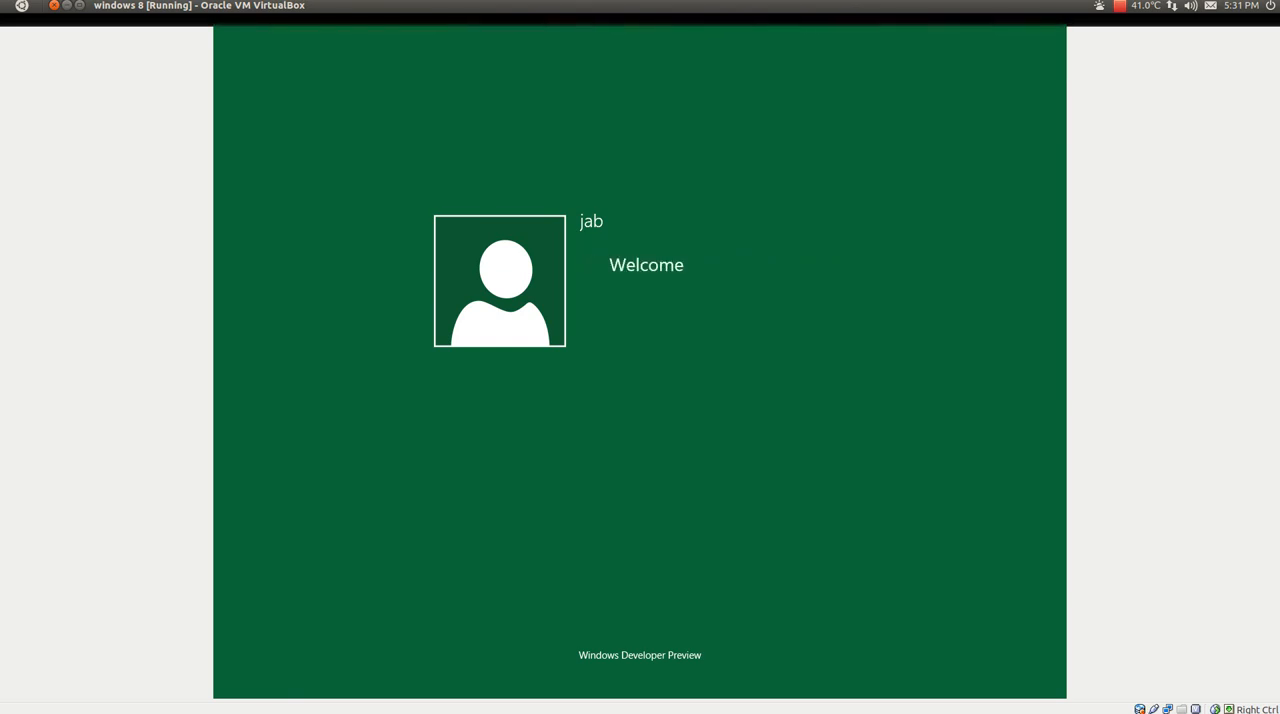
Step: Leave the Start screen for the classic desktop and bring up the Explorer libraries window
click(500, 280)
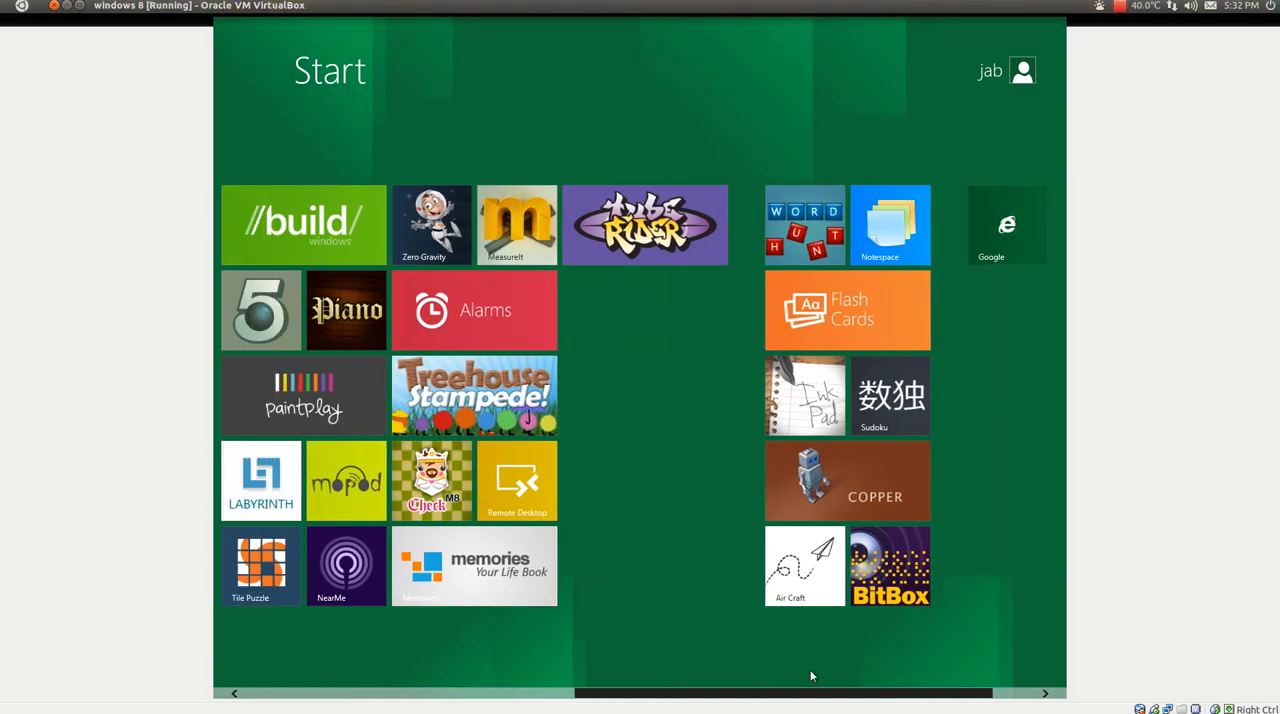
scroll(left, 3)
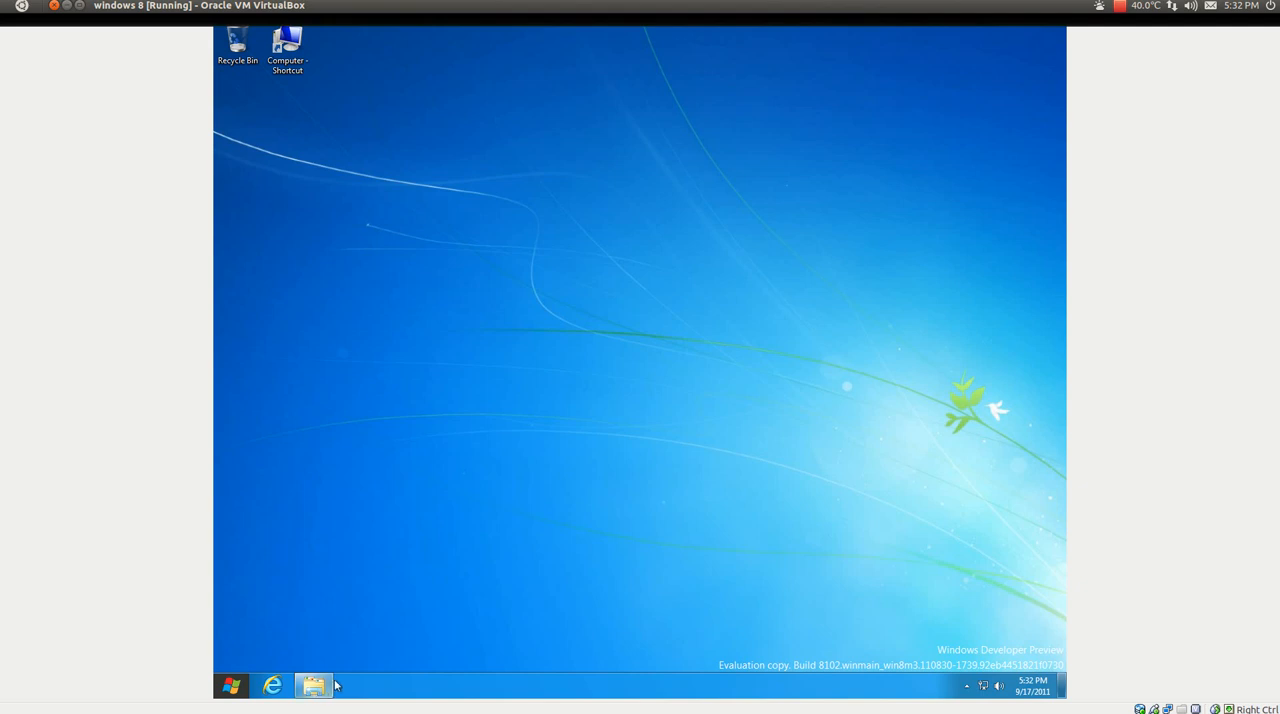
click(312, 684)
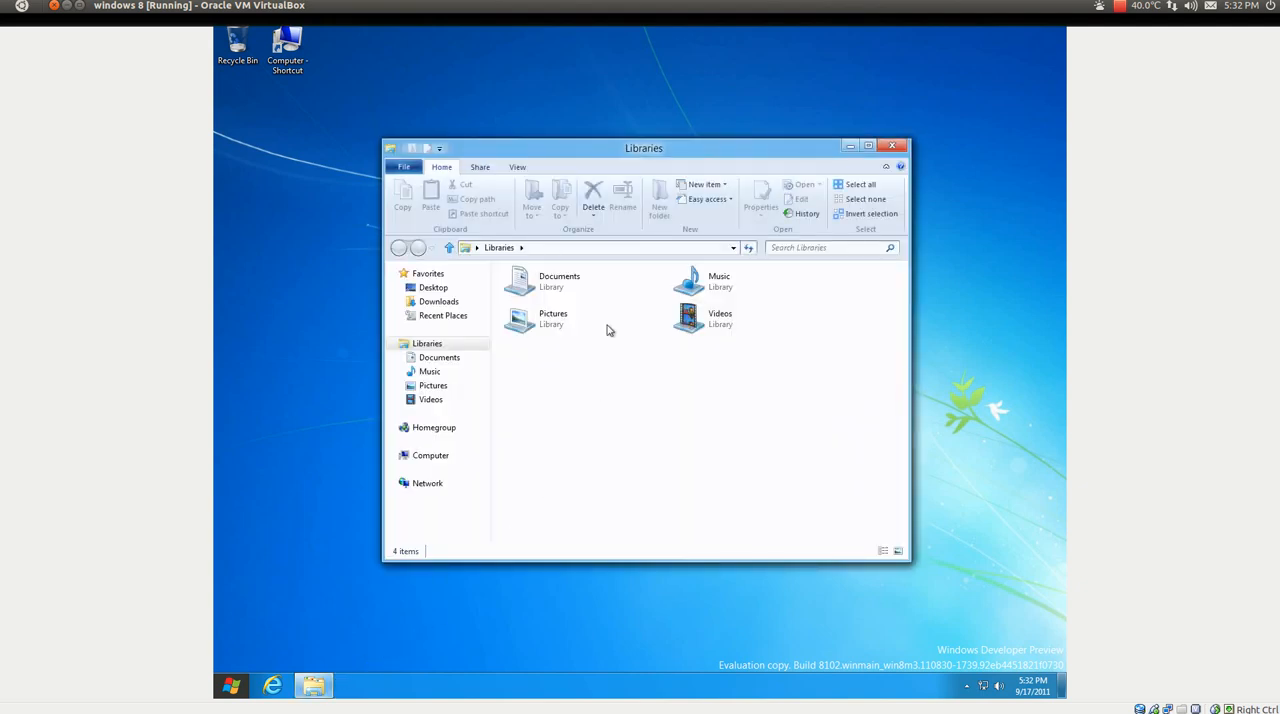
mouse_move(630, 166)
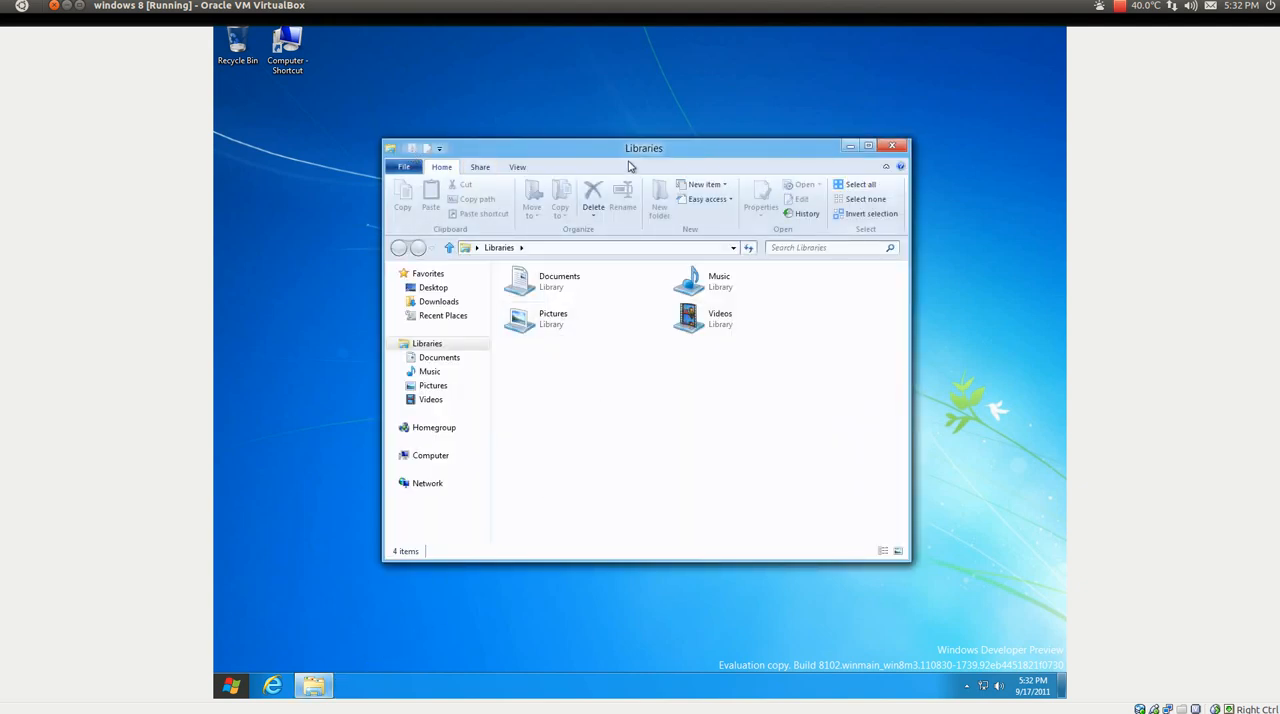
mouse_move(868, 46)
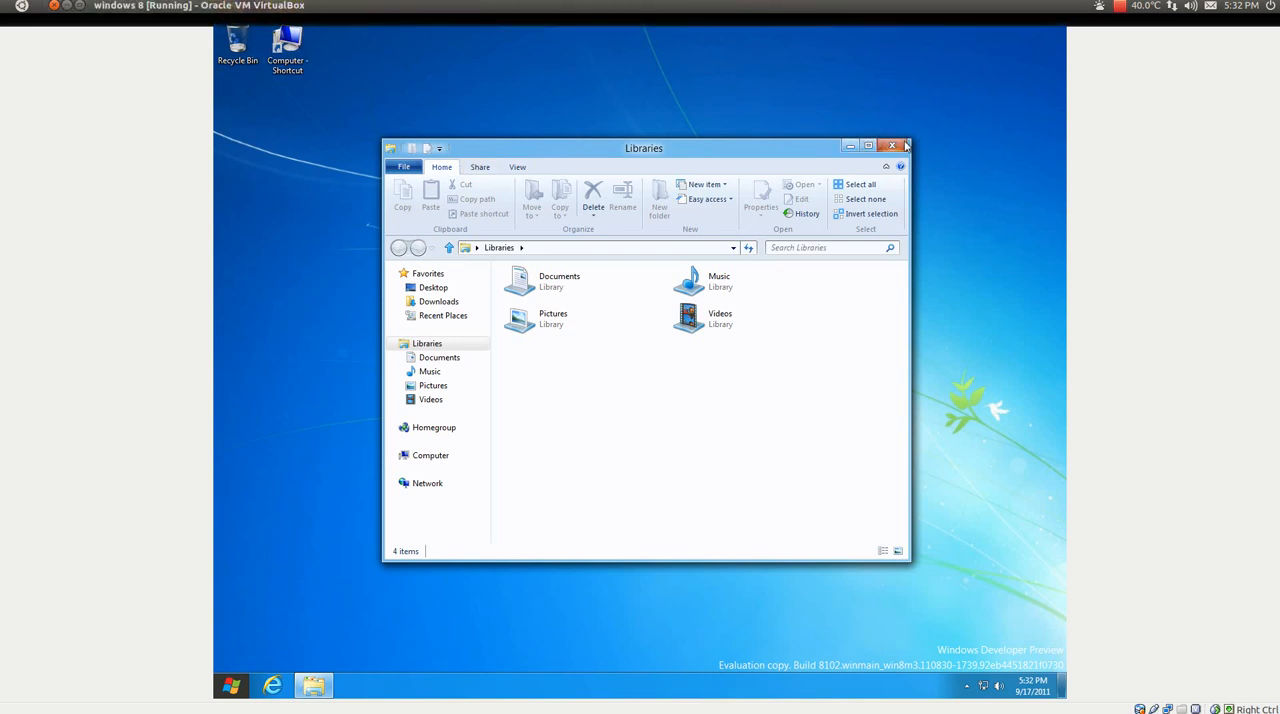
Step: Look at Computer and the local disk, then close the libraries and disk windows
click(552, 318)
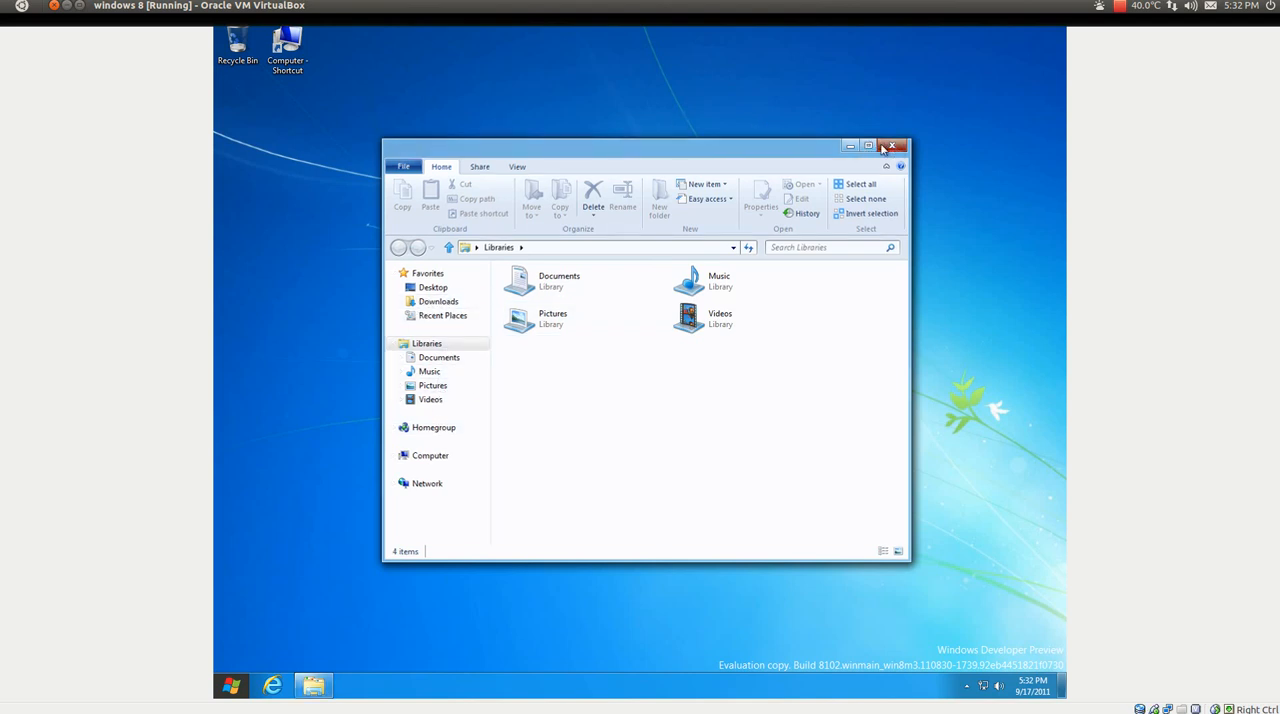
double_click(288, 48)
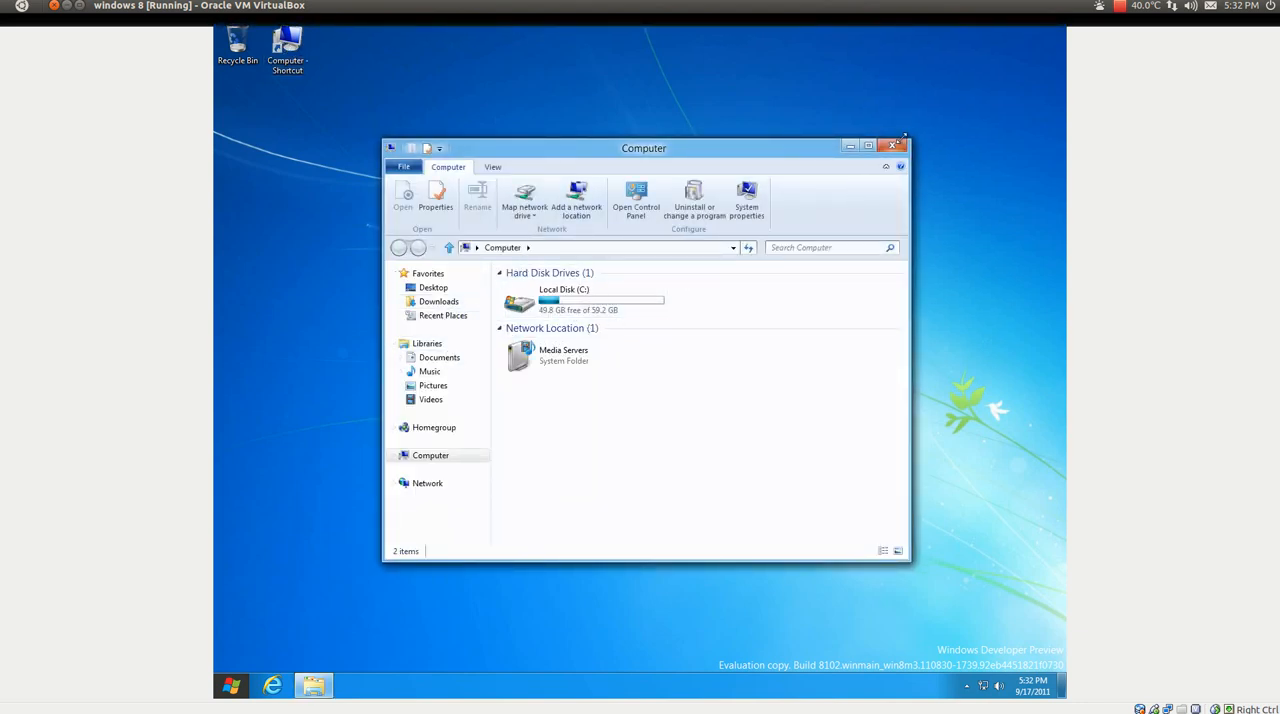
click(896, 148)
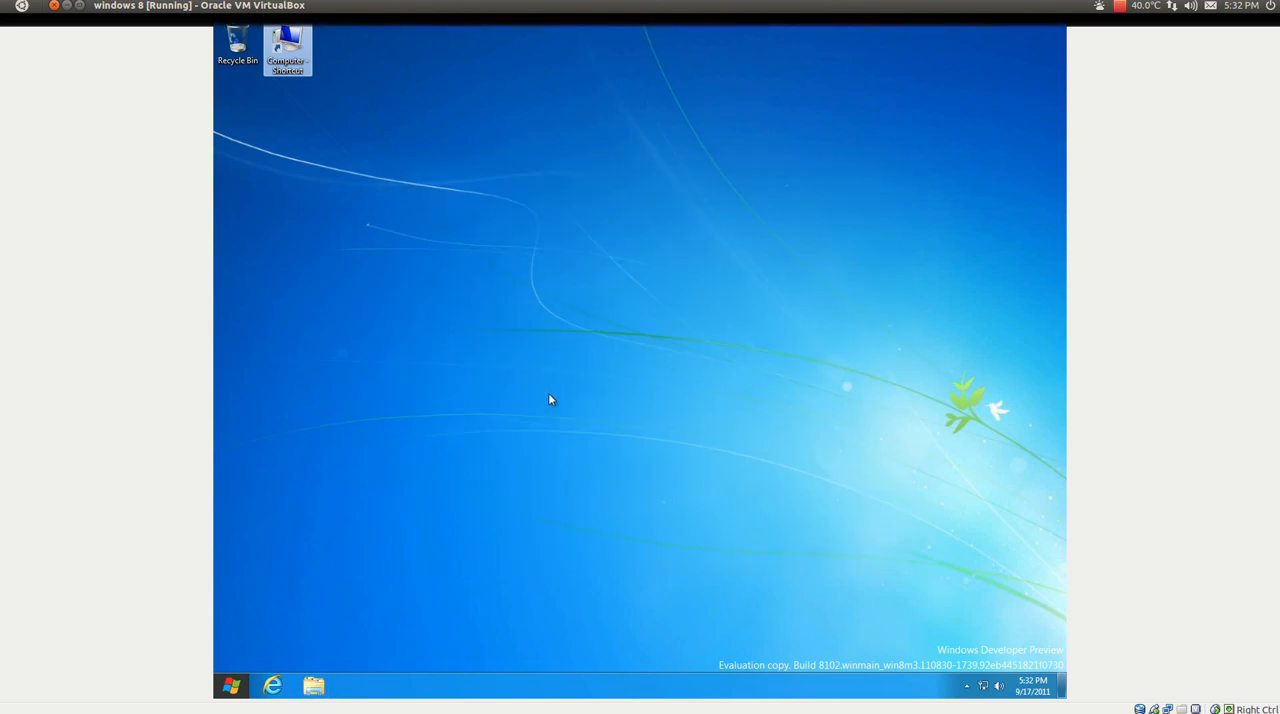
mouse_move(530, 484)
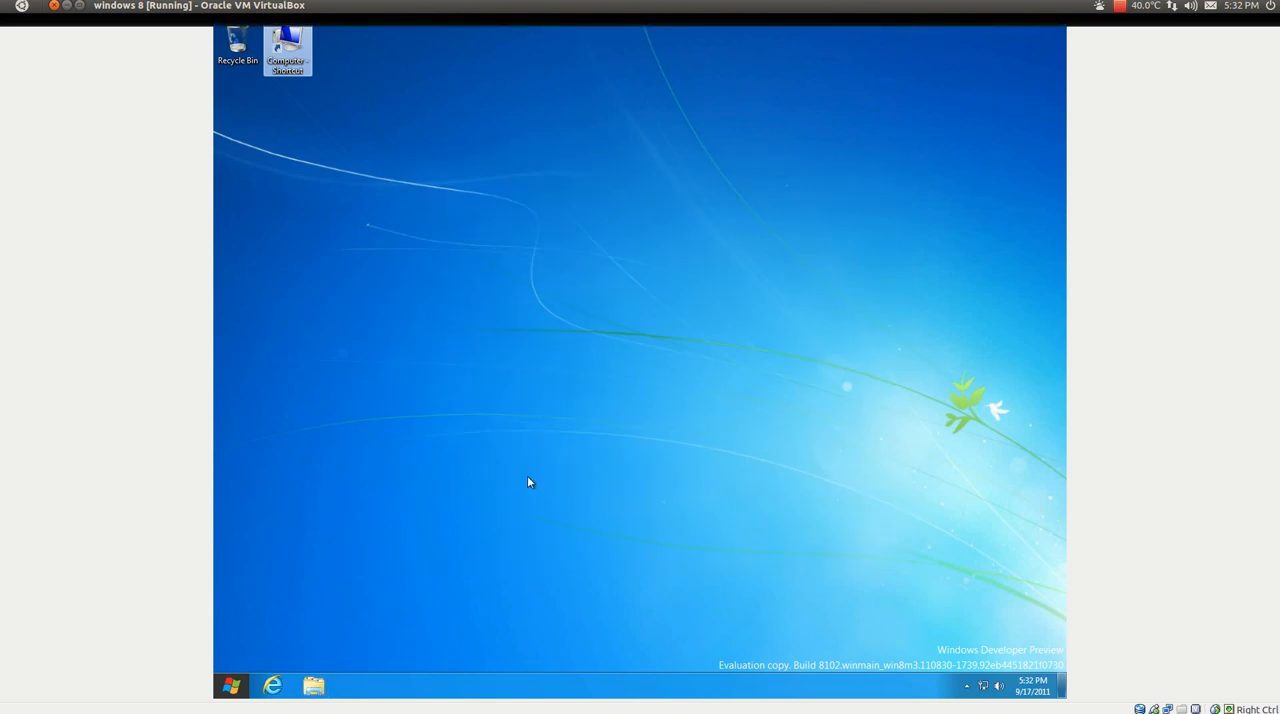
mouse_move(200, 698)
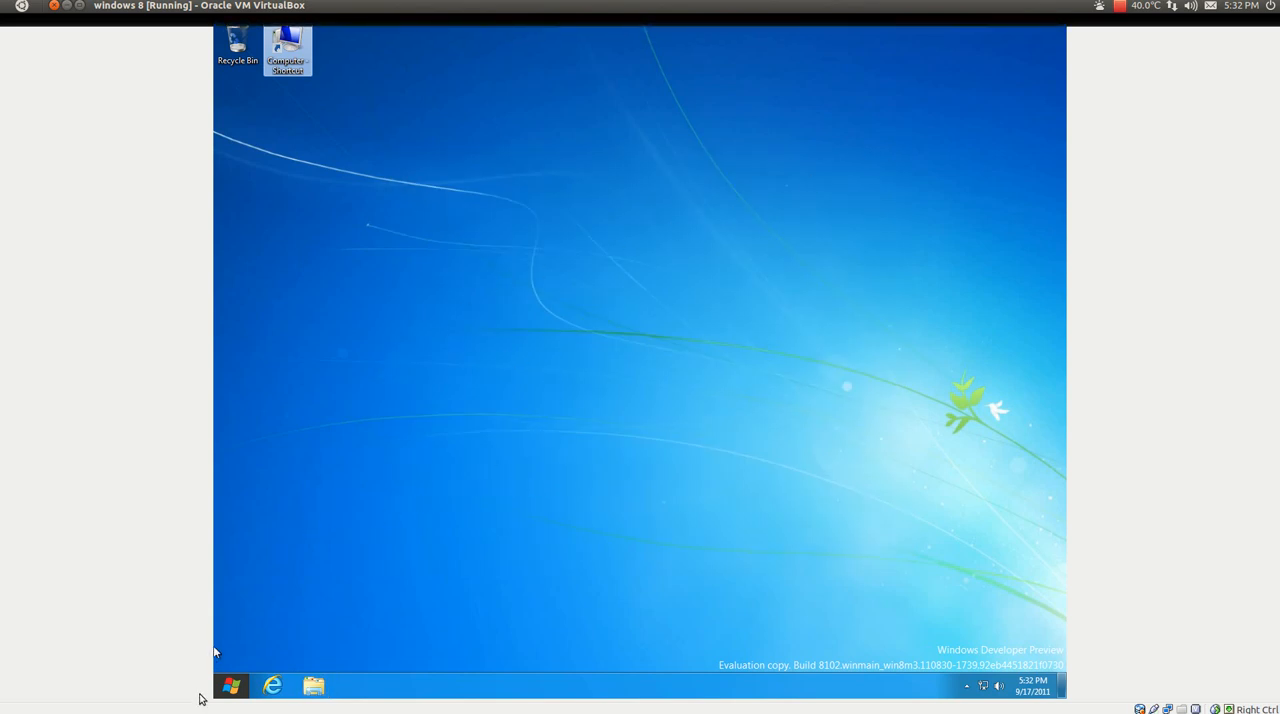
Step: Toggle between desktop and Start screen, ending on Start with the Settings pane shown
click(232, 684)
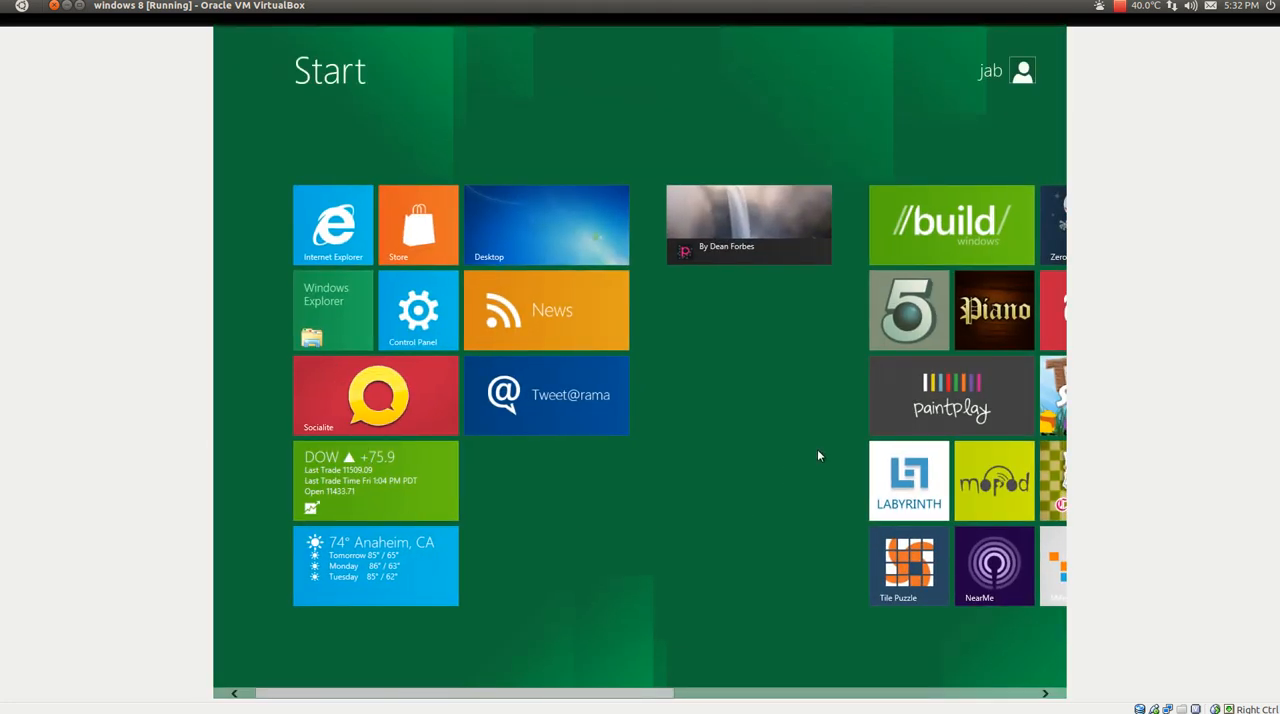
mouse_move(504, 638)
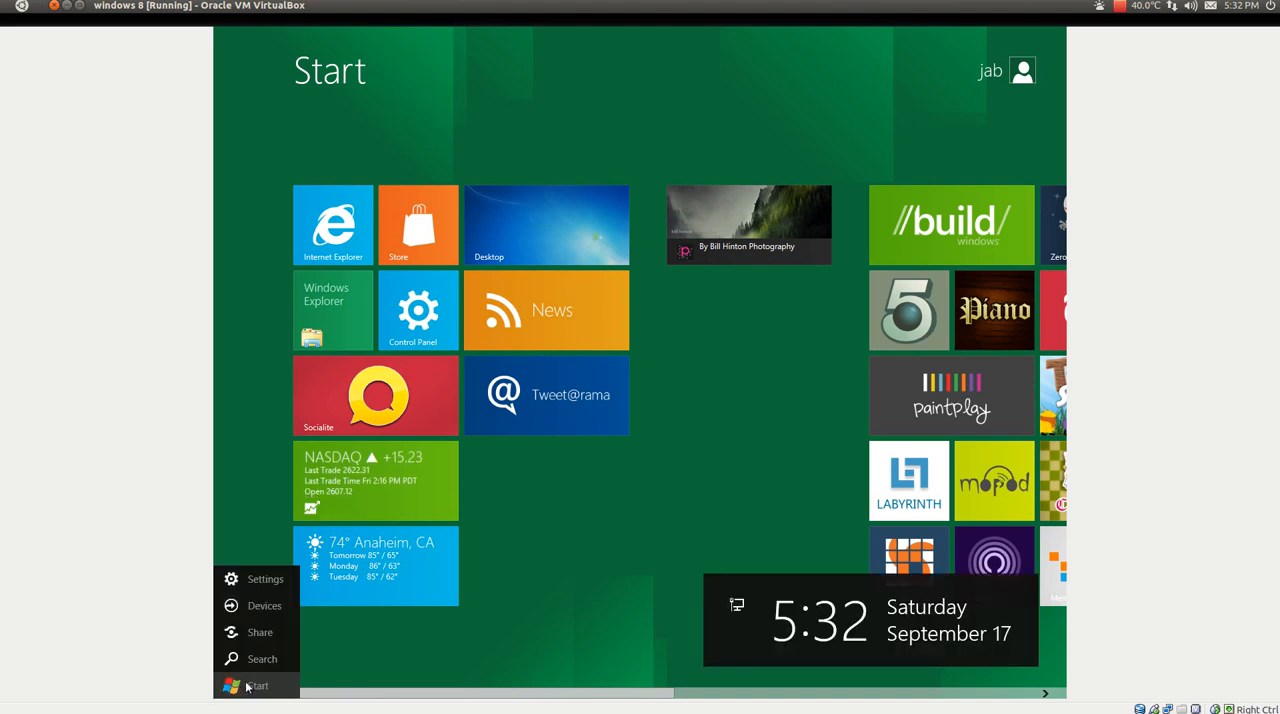
click(256, 684)
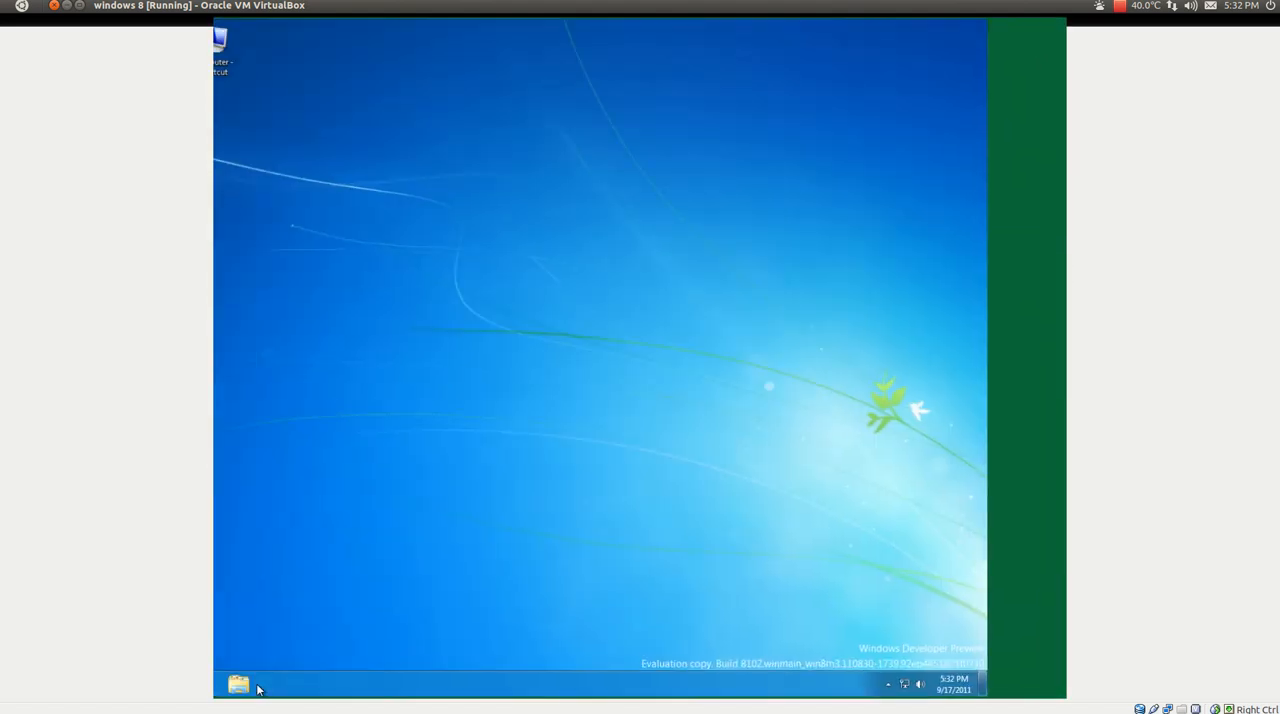
click(238, 684)
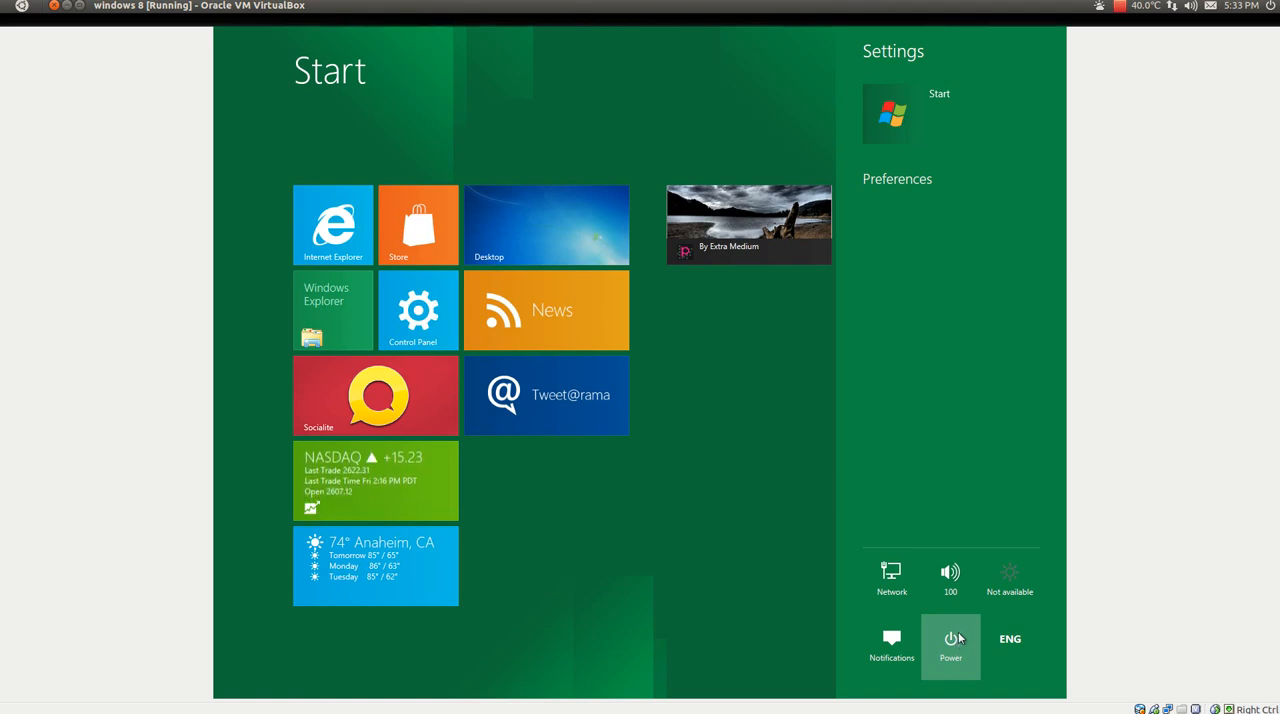
mouse_move(392, 140)
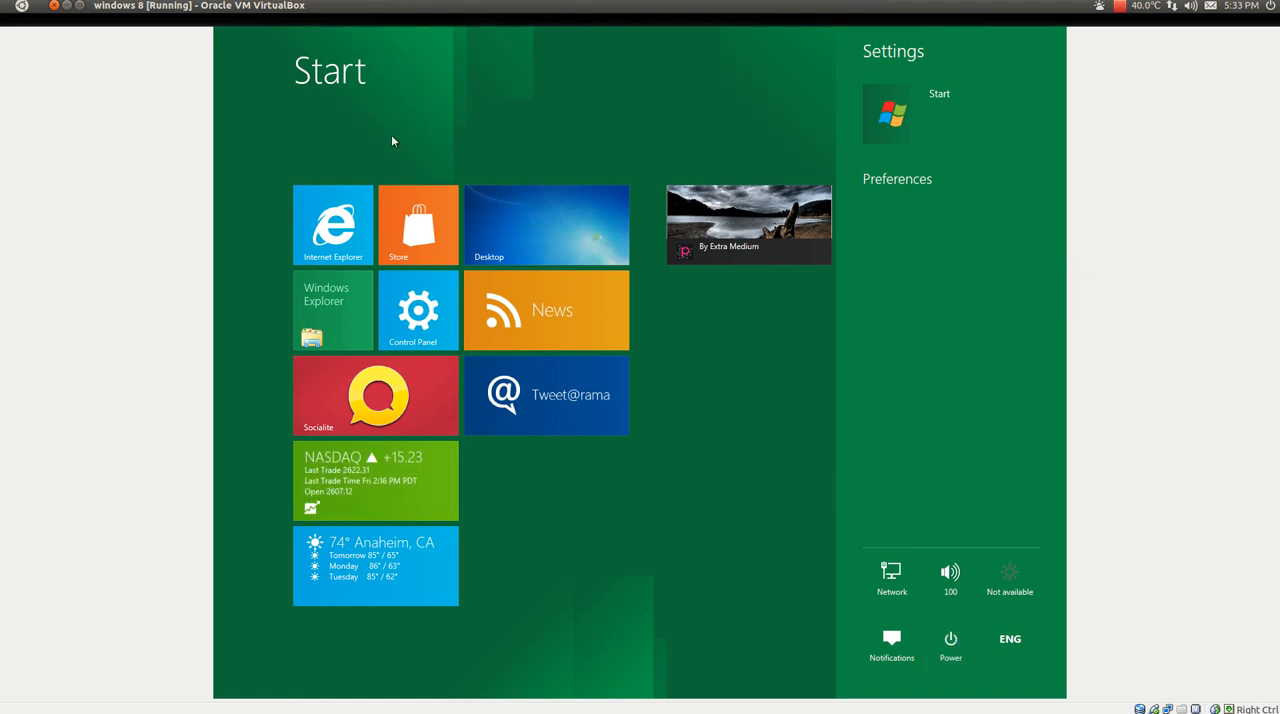